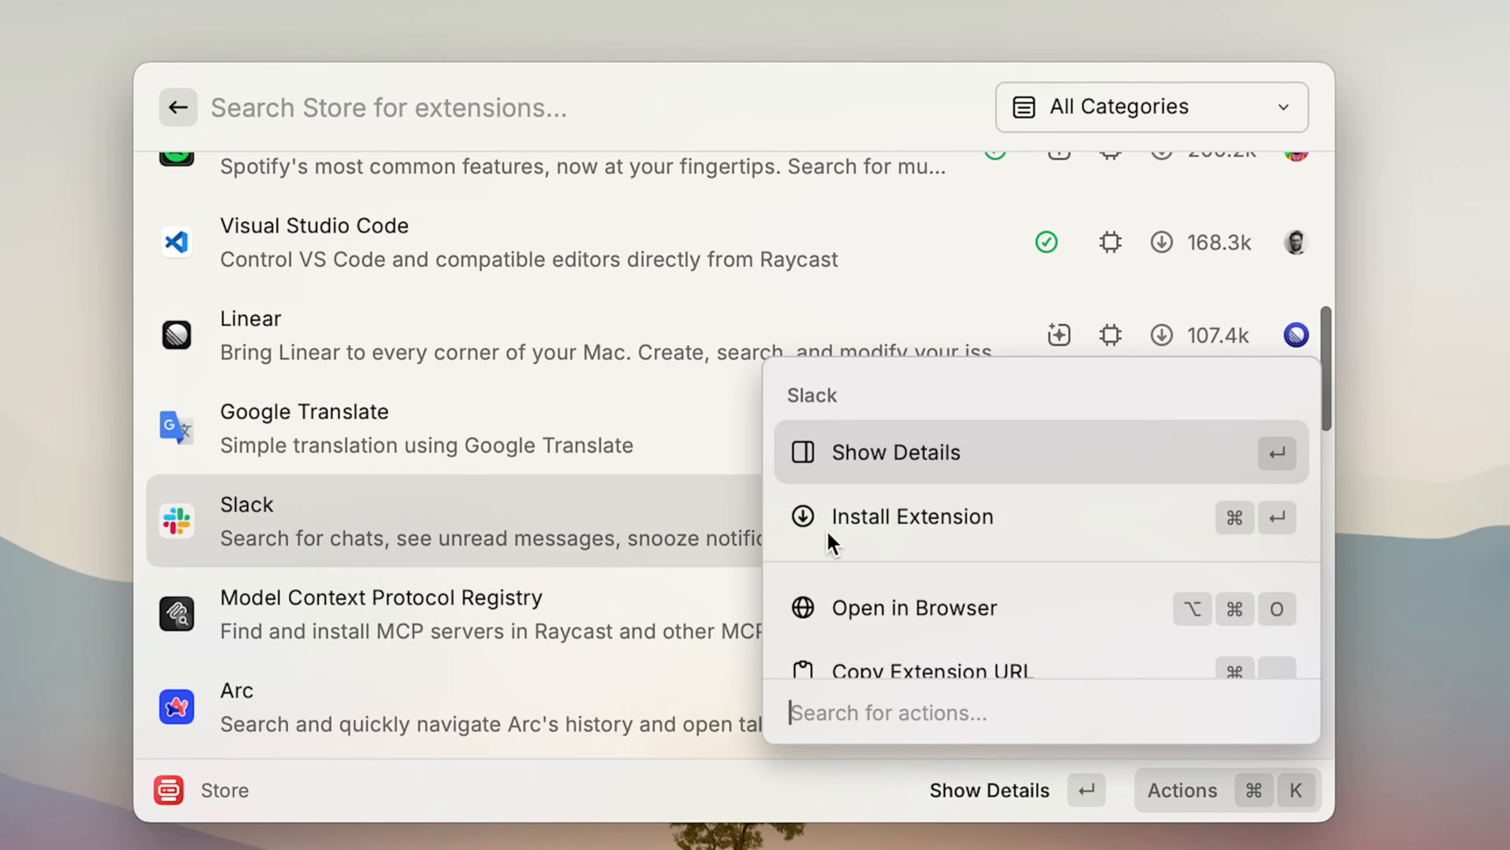
Install the Slack extension from its Store actions.
left_click(912, 516)
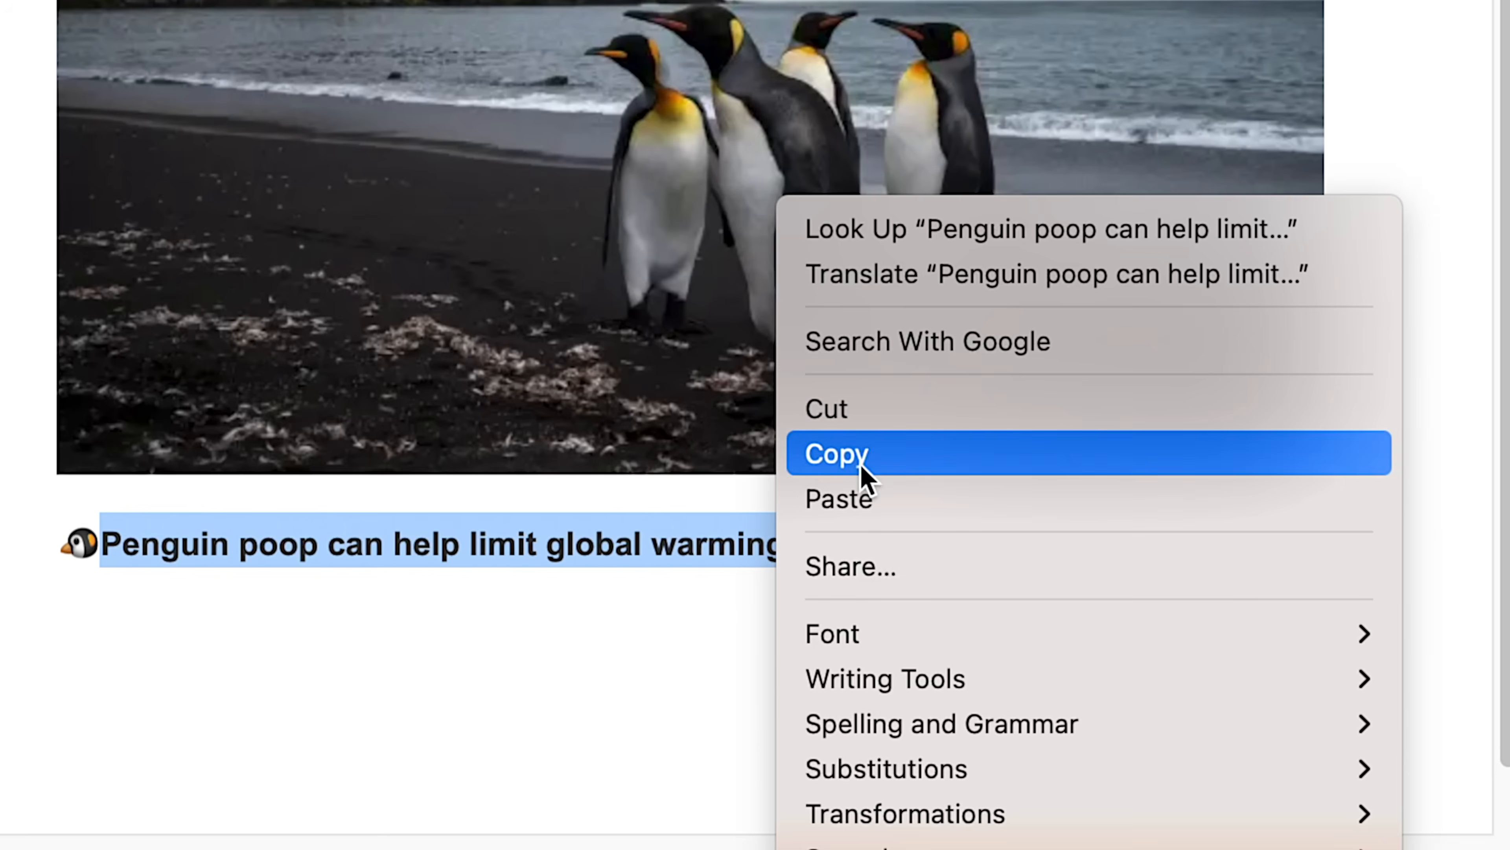
Copy the penguin headline so it lands in Clipboard History.
left_click(838, 456)
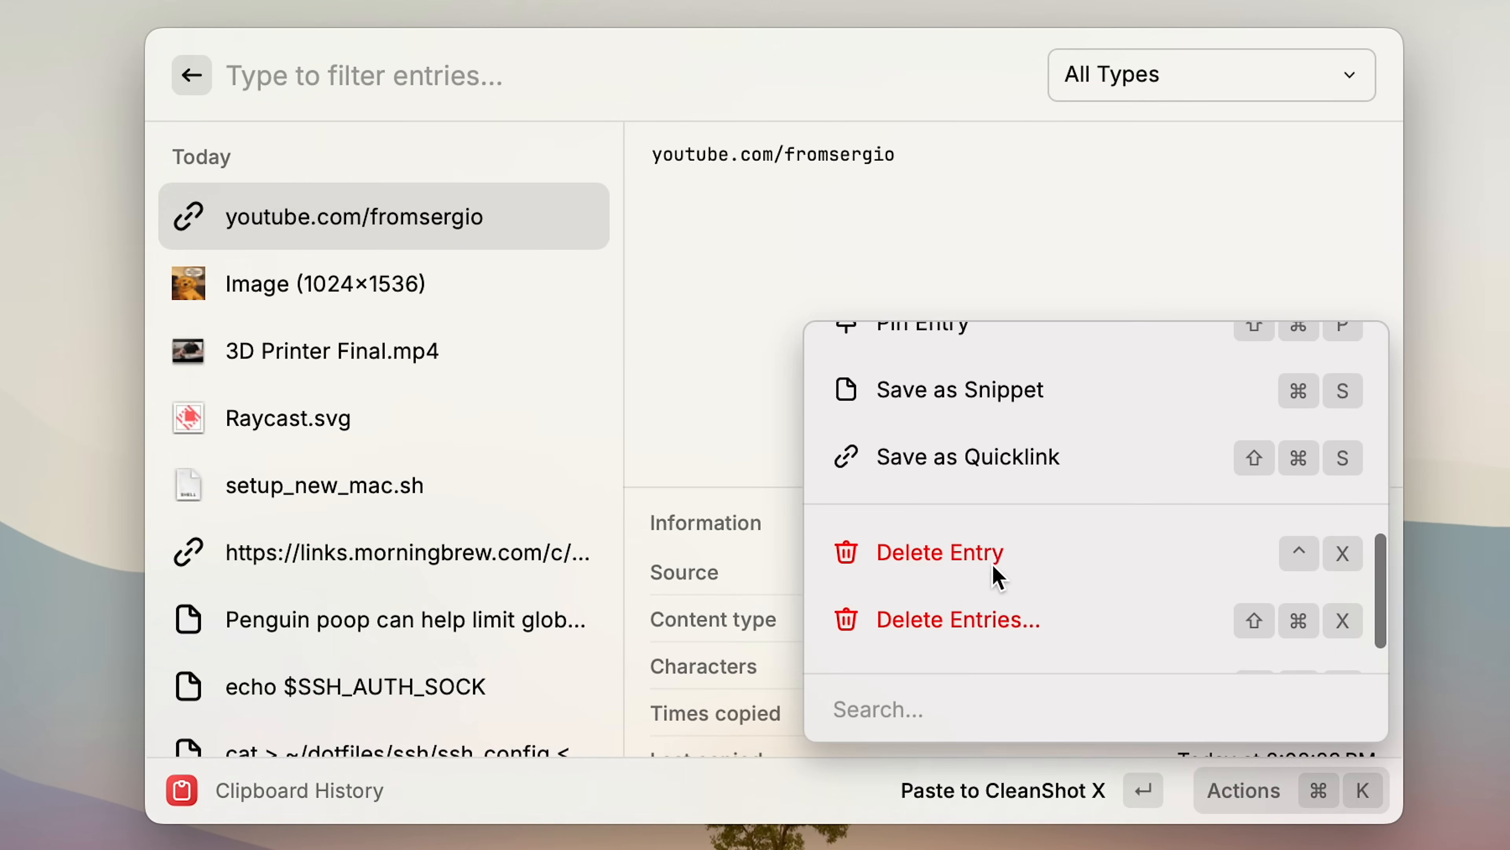
Save the YouTube link as a snippet named 'youtube channel link'.
left_click(961, 389)
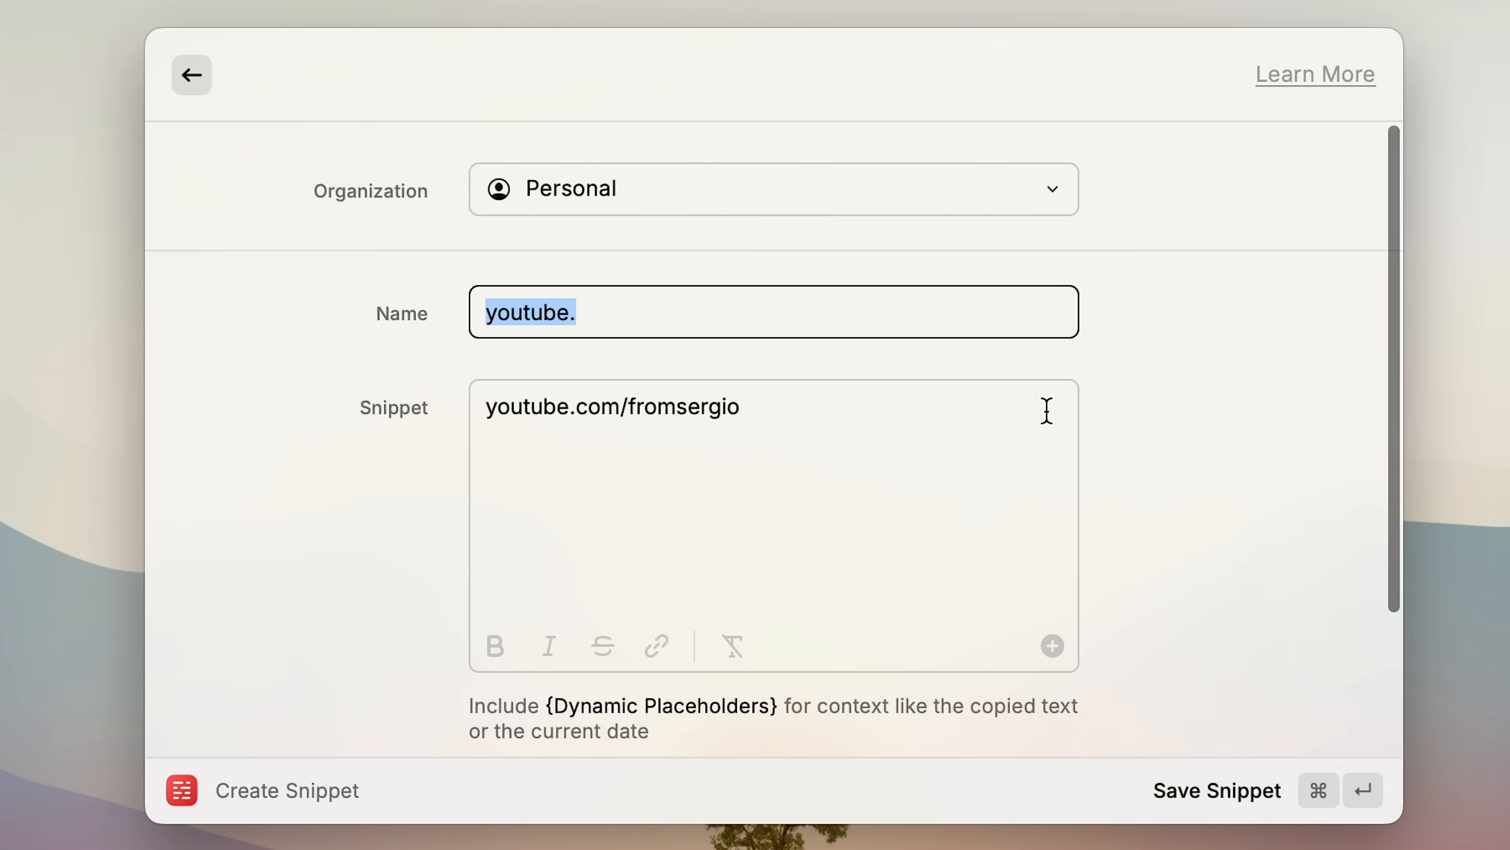
type("youtube channel link")
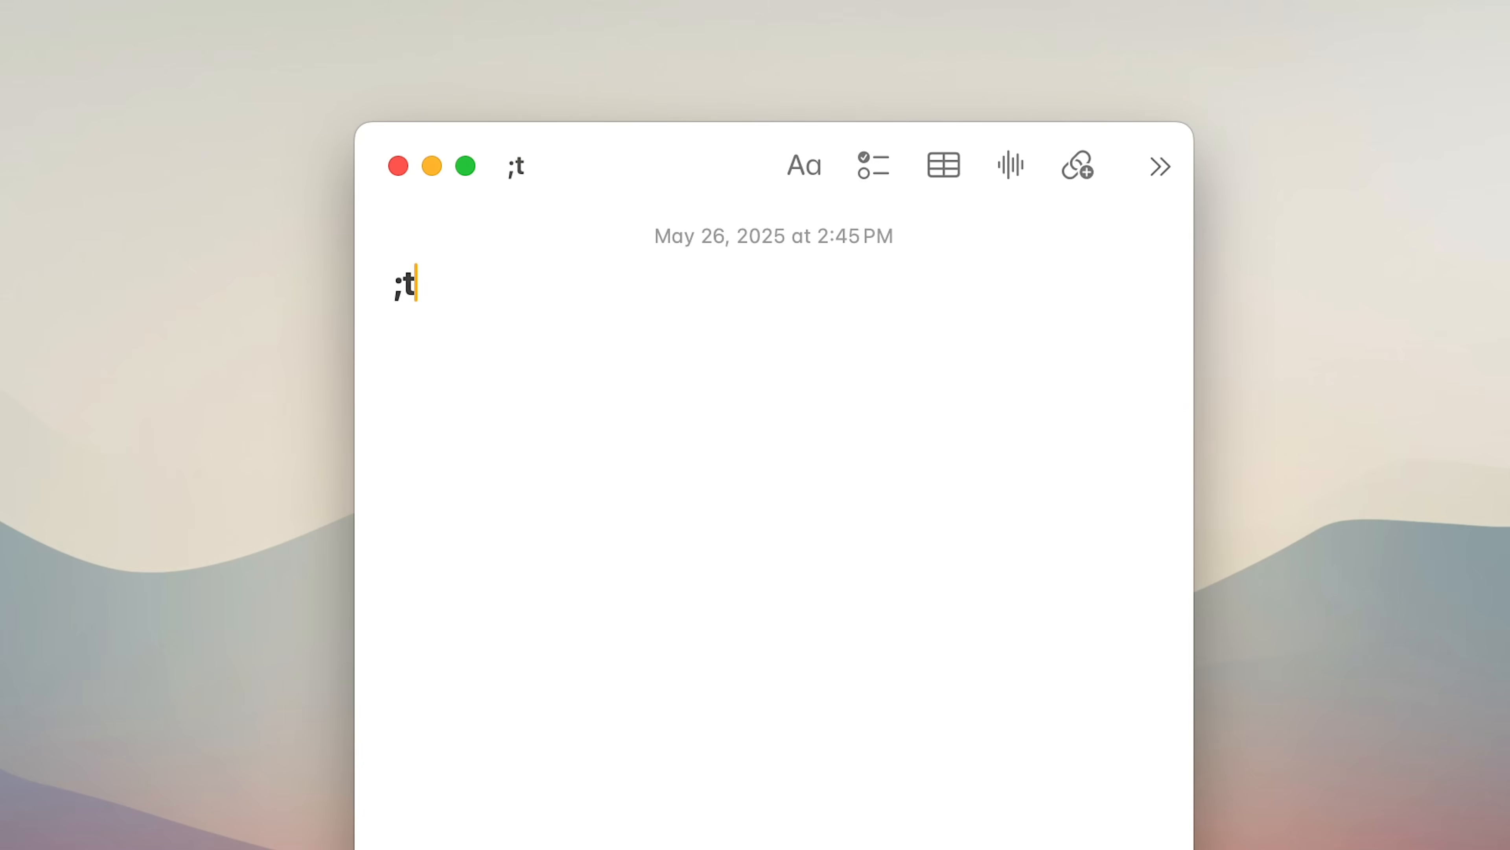
Expand the ';t' Sponsorship reject snippet with placeholders filled, then search 'snippets'.
type(";t")
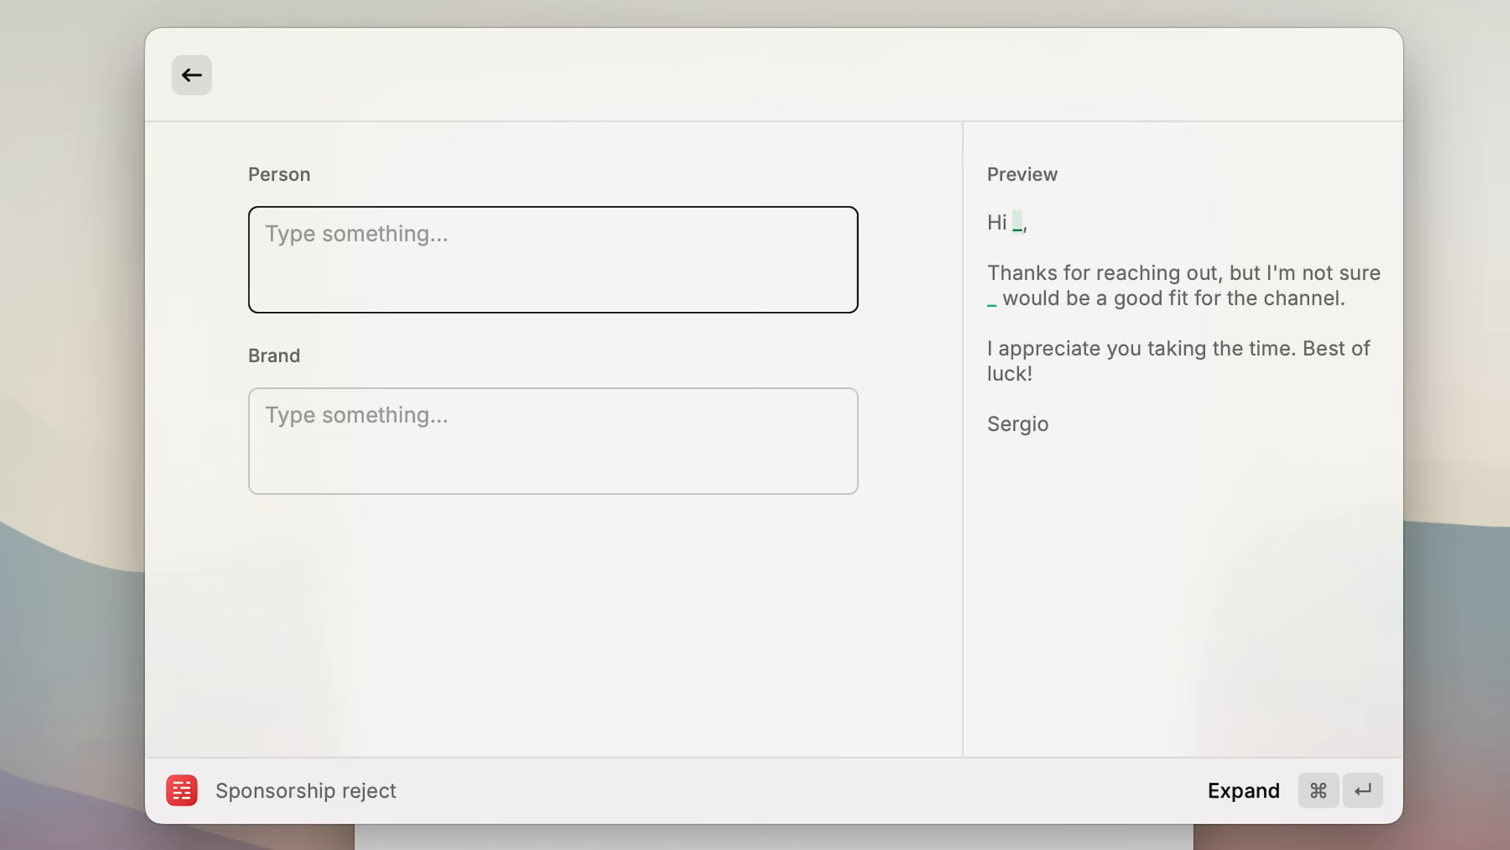
type("X")
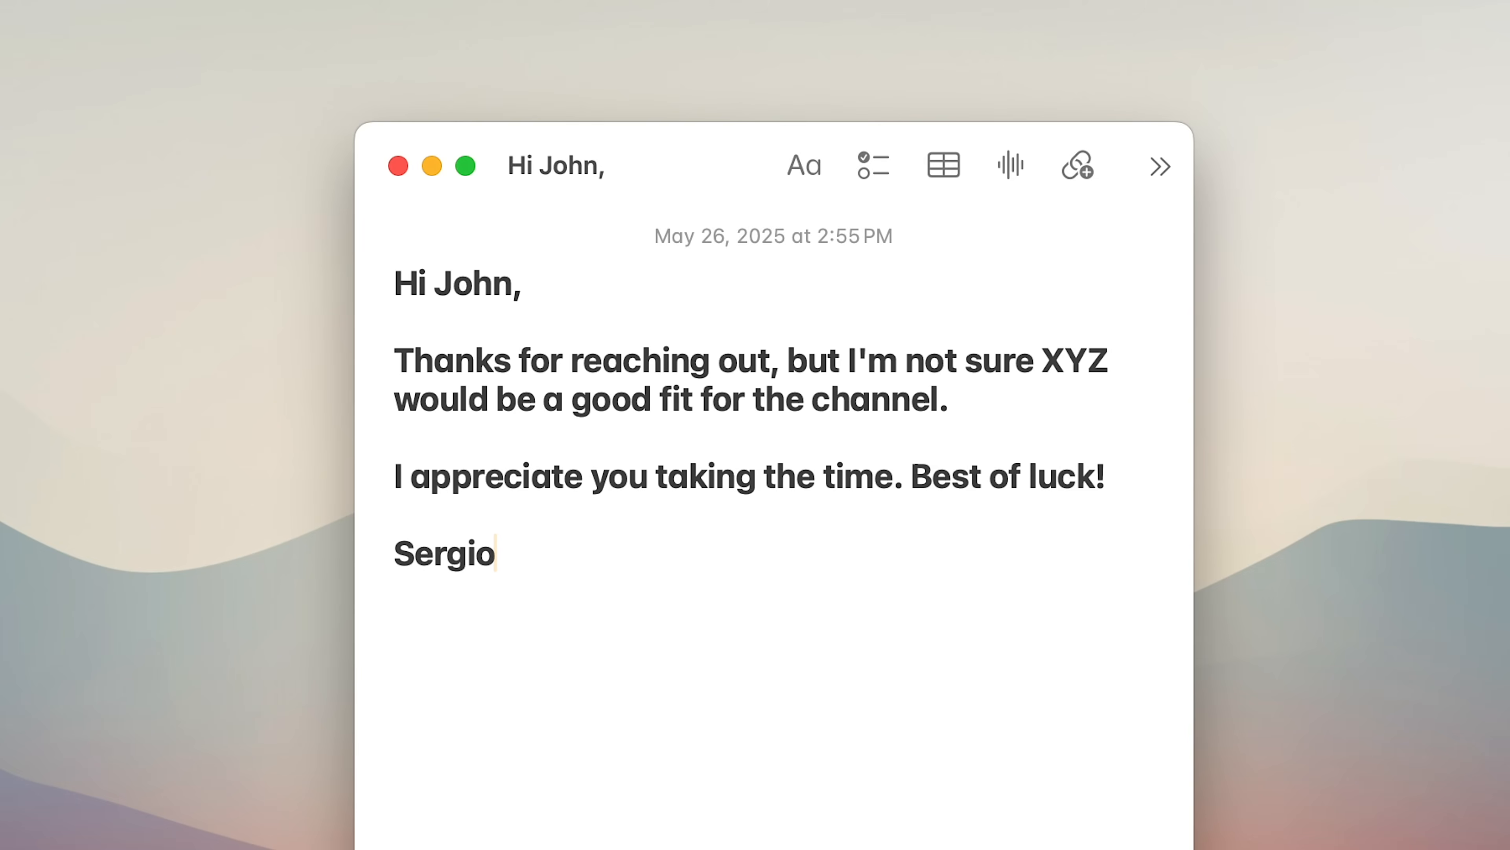
type("snippets")
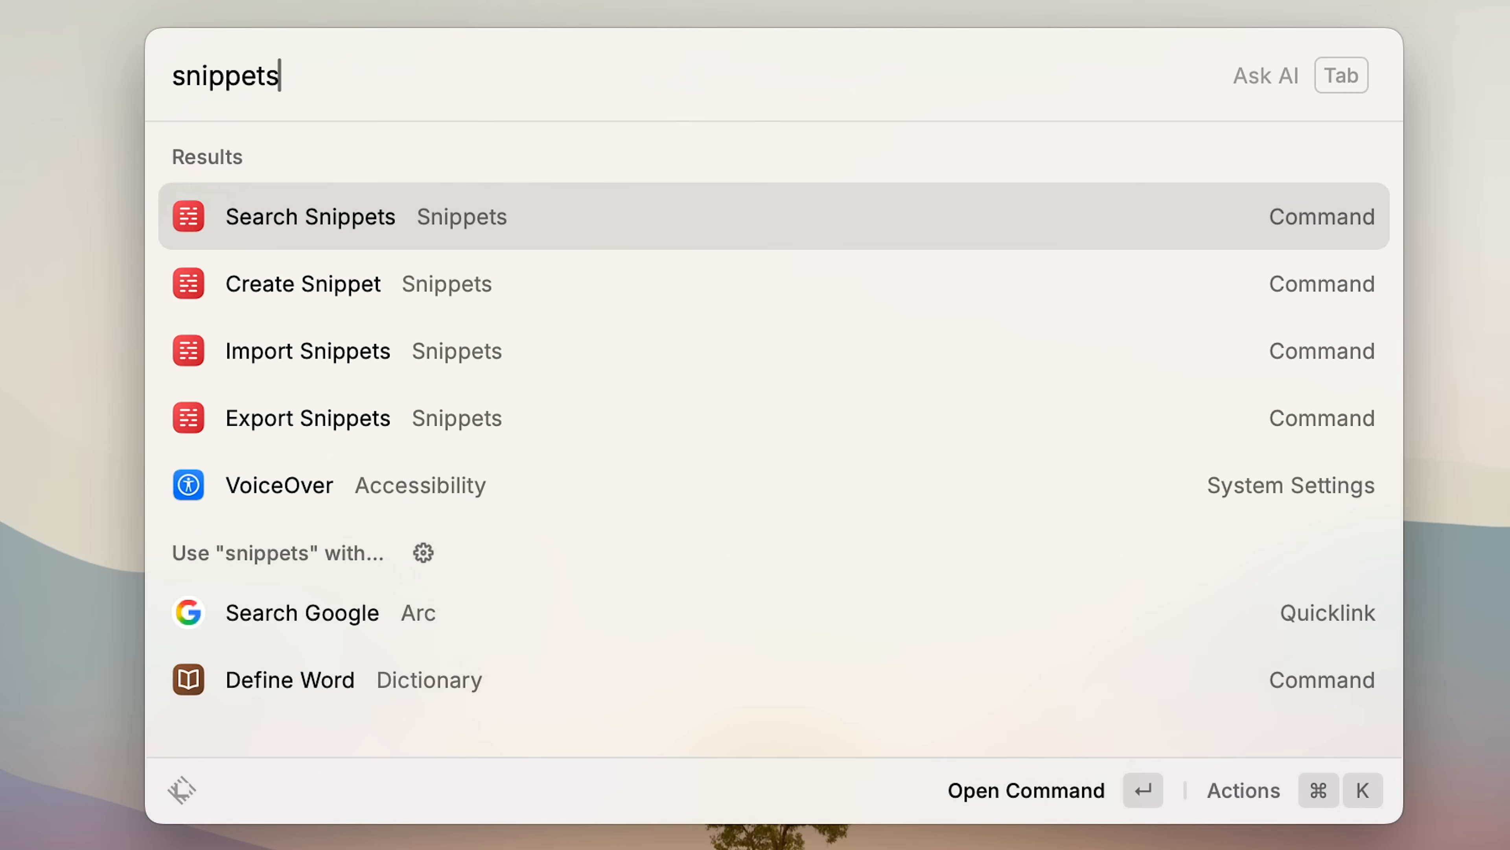
Give the Search Snippets command the alias 'sn' in Extensions settings and close settings.
left_click(310, 217)
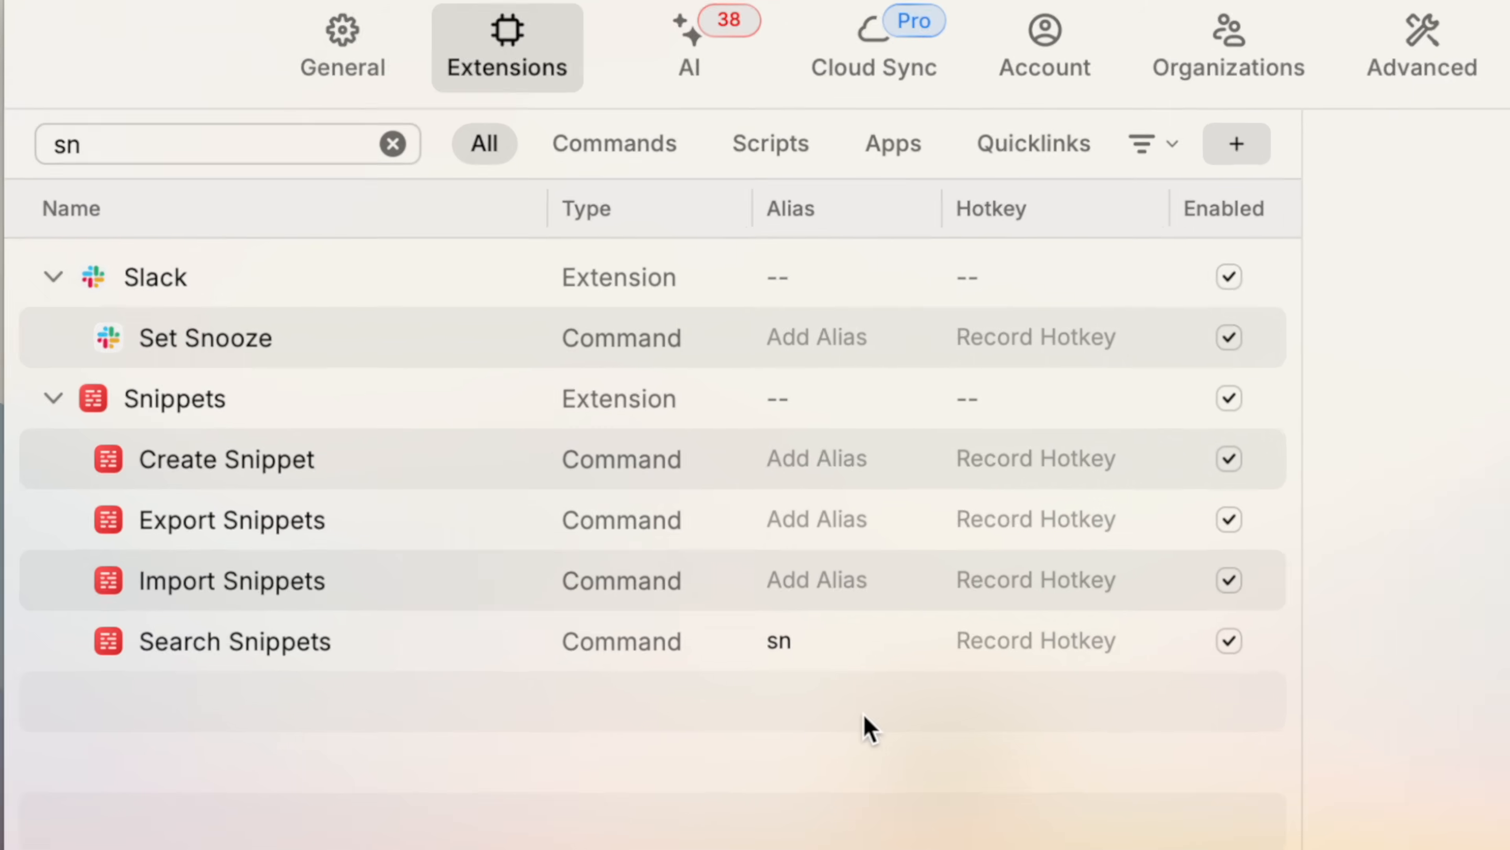
left_click(1037, 640)
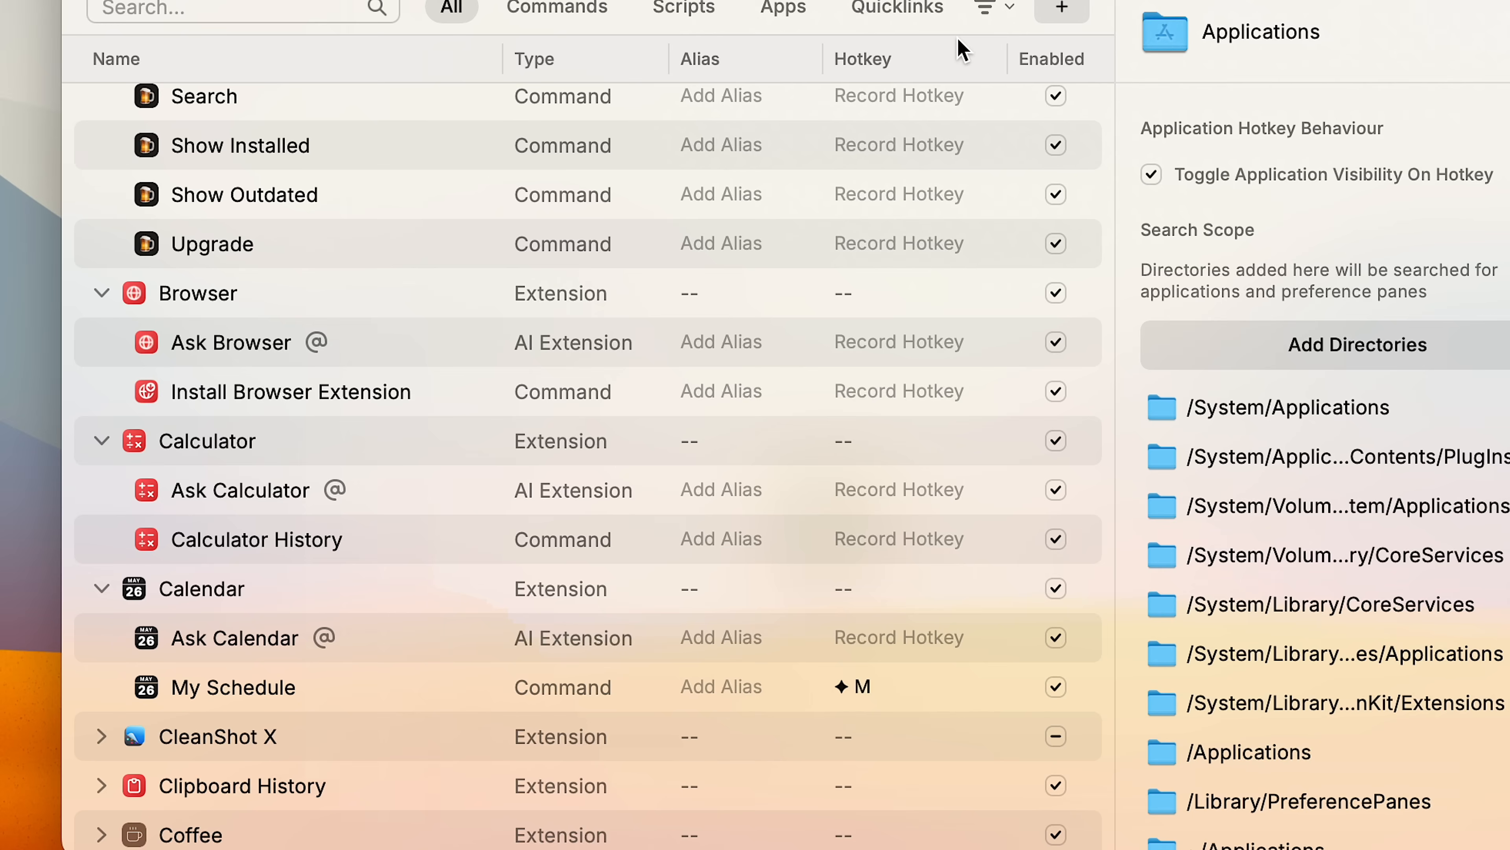
mouse_move(952, 769)
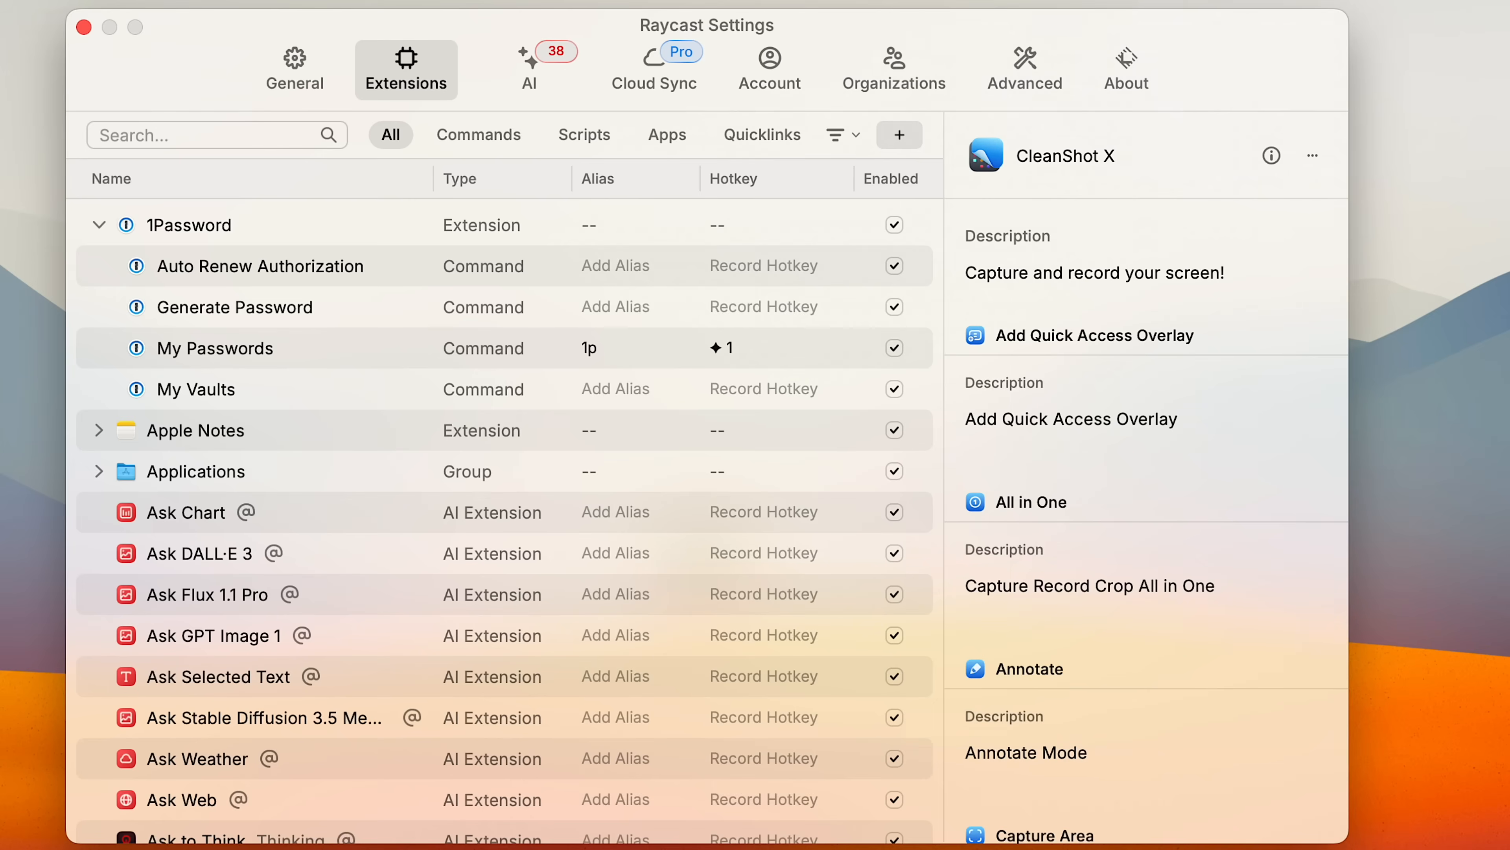
left_click(1025, 64)
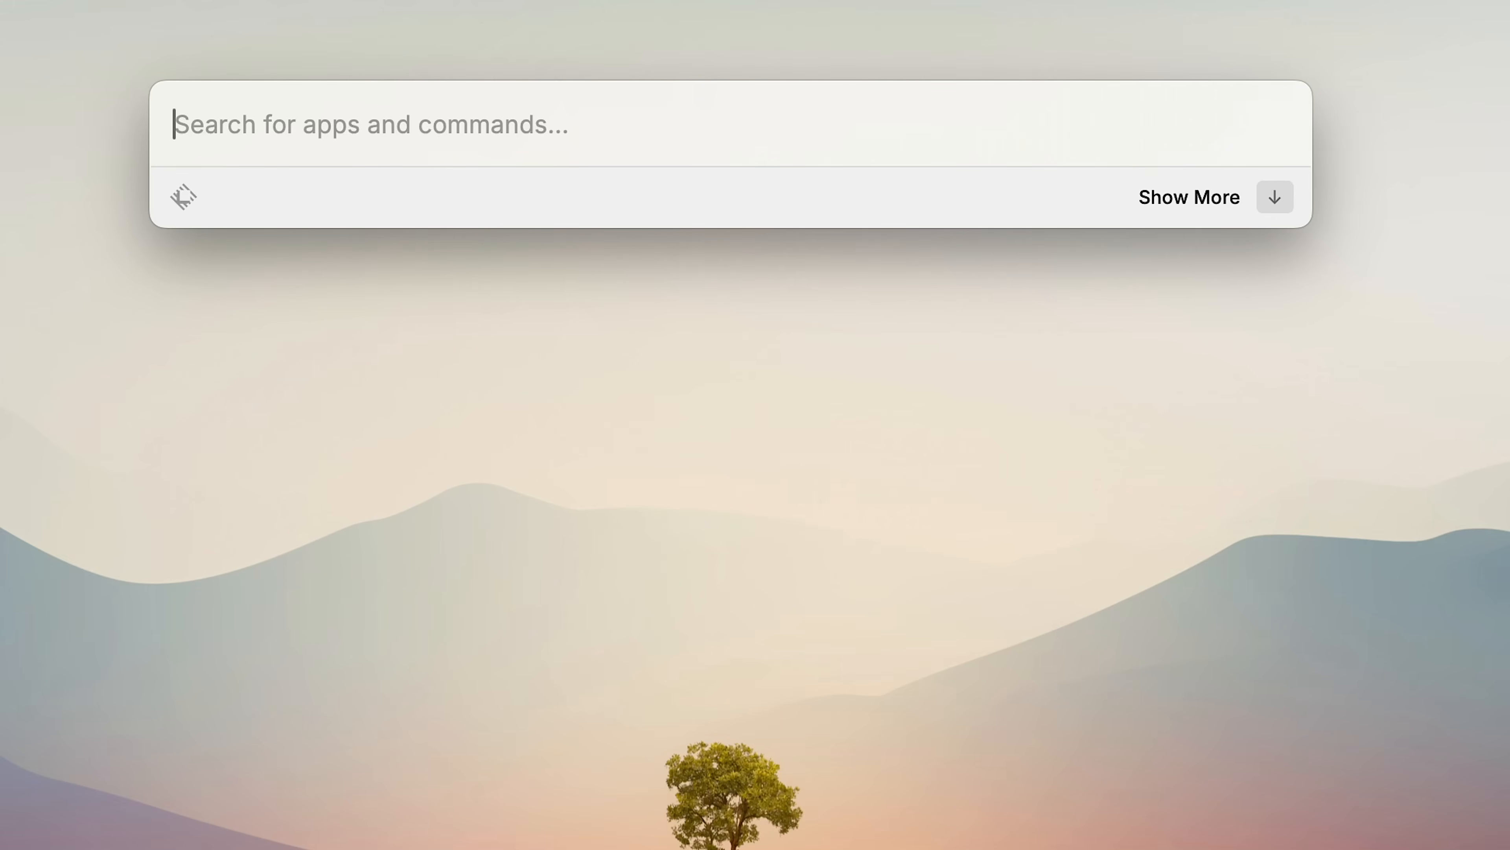
Get inline answers for '50 days from today', 'time in san fran' and '6ft to cm'.
type("50 days from today")
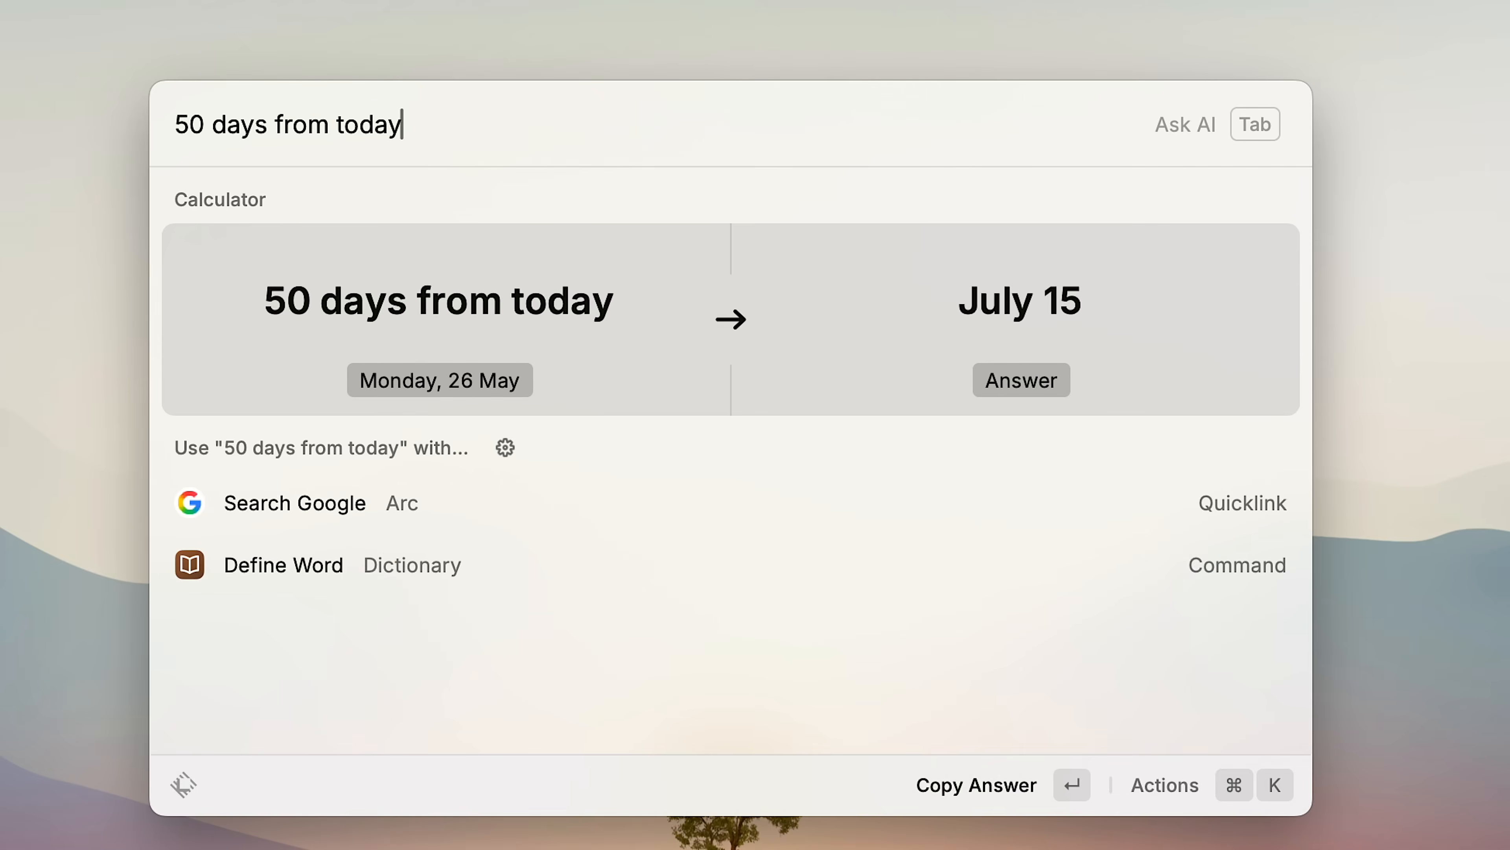
type("time in san fran")
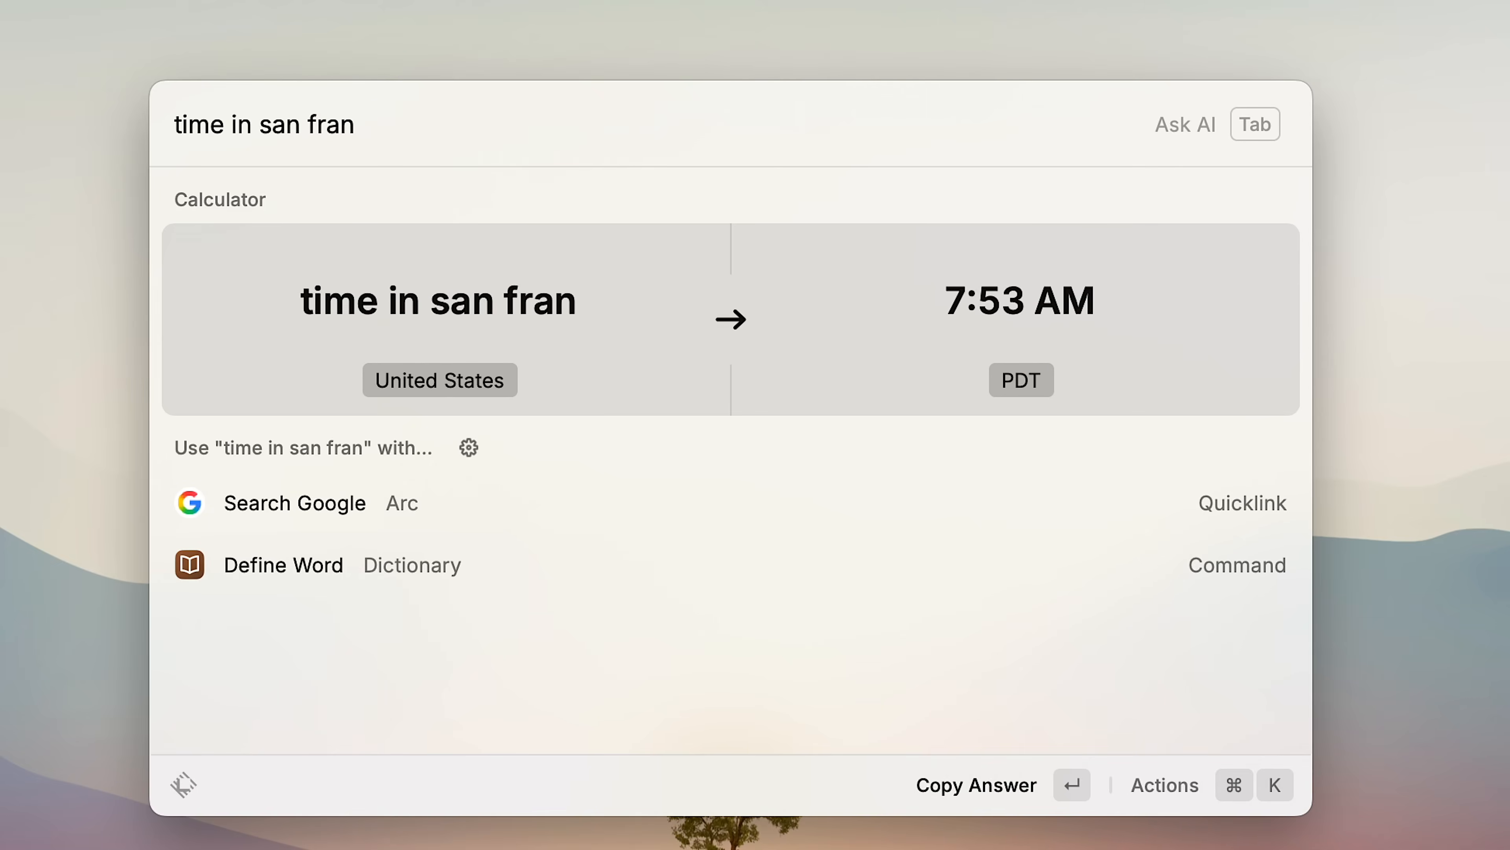
type("6ft to cm")
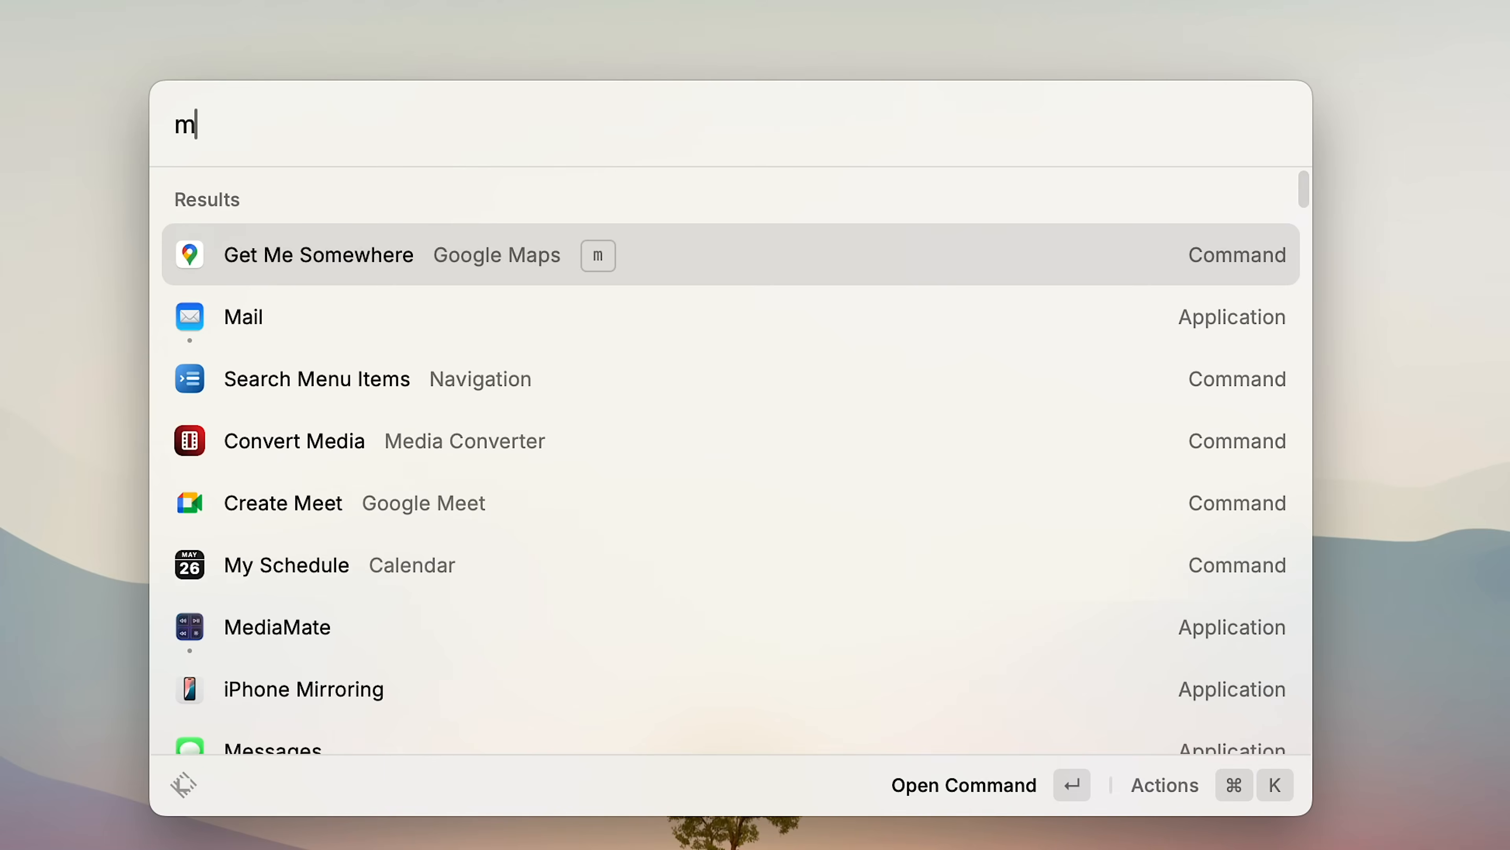
Run the Get Me Somewhere command from the 'm' results.
left_click(286, 564)
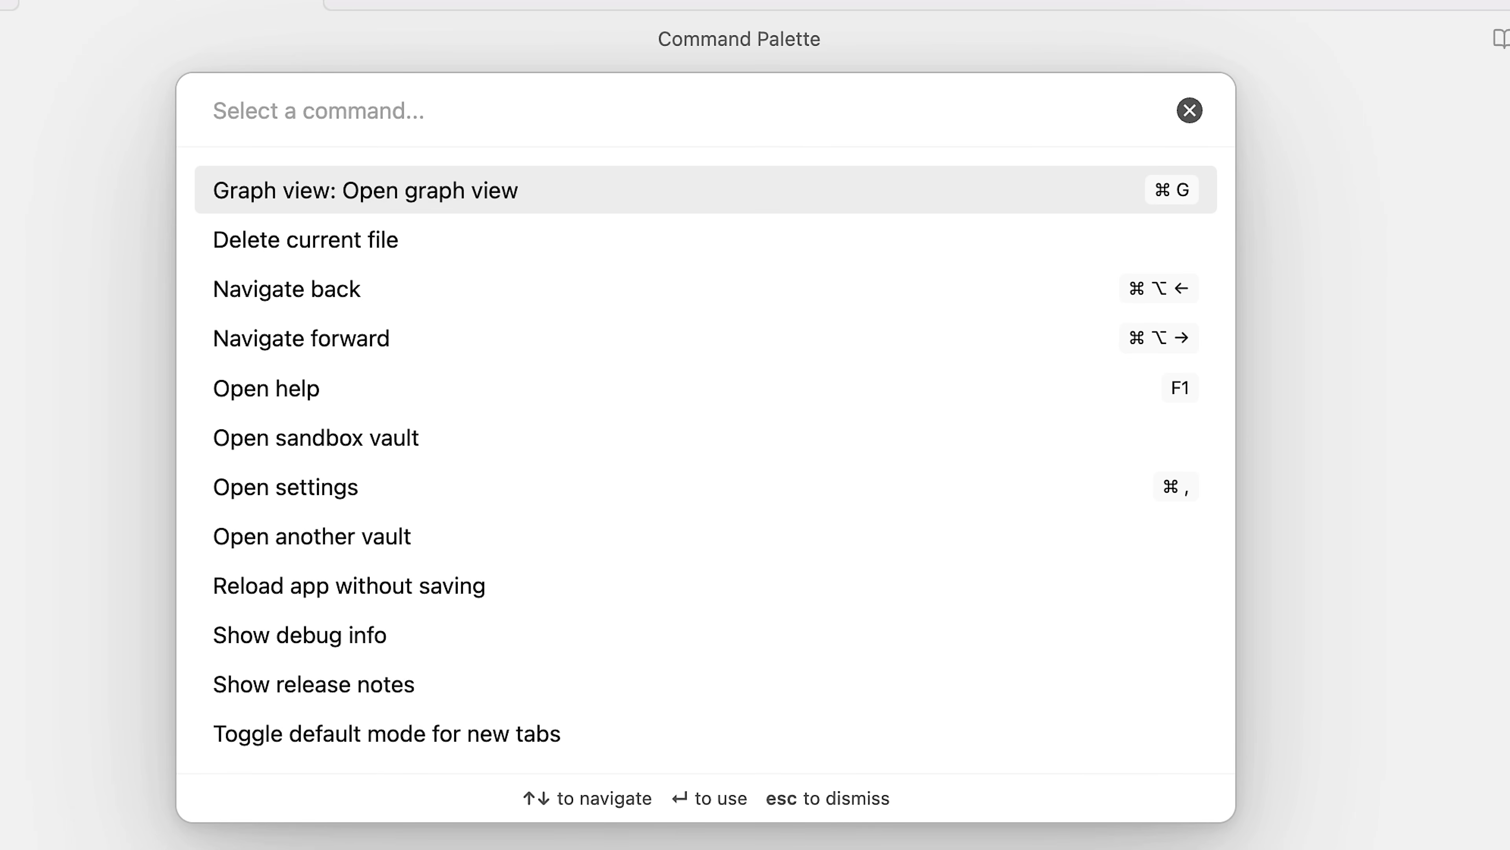
Create a new Obsidian note via Search Menu Items after viewing Graph view.
left_click(355, 191)
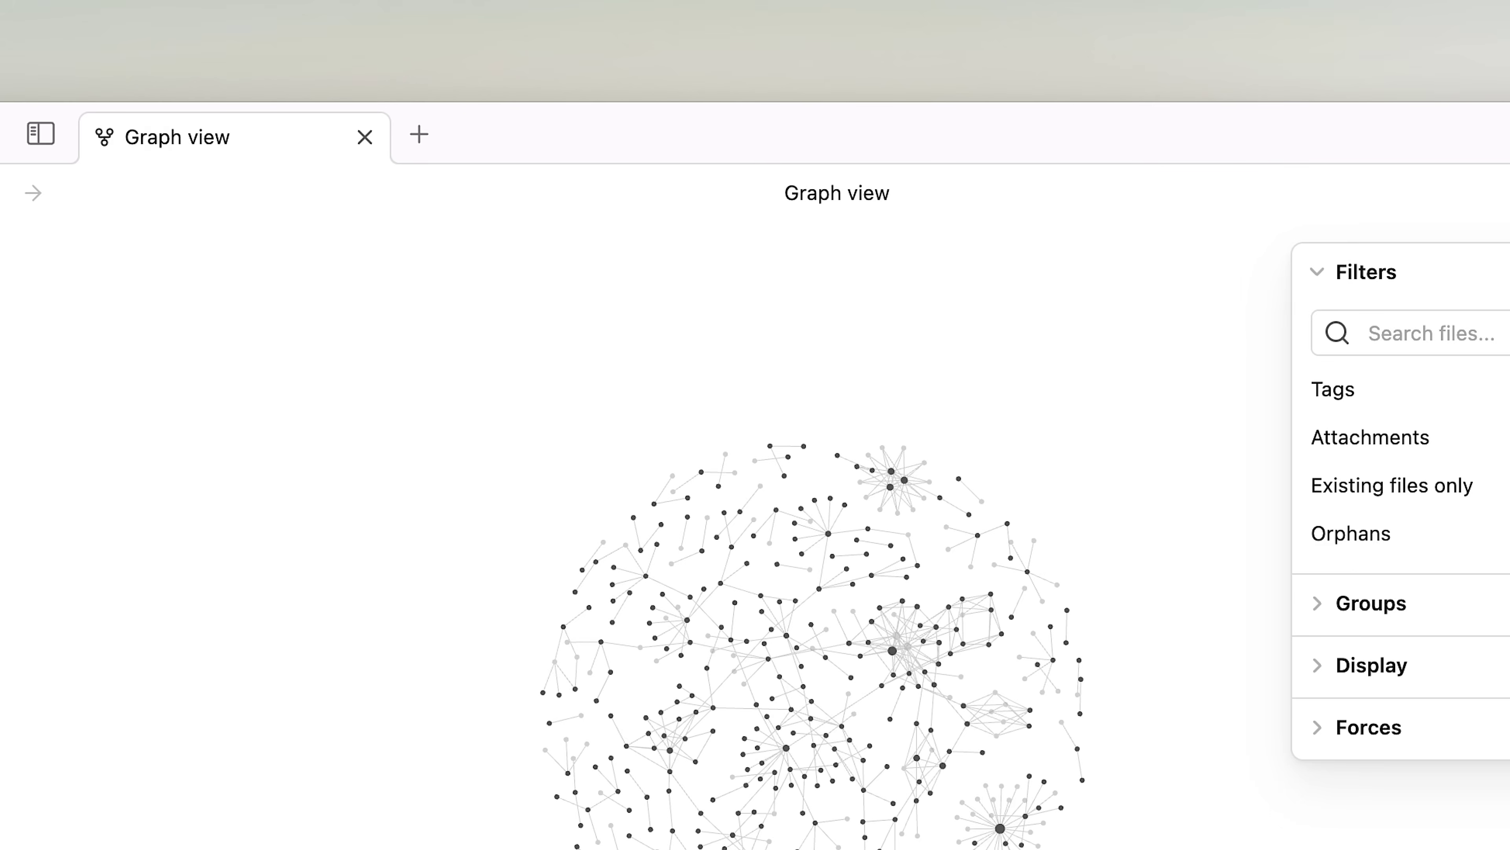
type("search menu")
type("new no")
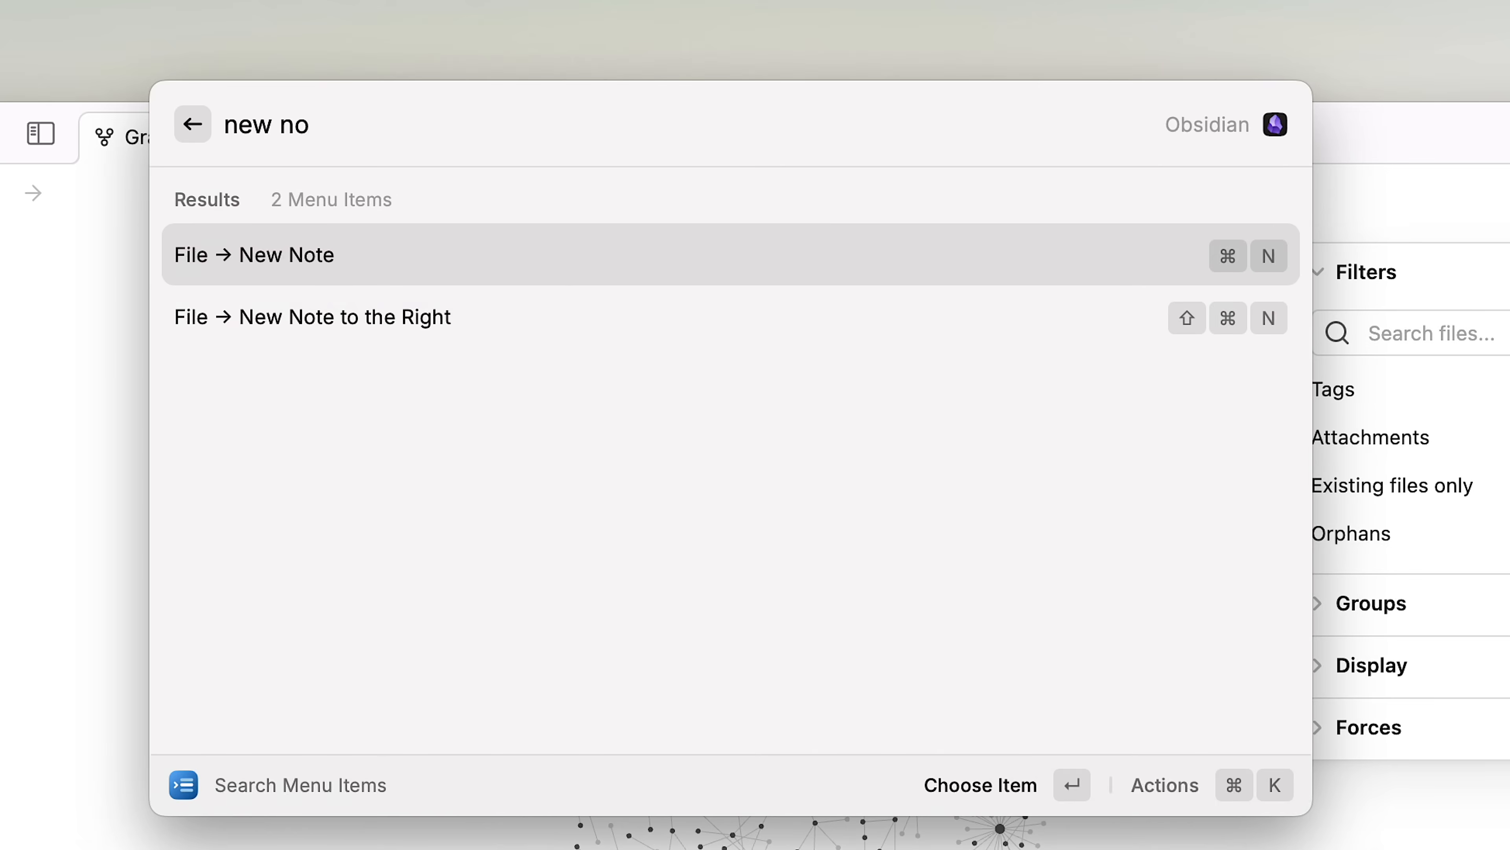
left_click(254, 255)
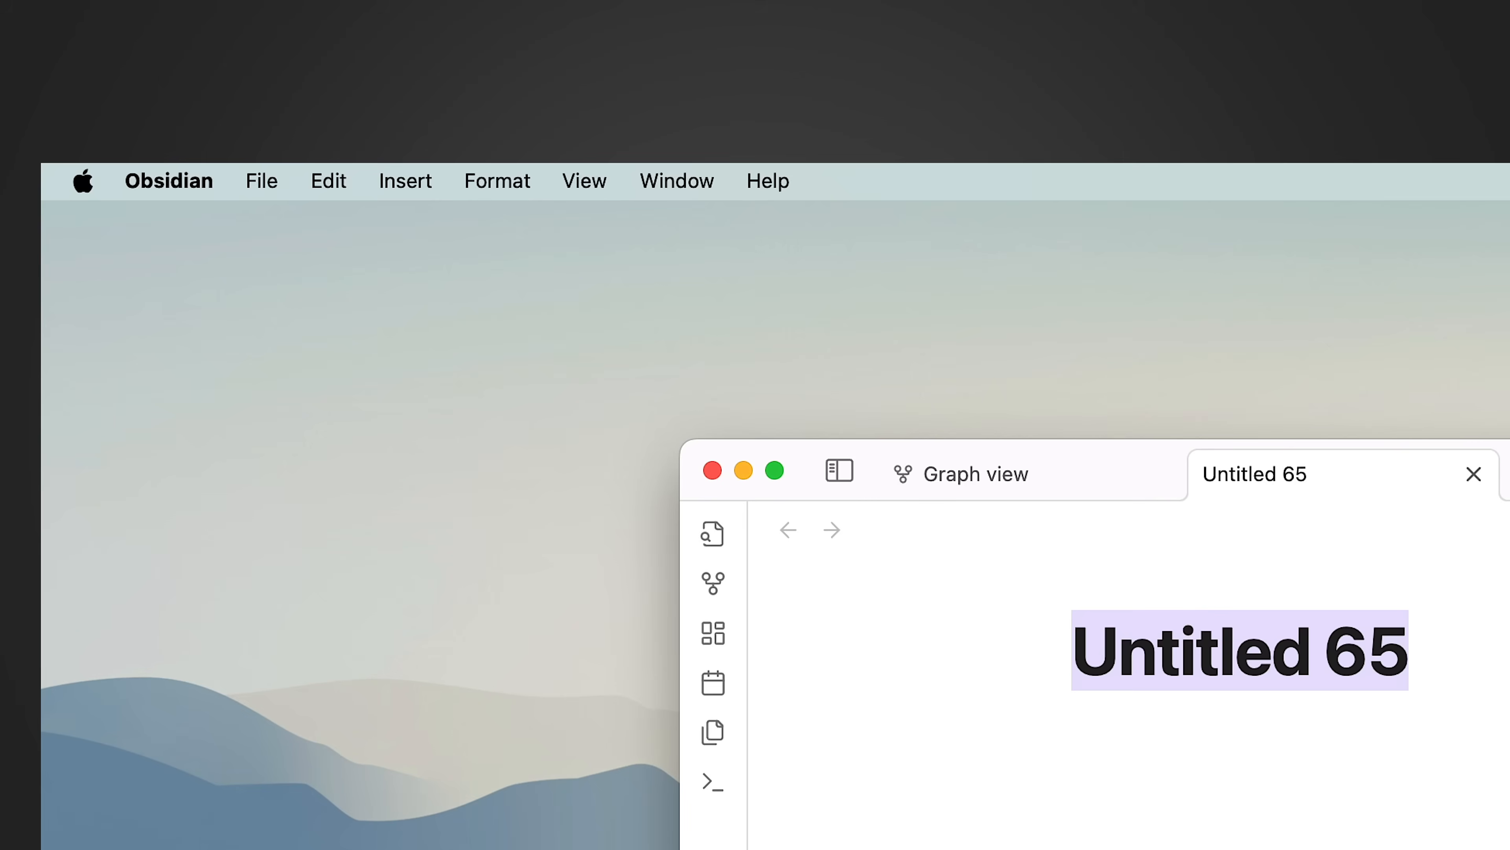
Browse Obsidian's menu categories, then search Photoshop's menus for 'conver smart bj'.
left_click(260, 181)
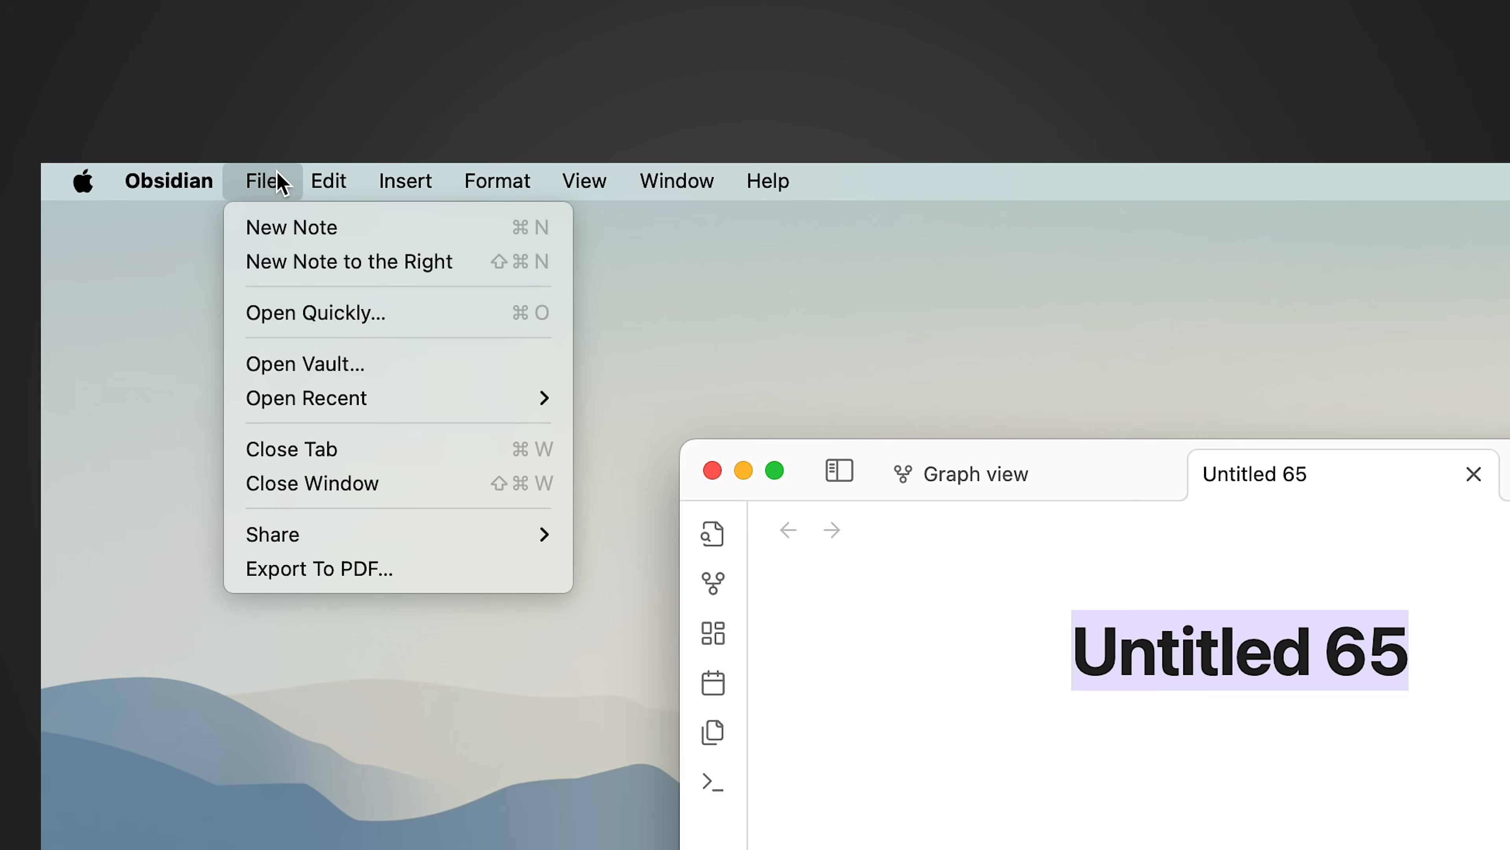
left_click(498, 181)
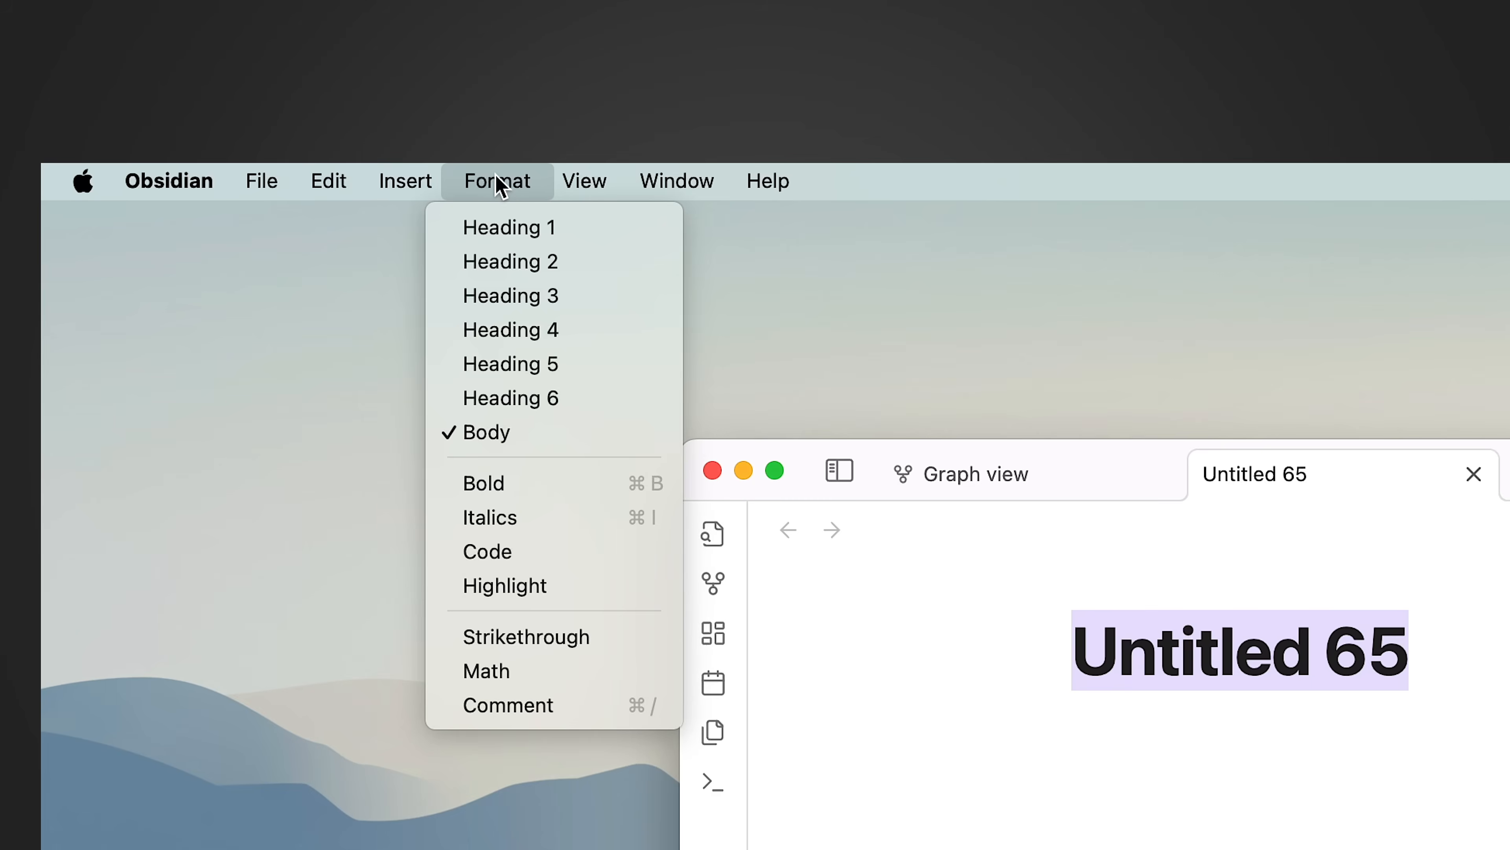
left_click(584, 181)
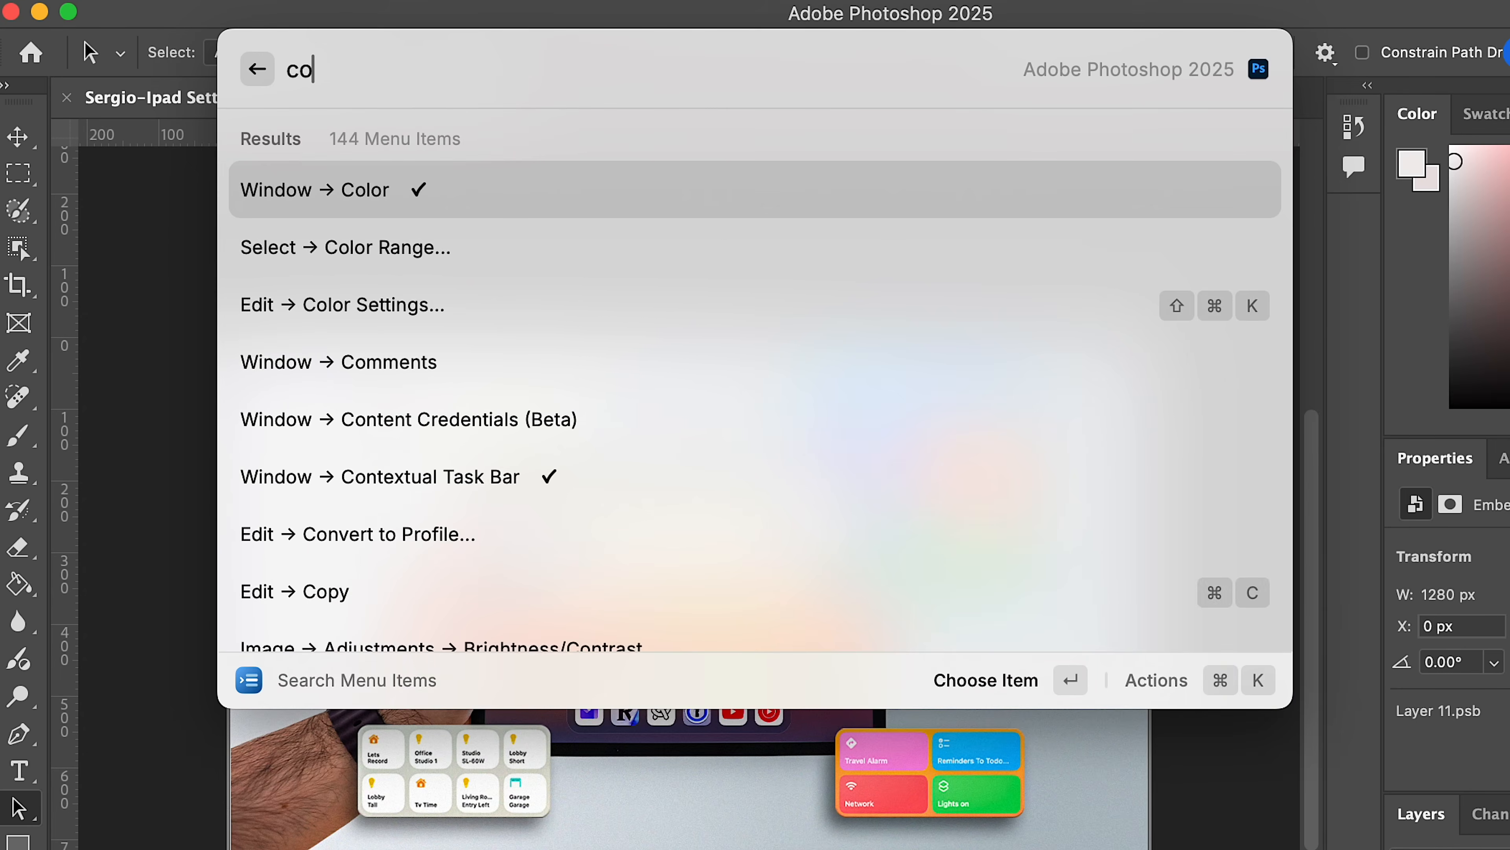
type("conver smart bj")
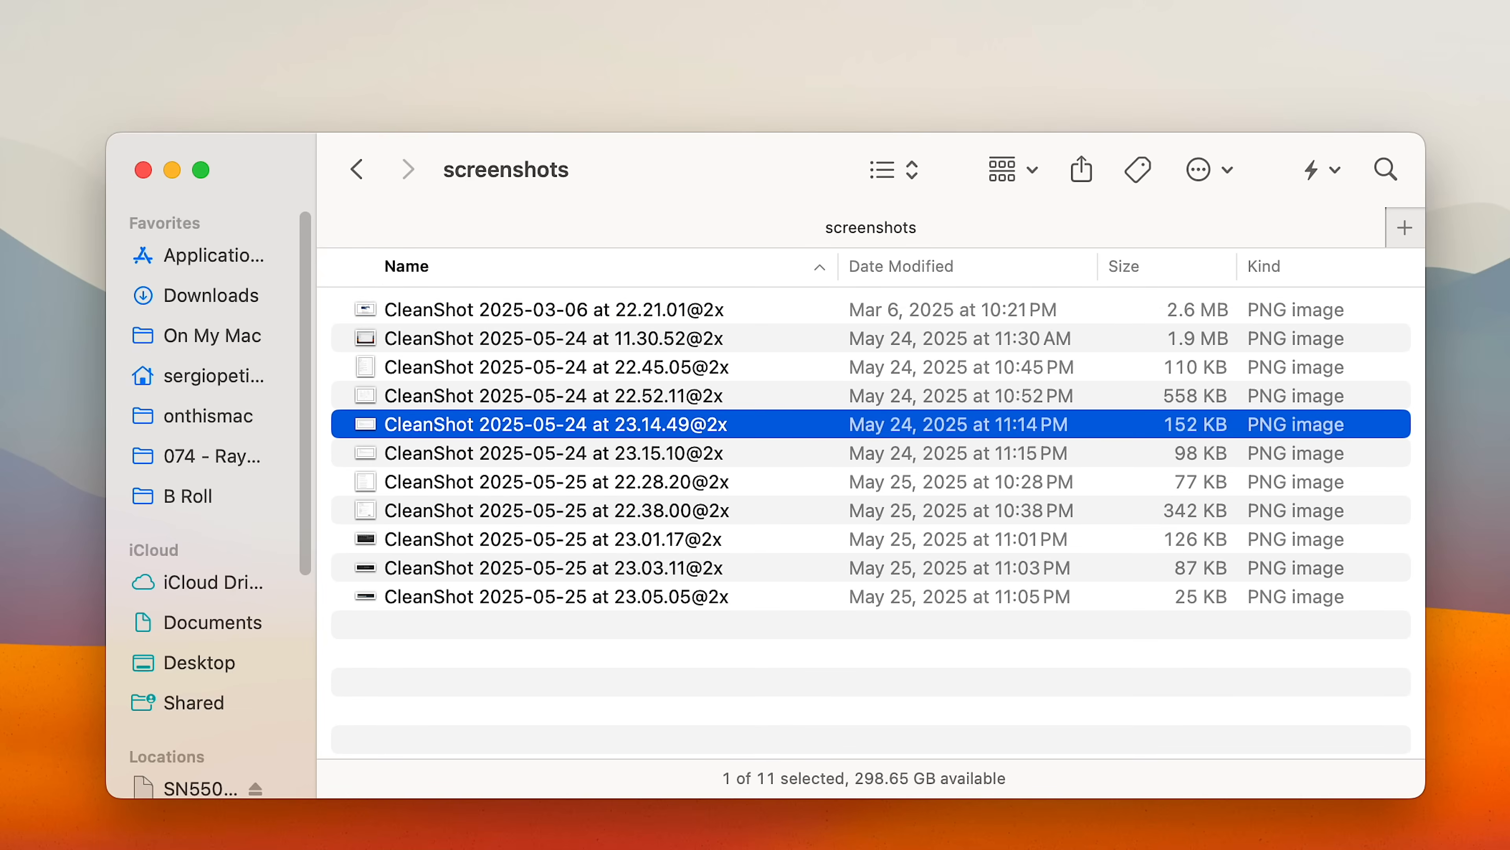
Find the CleanShot screenshot containing the GitHub ssh command by searching 'gith'.
left_click(526, 539)
type("gith")
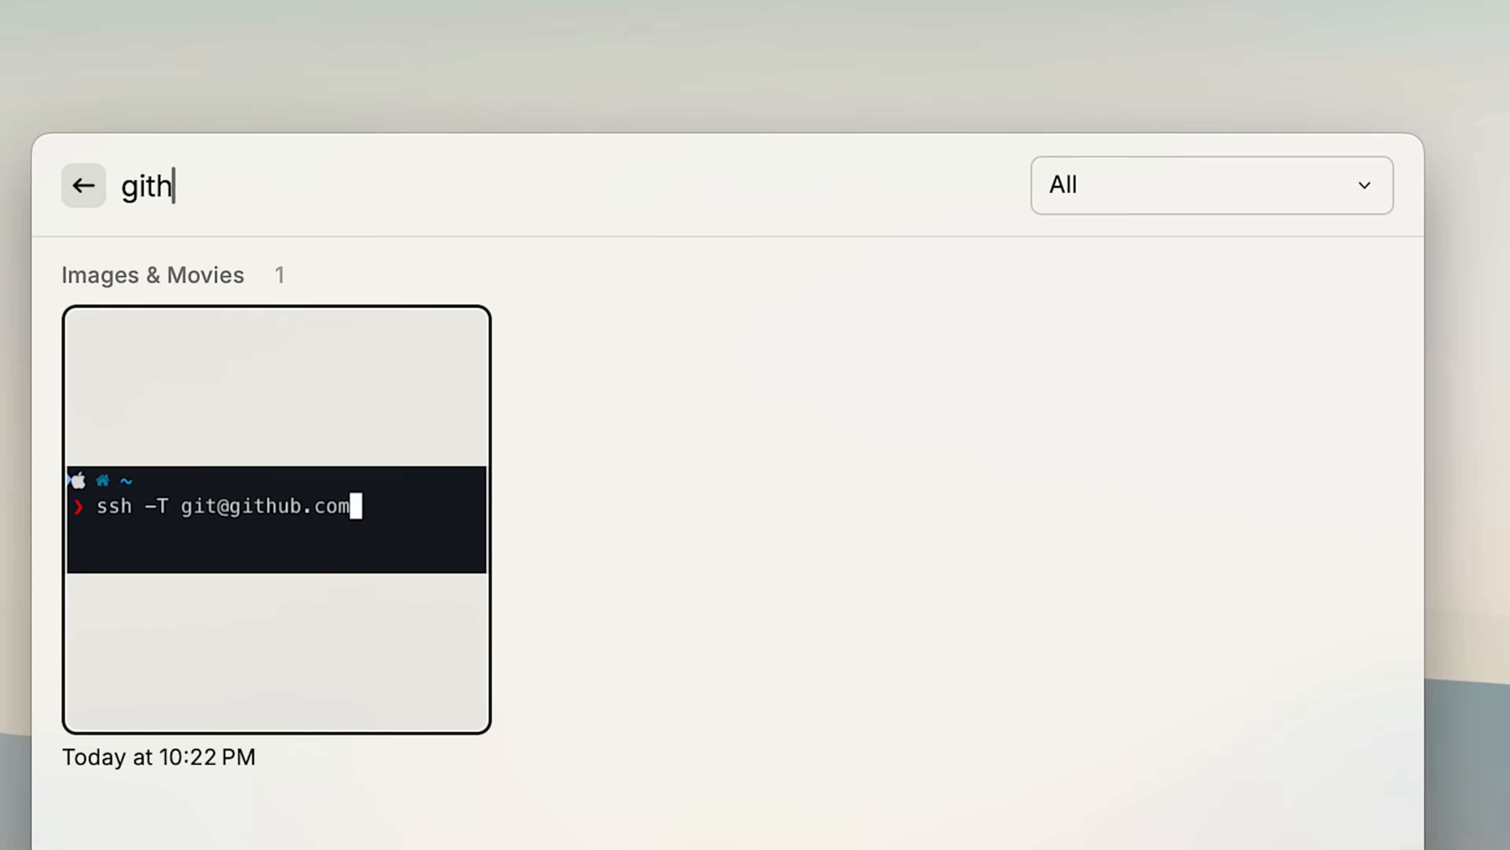
type("ub")
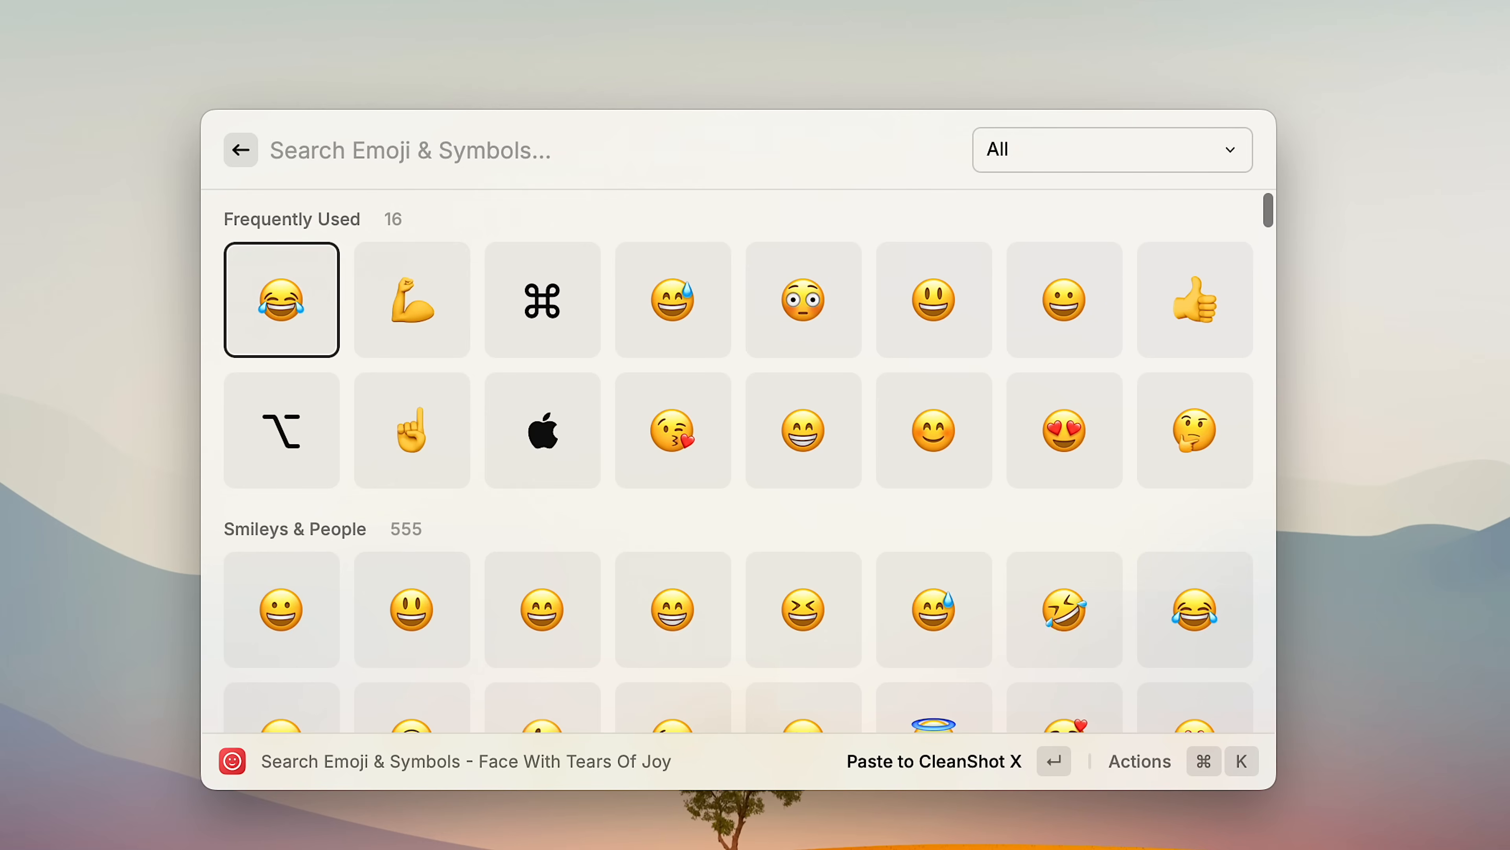
Find the Command Key ⌘ symbol by searching 'cmd' in Emoji & Symbols.
type("cmd")
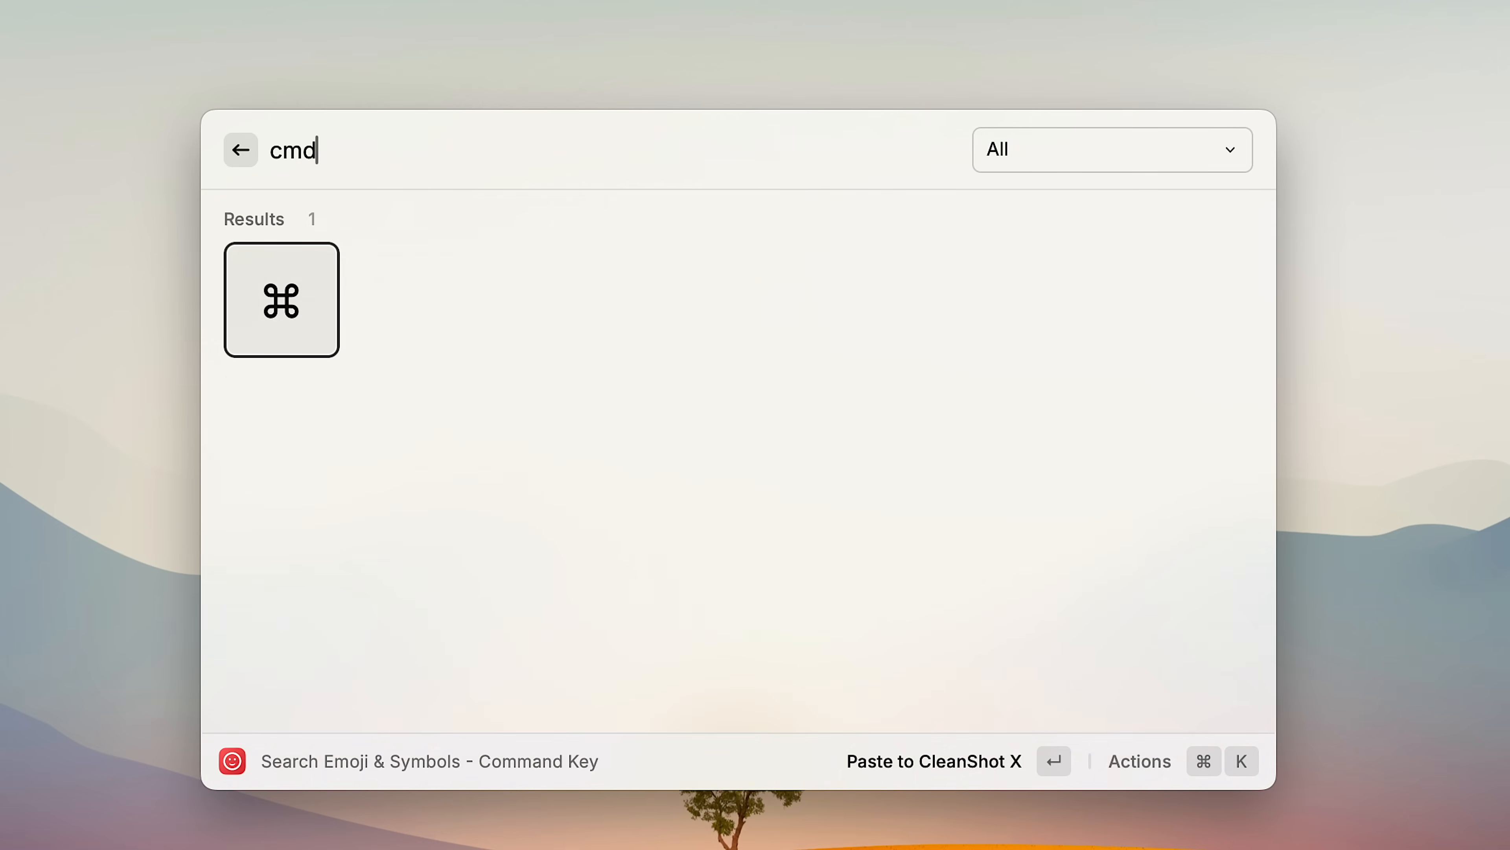
type("left-")
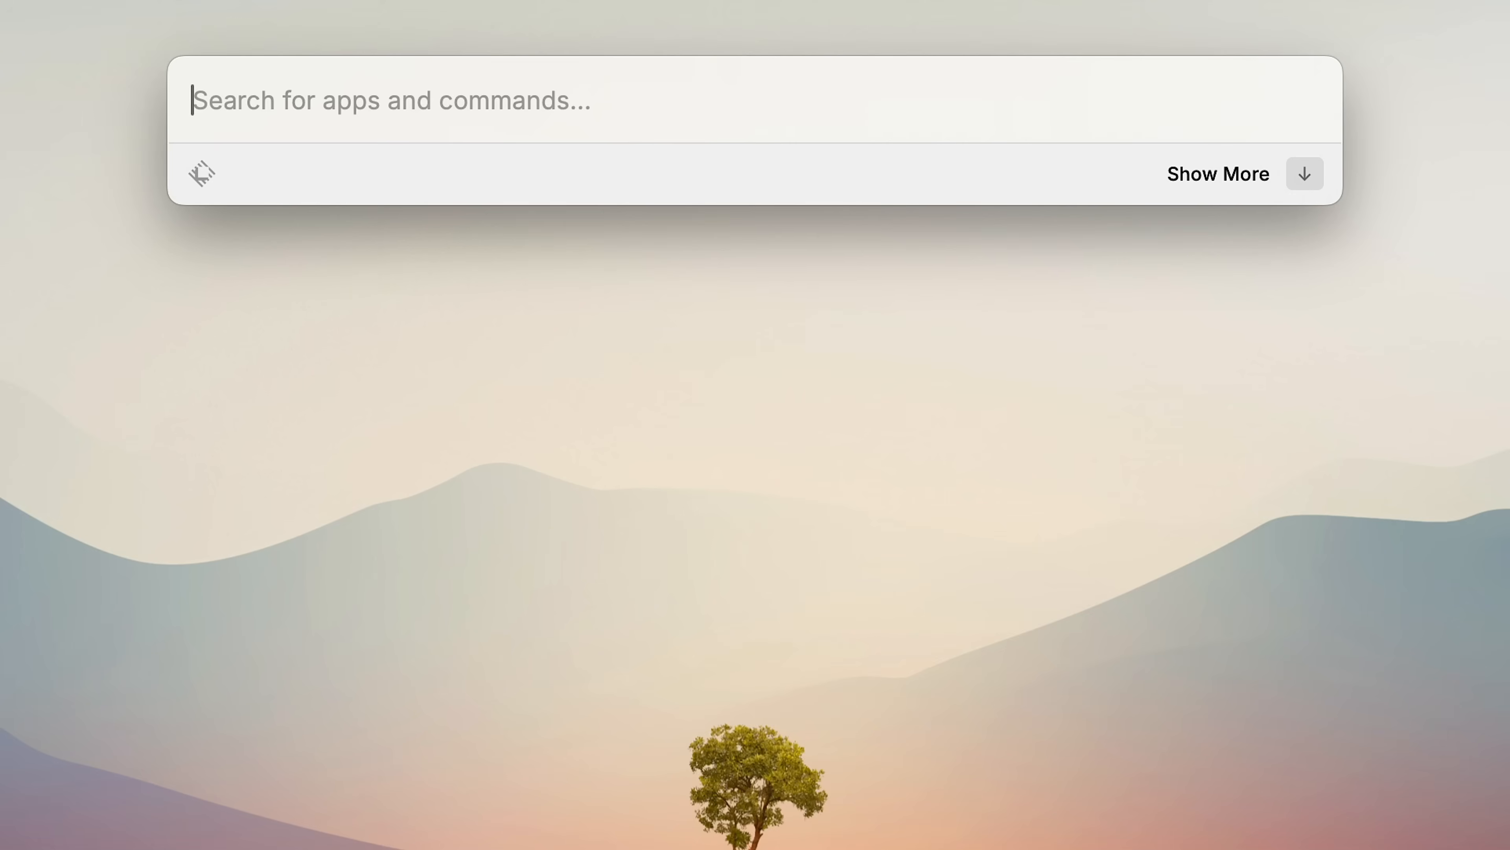
Run the saved quicklink from 'quick' results to open the B Roll folder.
type("quick")
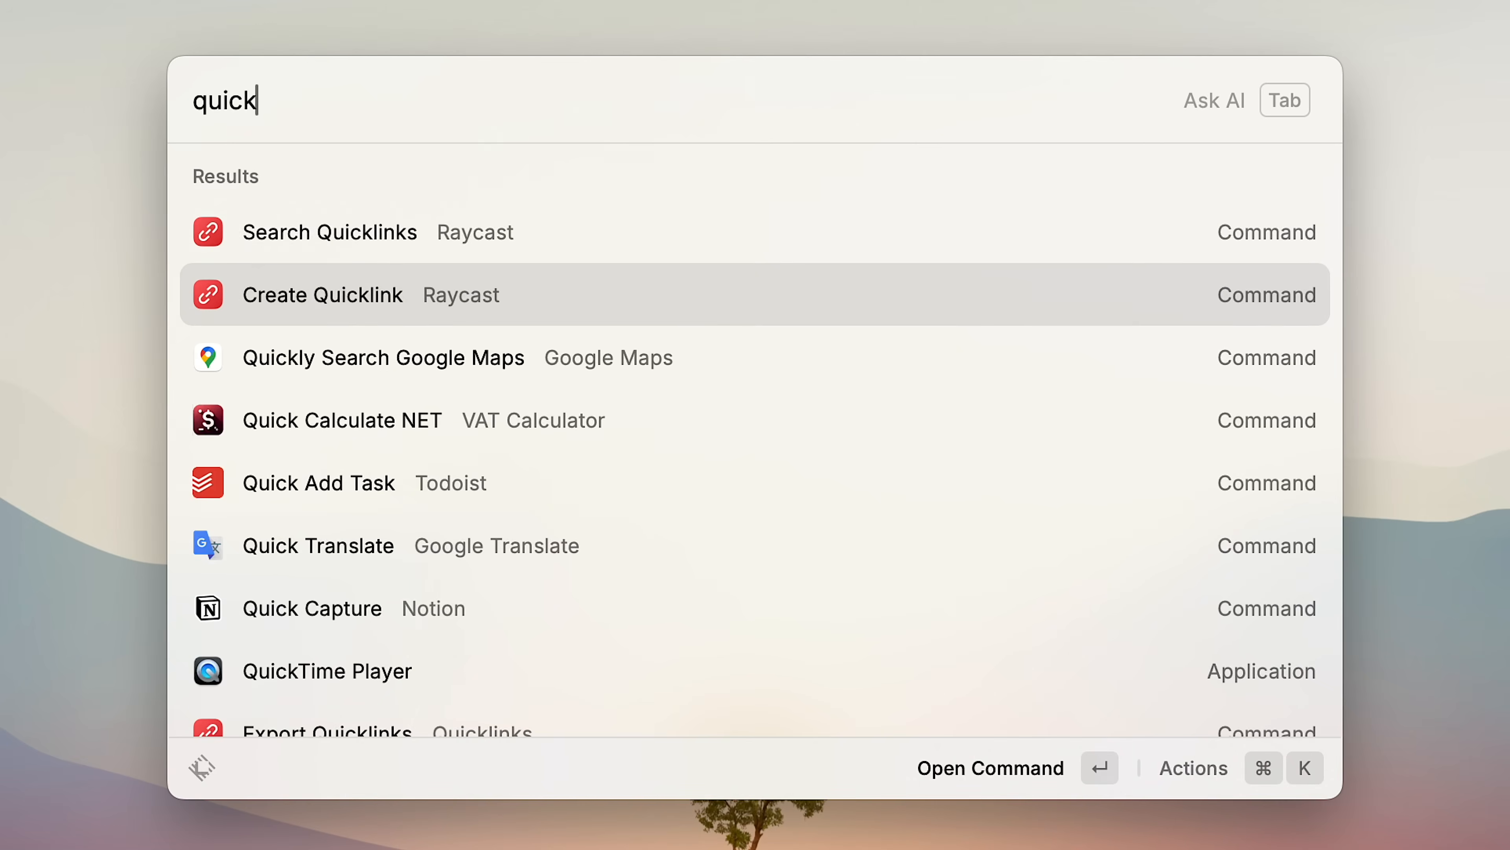
left_click(323, 294)
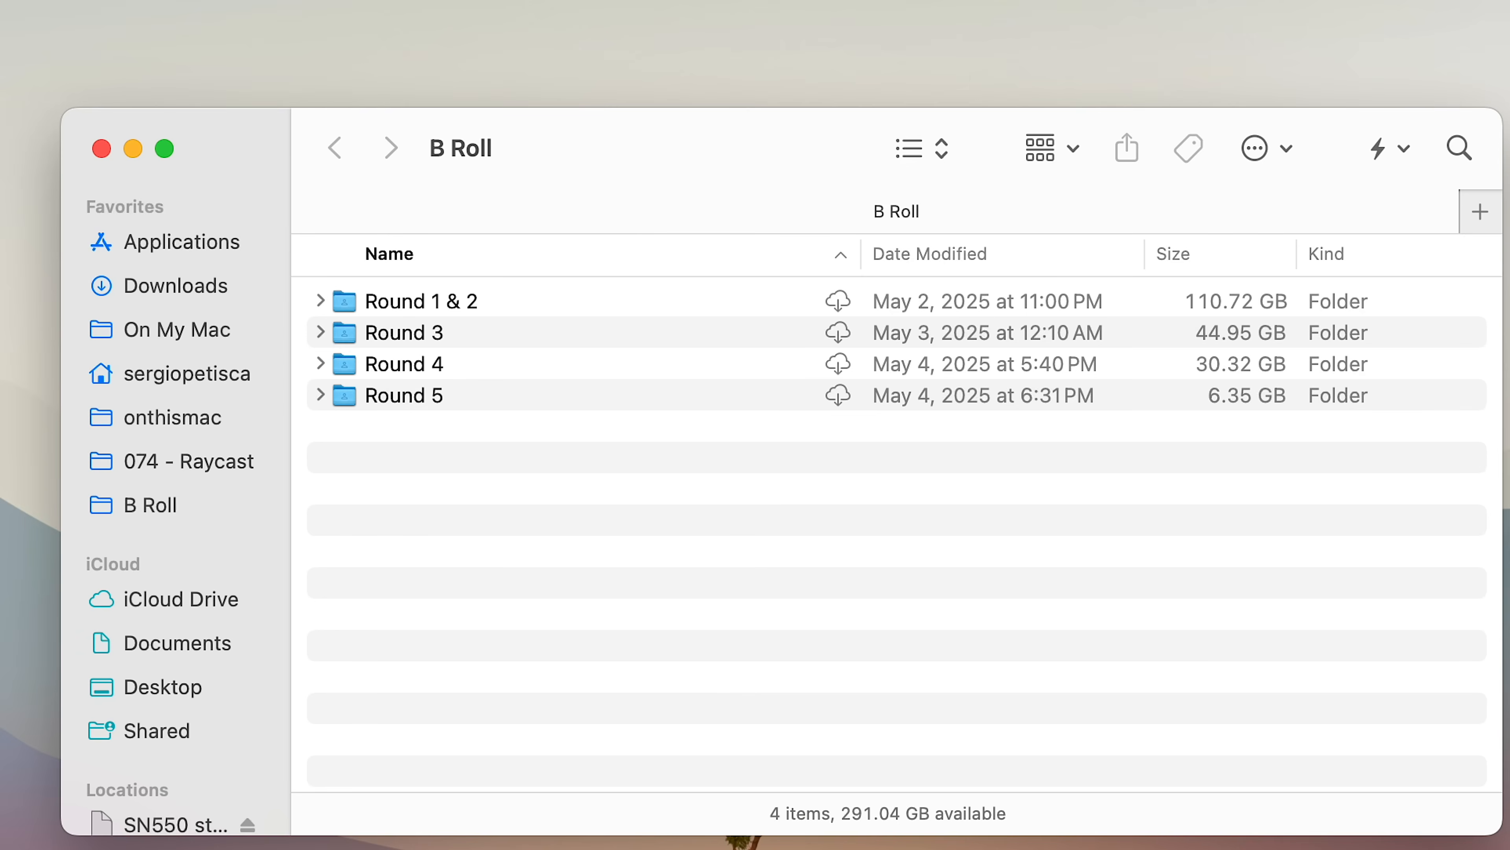
Start a focus session with goal 'editing' blocking youtube.com and x.com.
type("f")
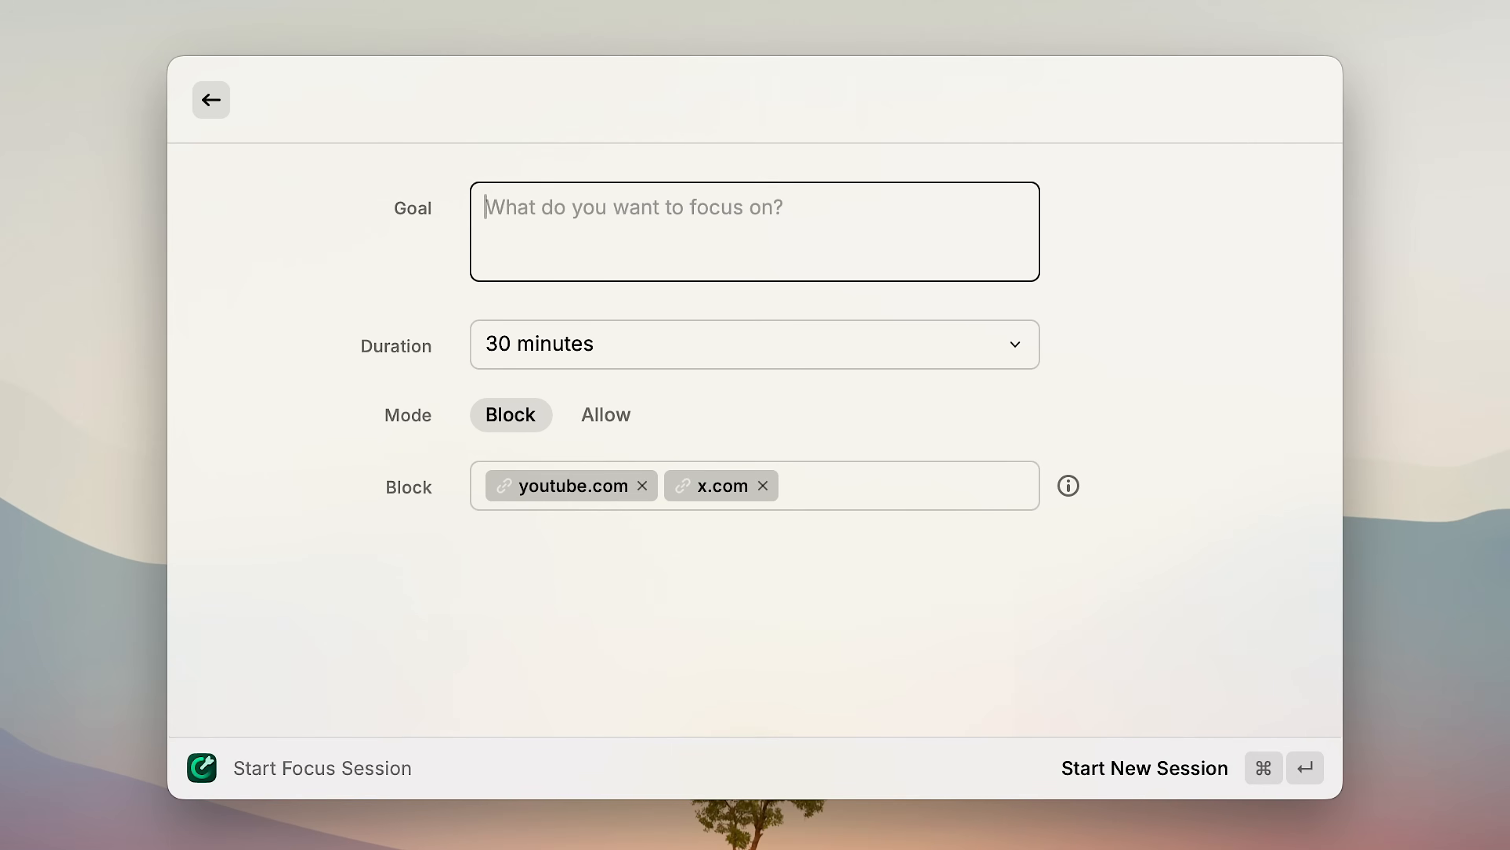
type("editing")
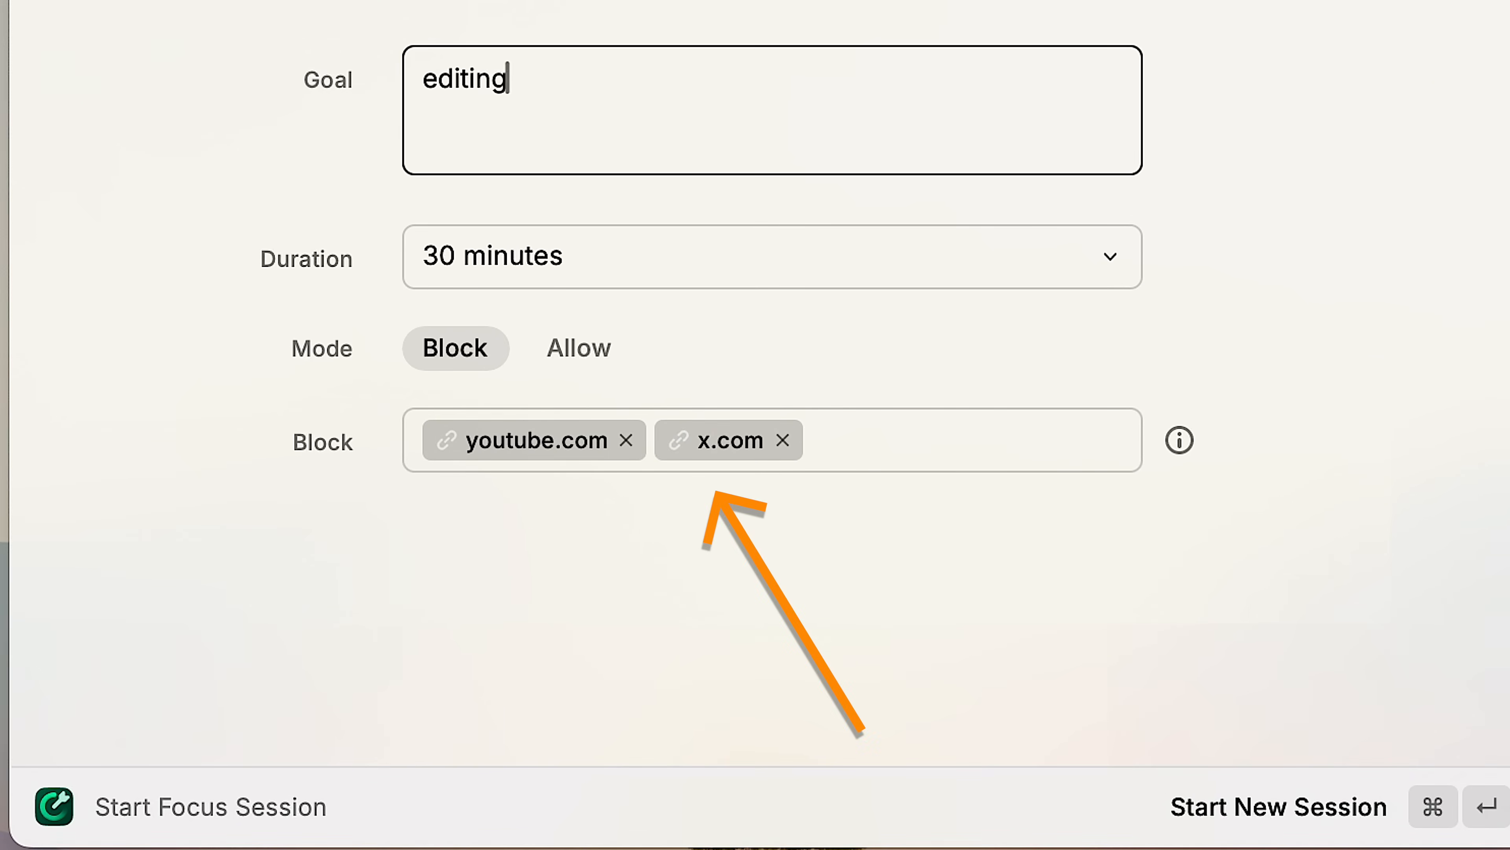
left_click(1279, 807)
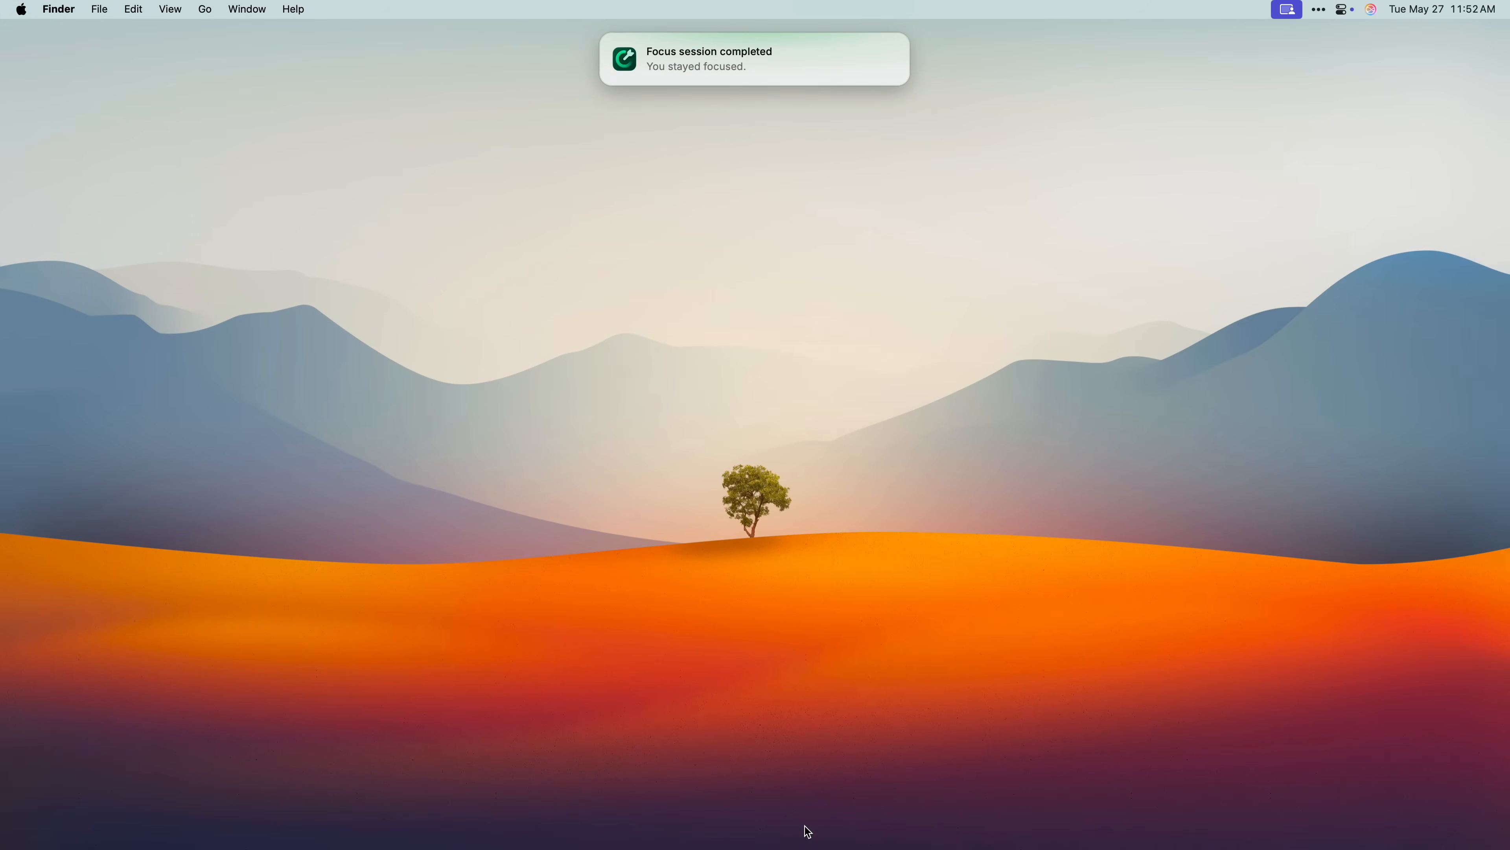
Search the Store for apple notes, google drive, bear and 1password extensions.
type("s")
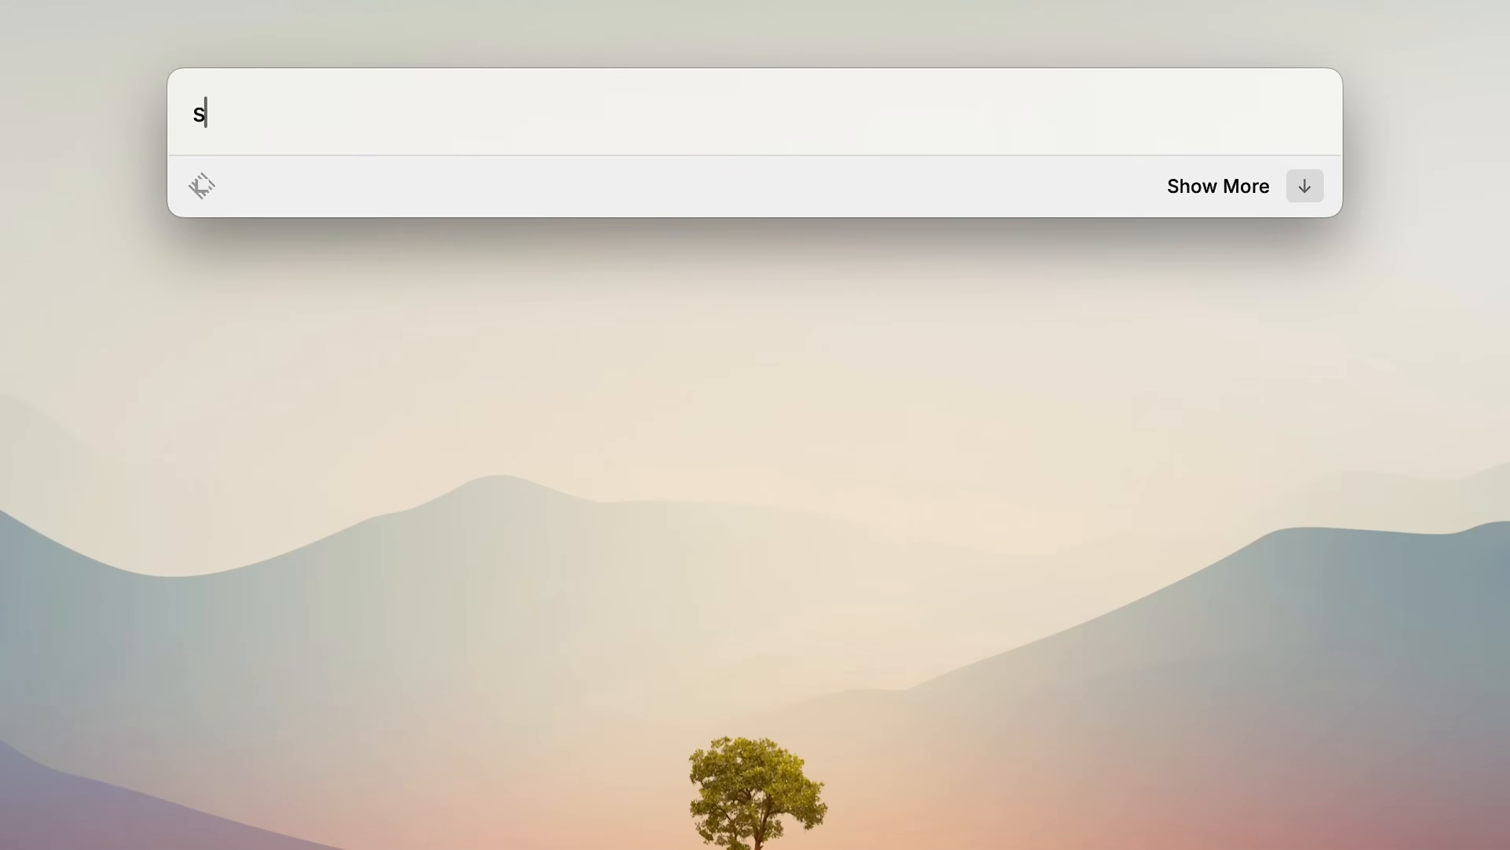
type("apple notes")
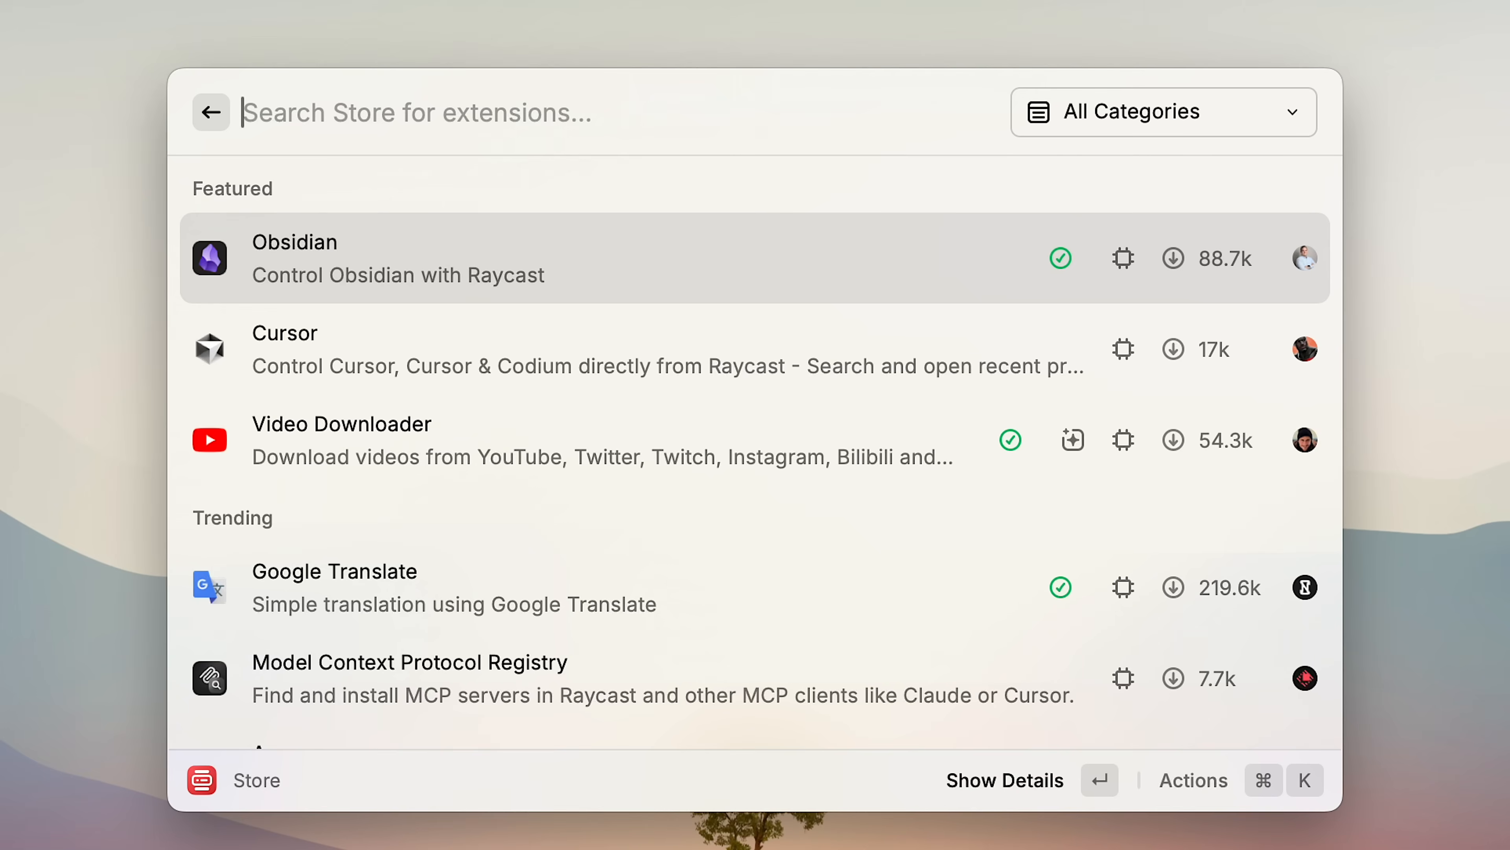
type("google drive")
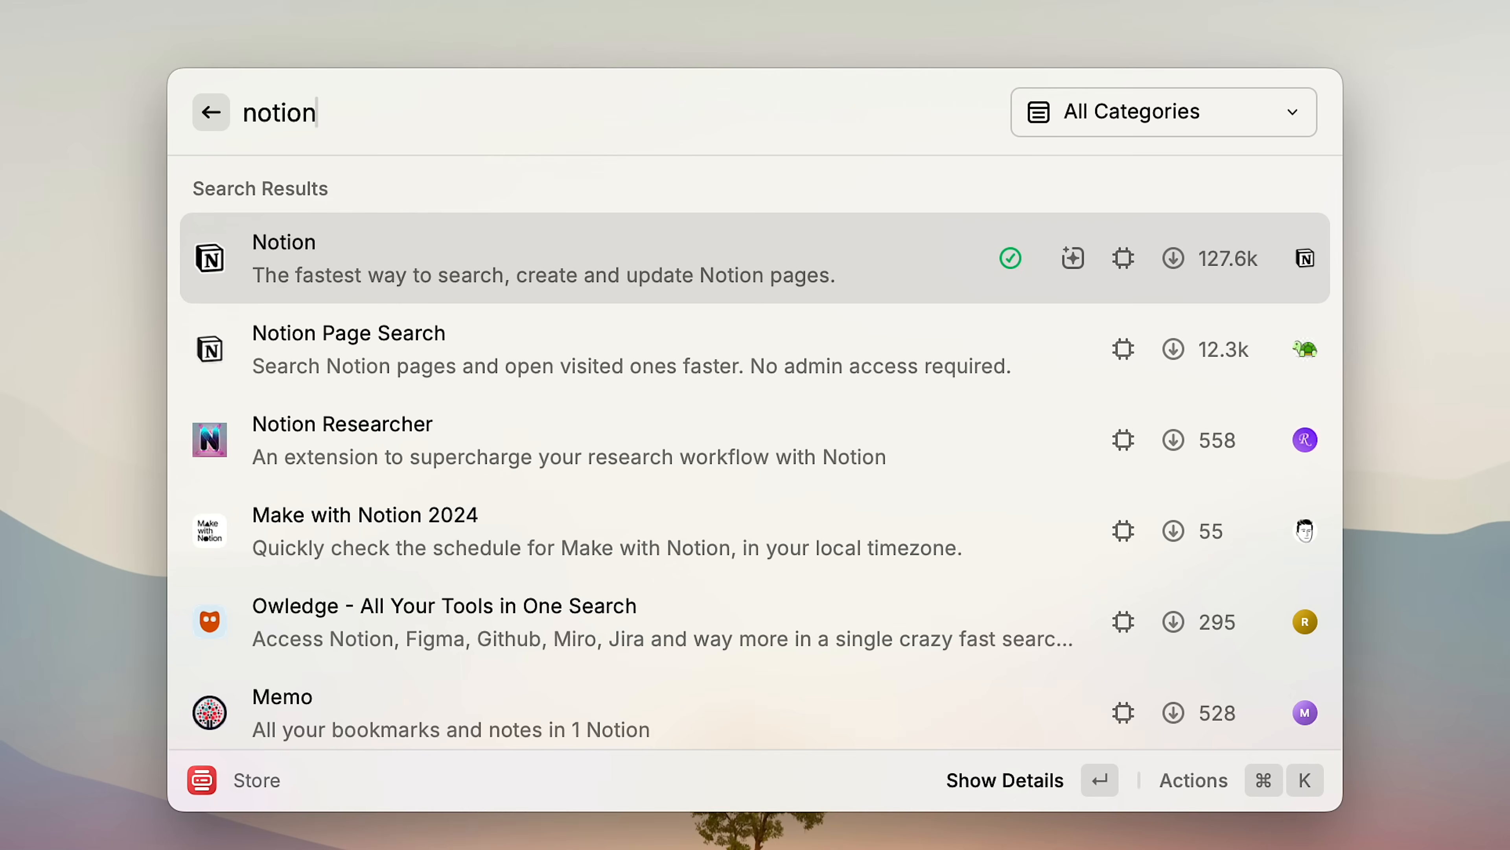
type("bear")
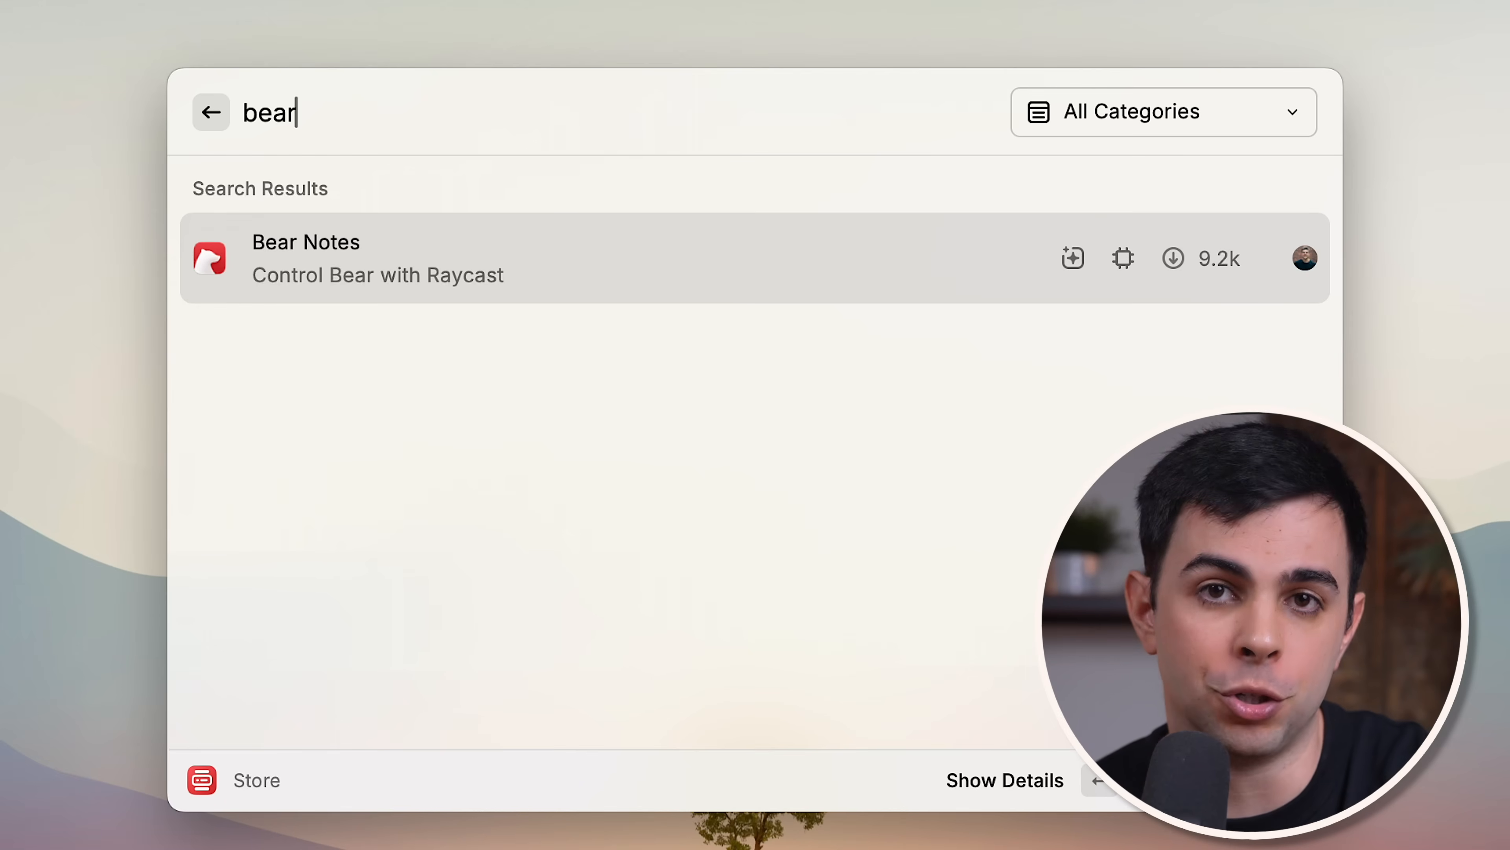
type("1password")
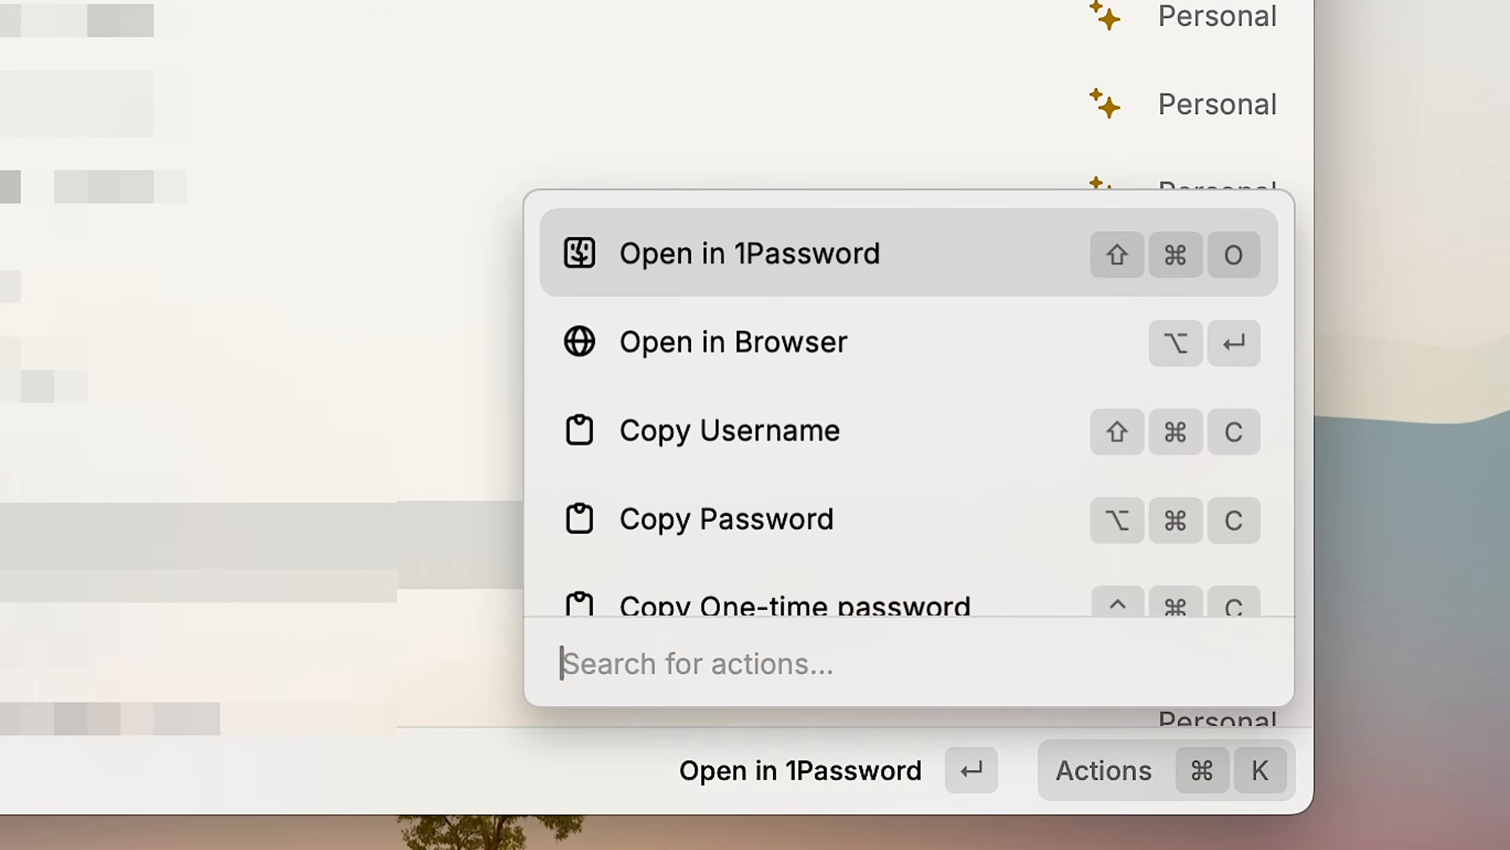
Show the available actions for the selected 1Password entry.
key("Down")
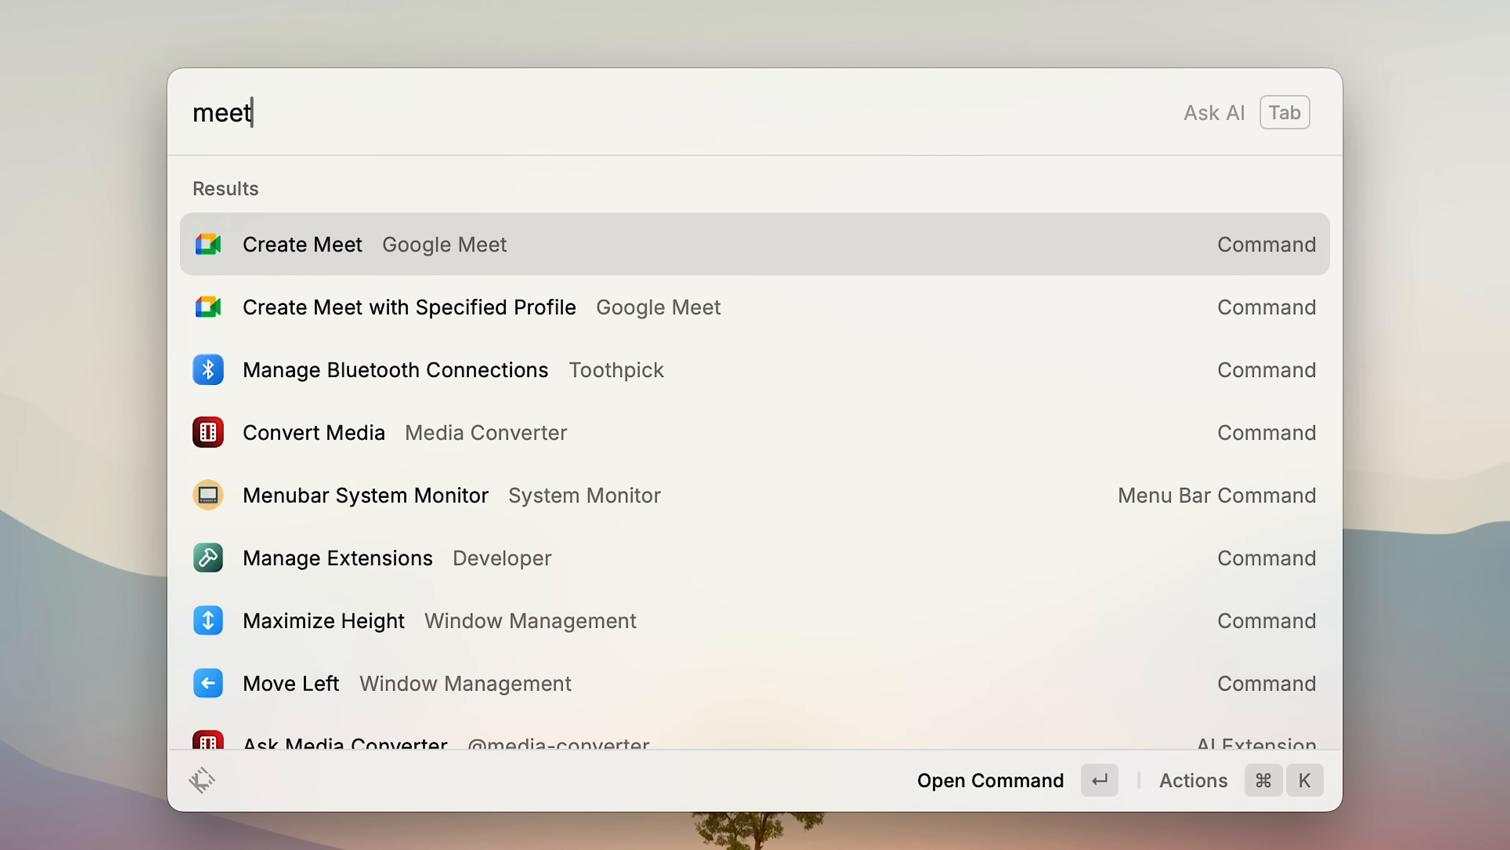
Create a Google Meet, then a quick event 'tennis at 3pm tomorrow'.
left_click(302, 244)
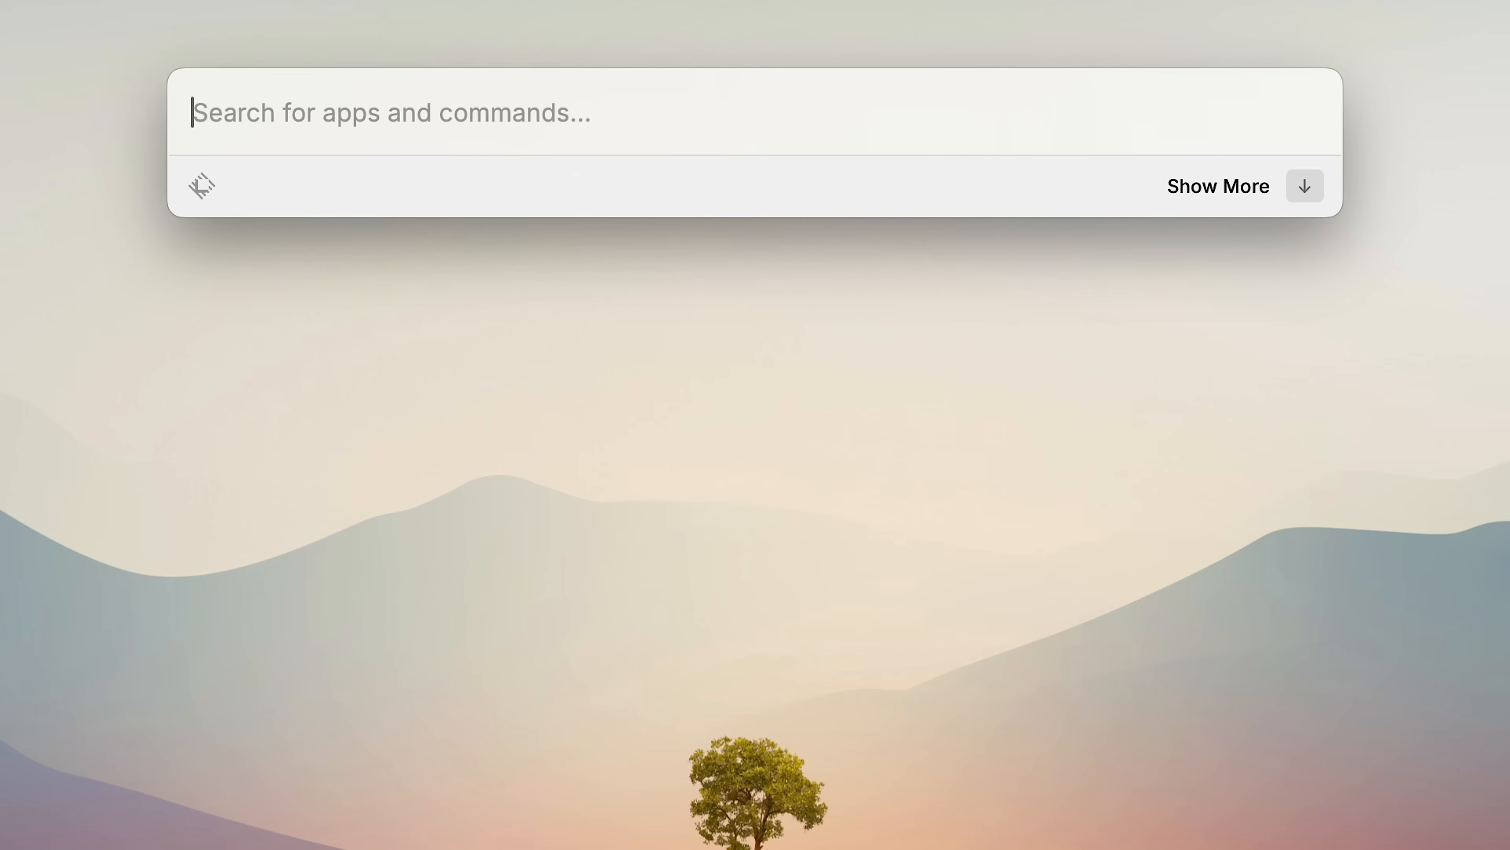
type("tennis")
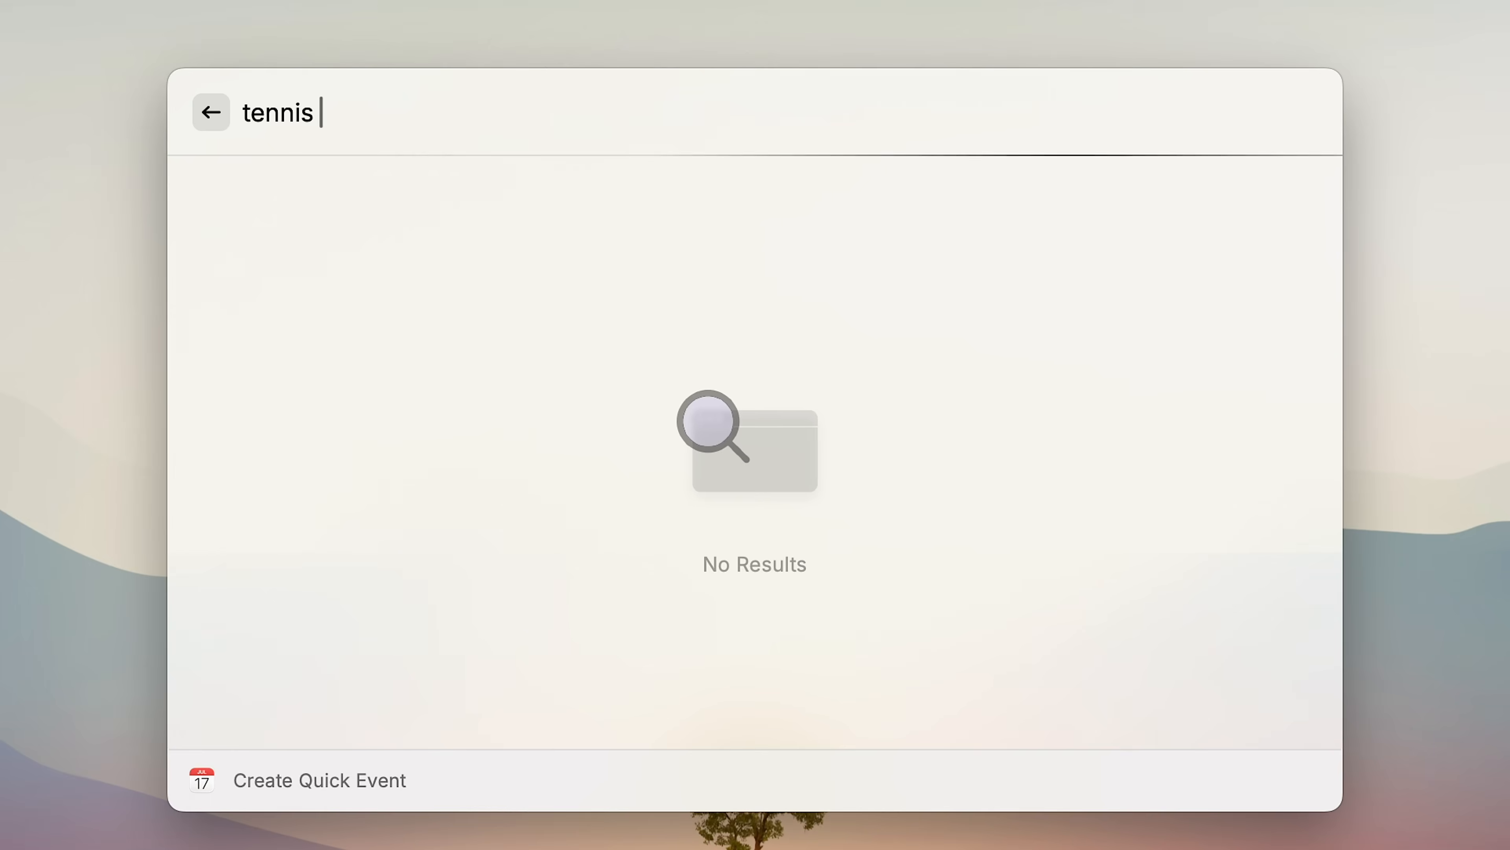
type("at 3pm tomorrow")
type("un")
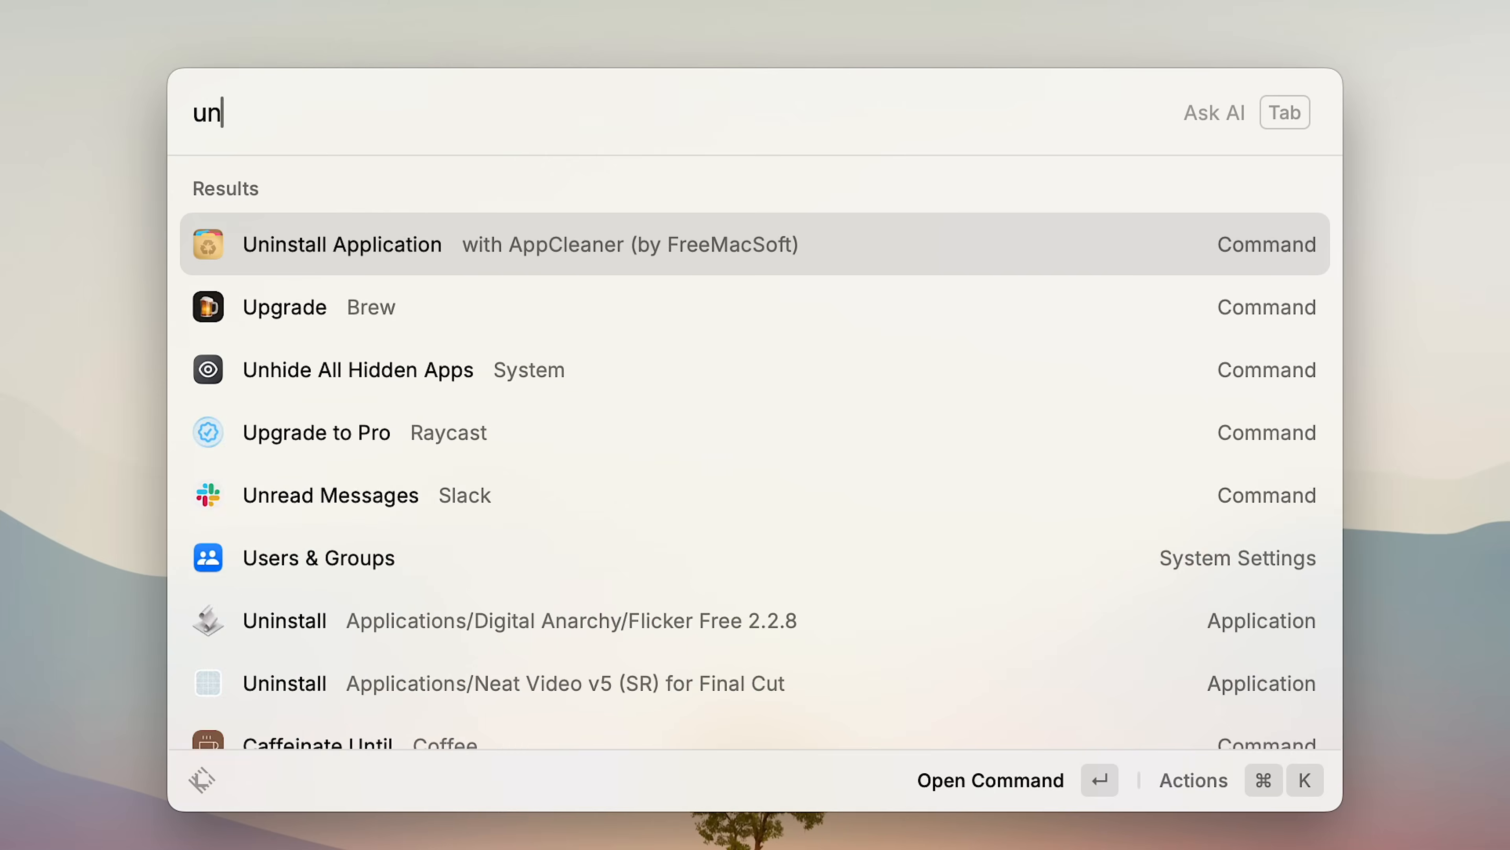
View Uninstall Application's AppCleaner preference, then search 'open last'.
type("autode")
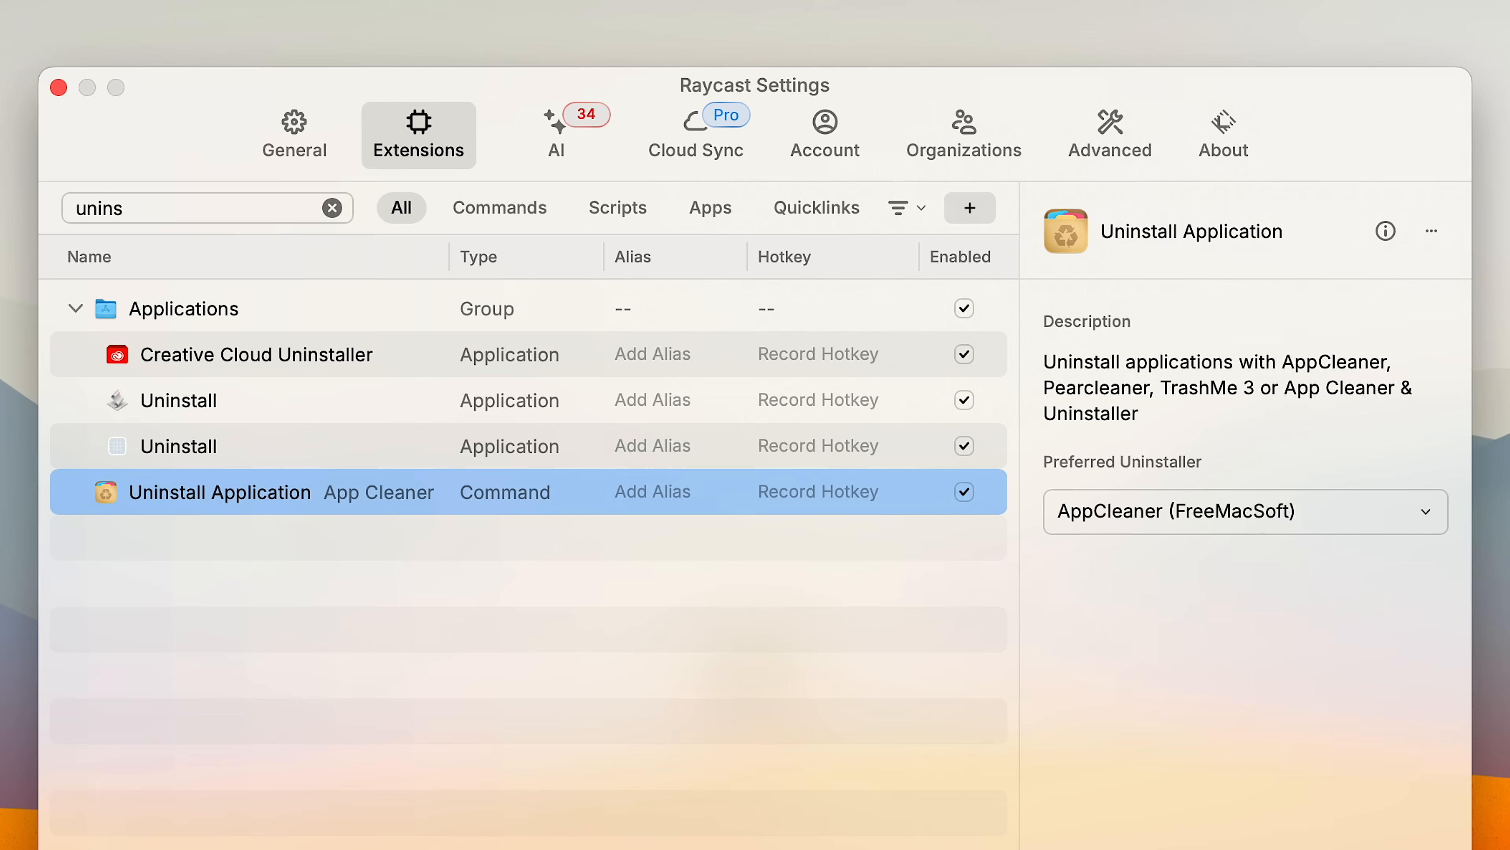
left_click(1245, 512)
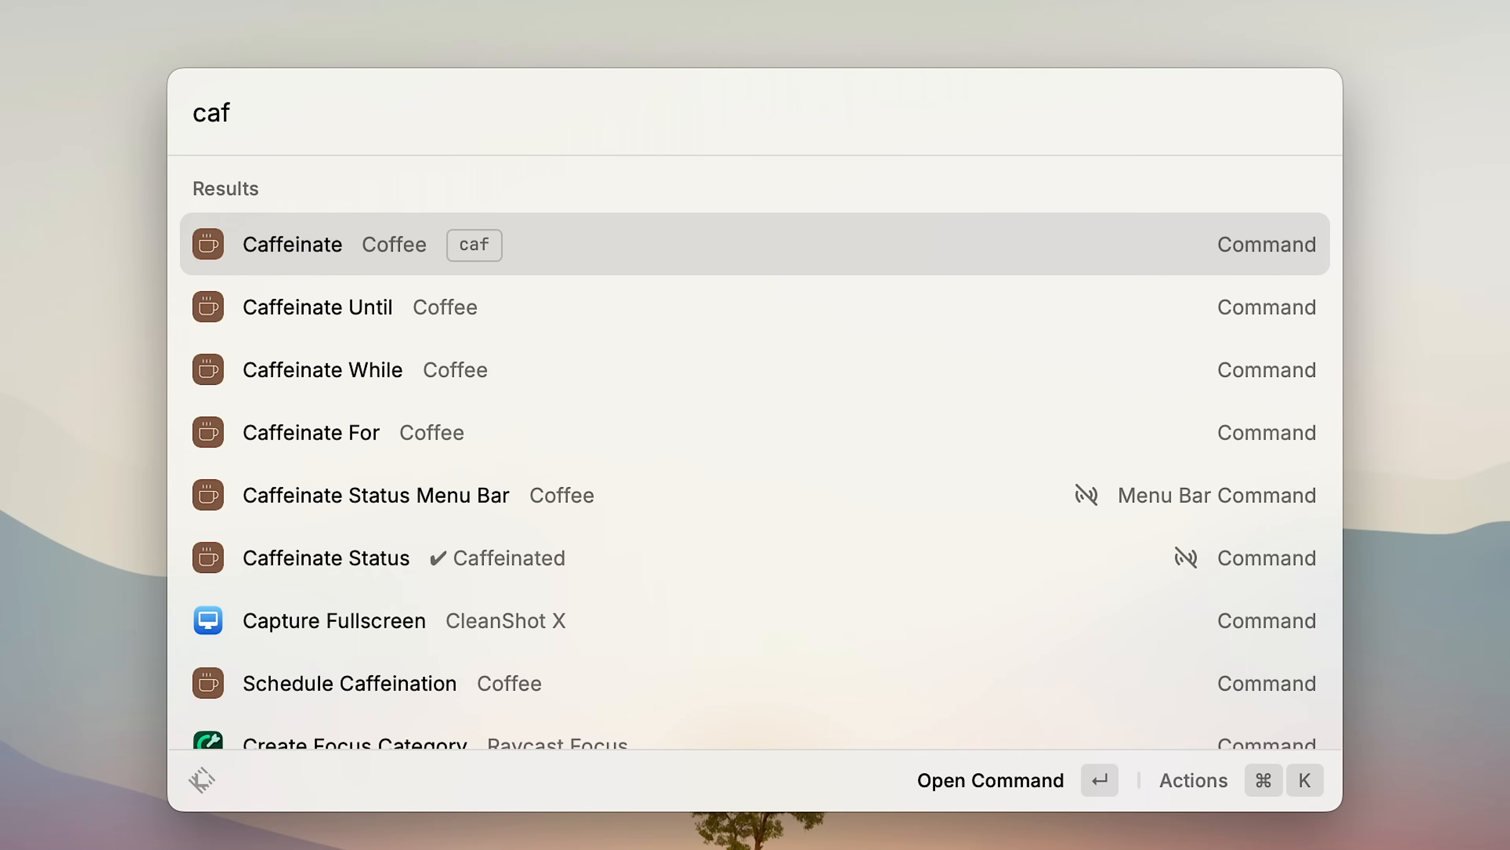
type("open last")
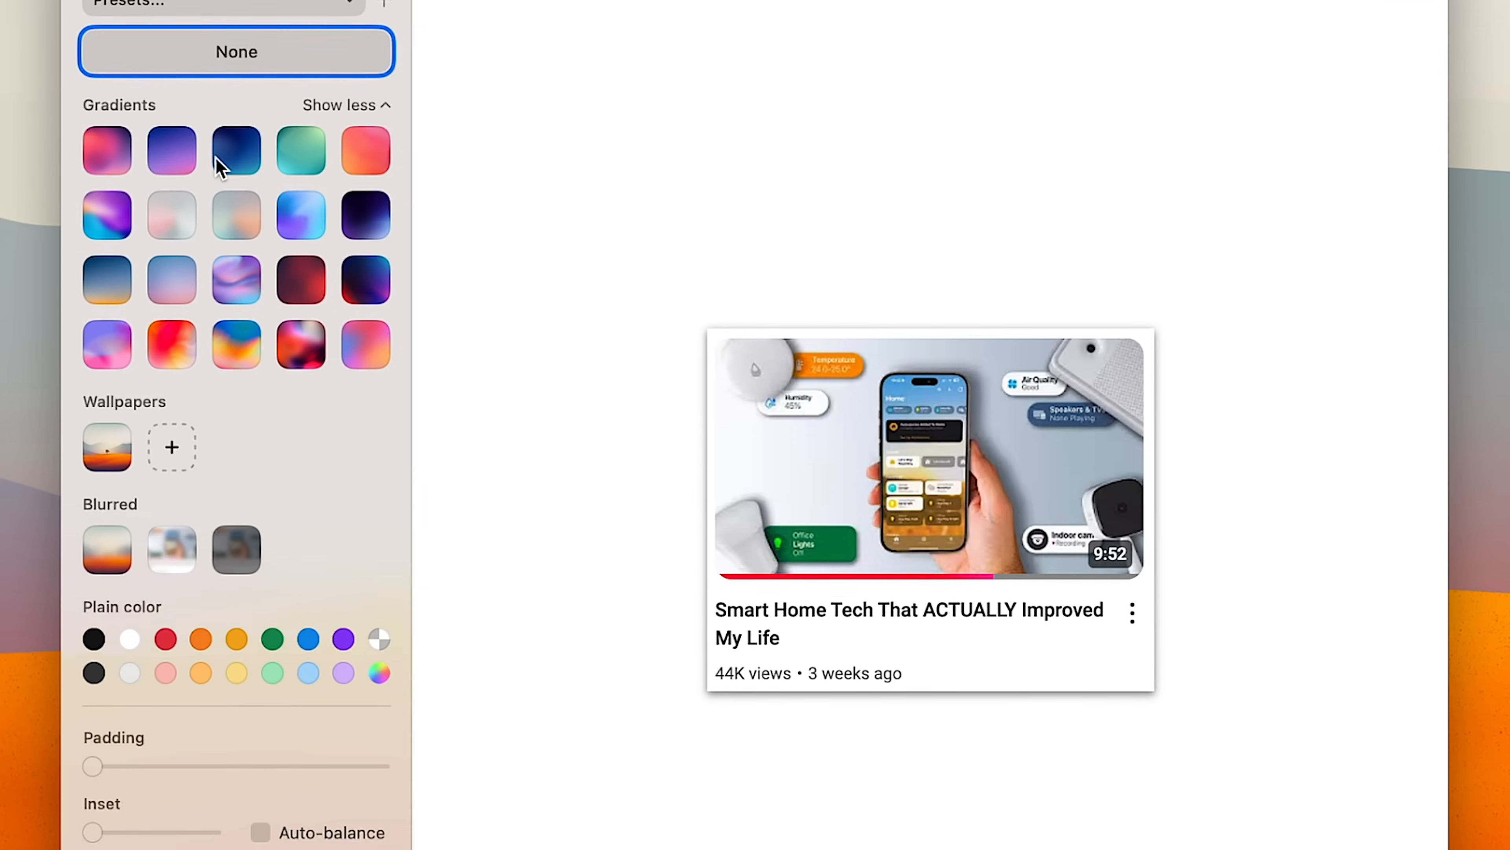
Apply a soft gradient background with padding in CleanShot, then search 'restore'.
left_click(172, 203)
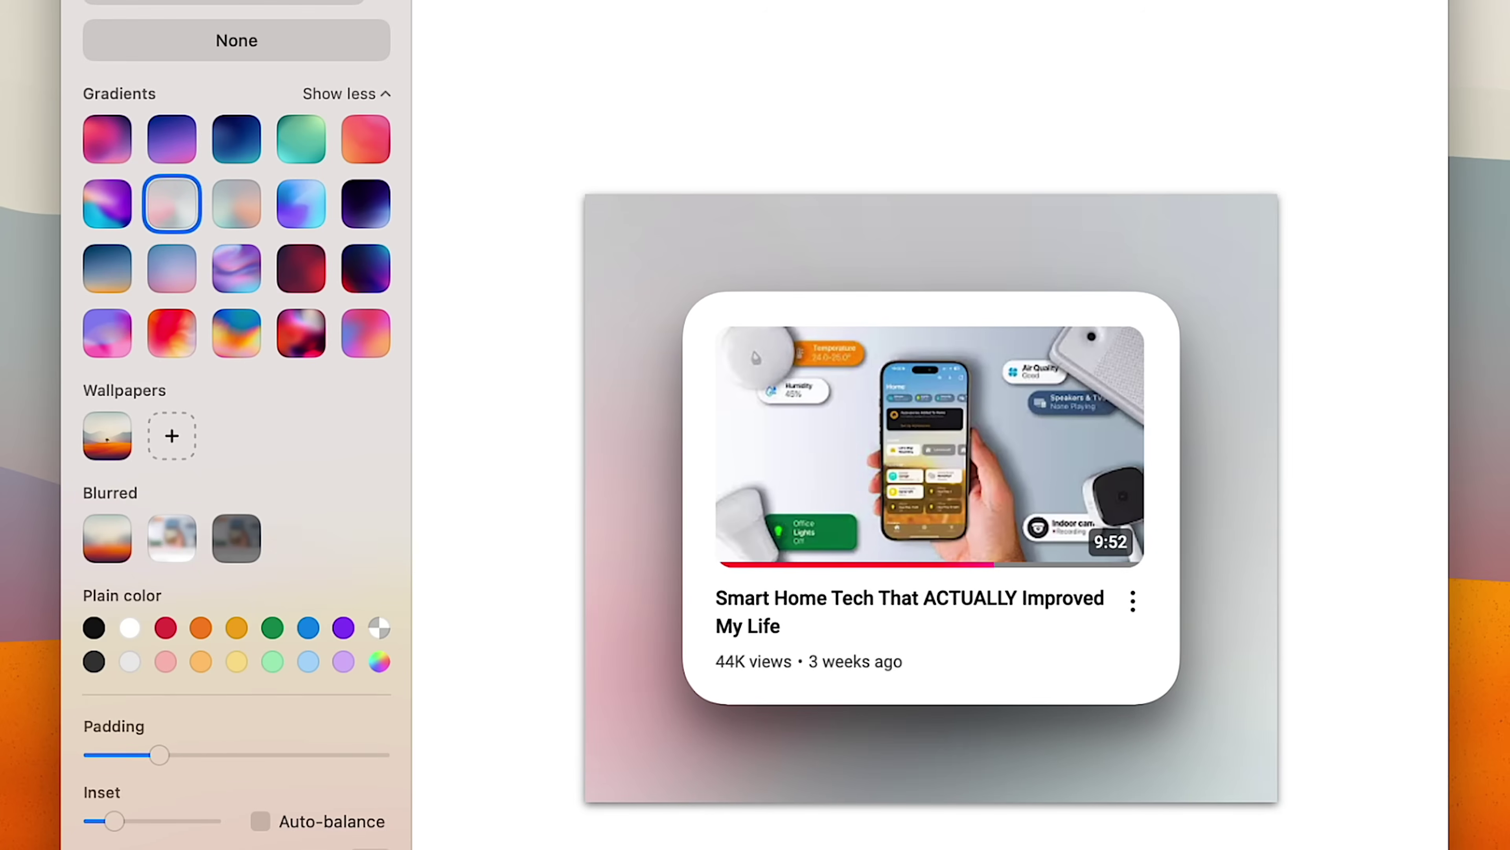
double_click(855, 663)
type("clean")
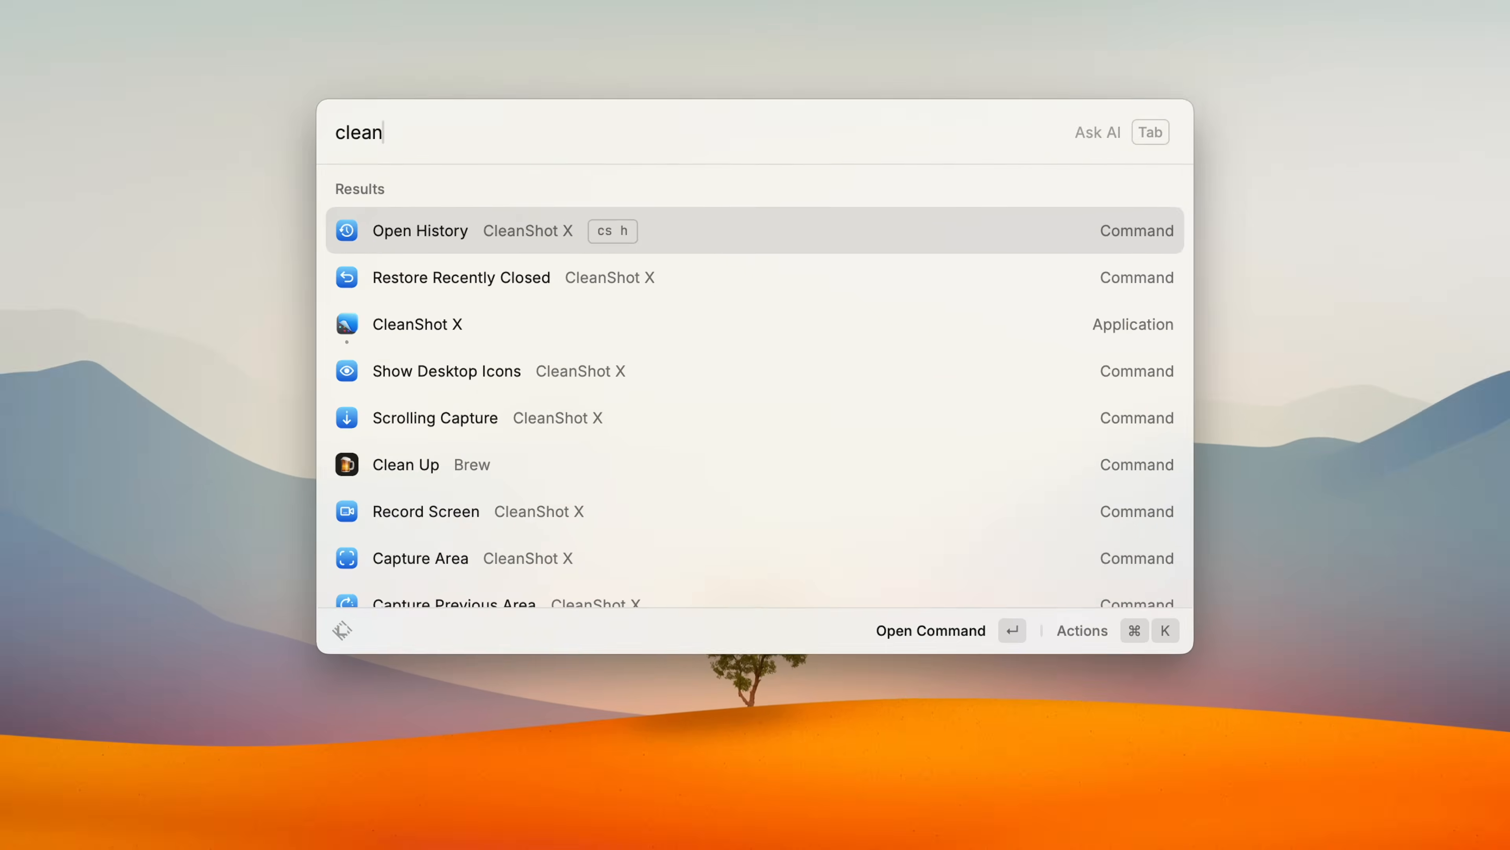
type("restore")
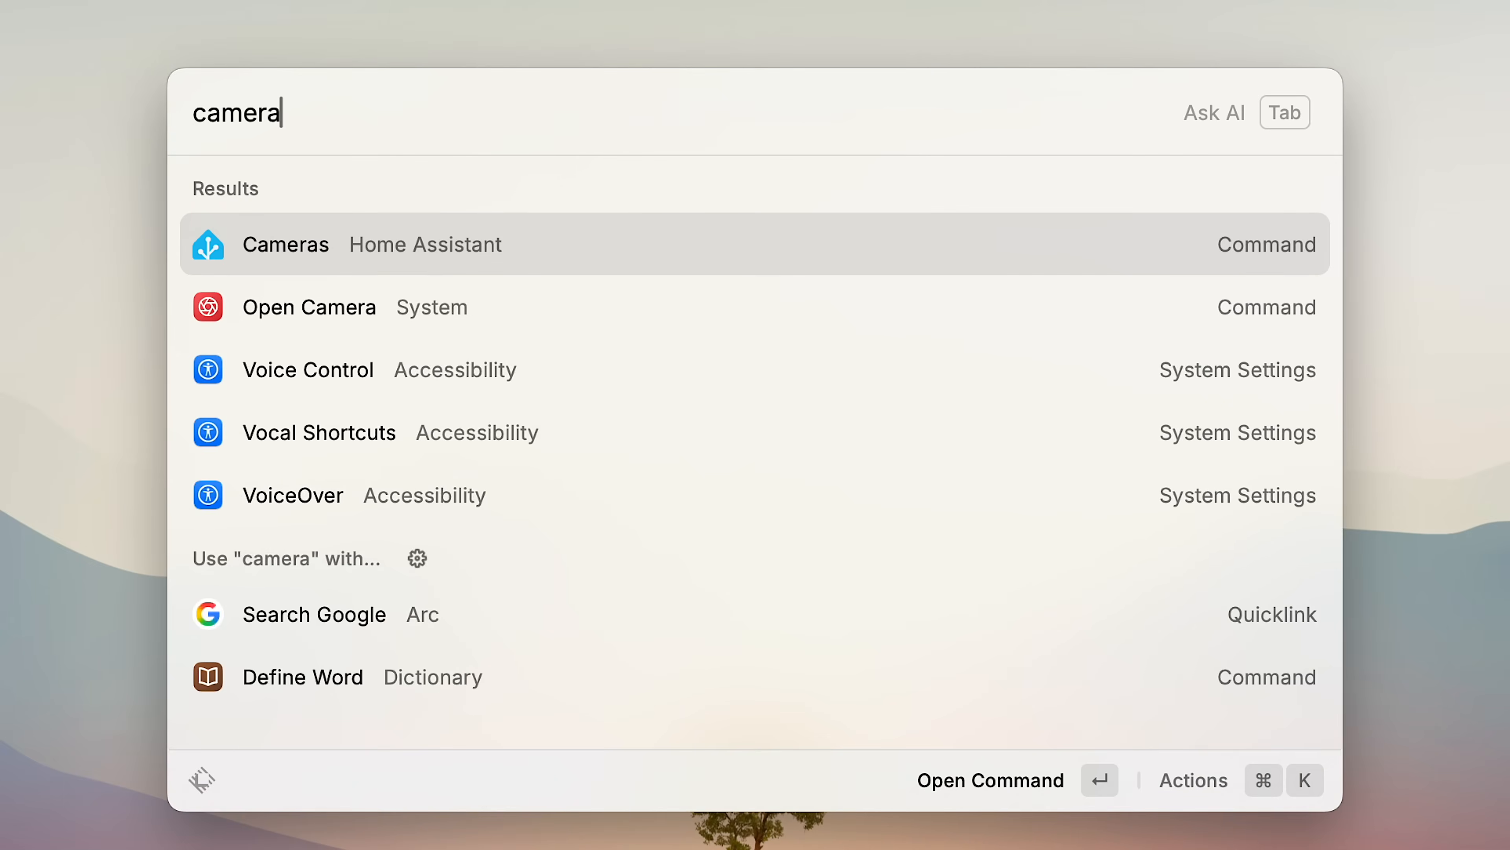
Open the Home Assistant Cameras command and scroll through the related article.
left_click(285, 244)
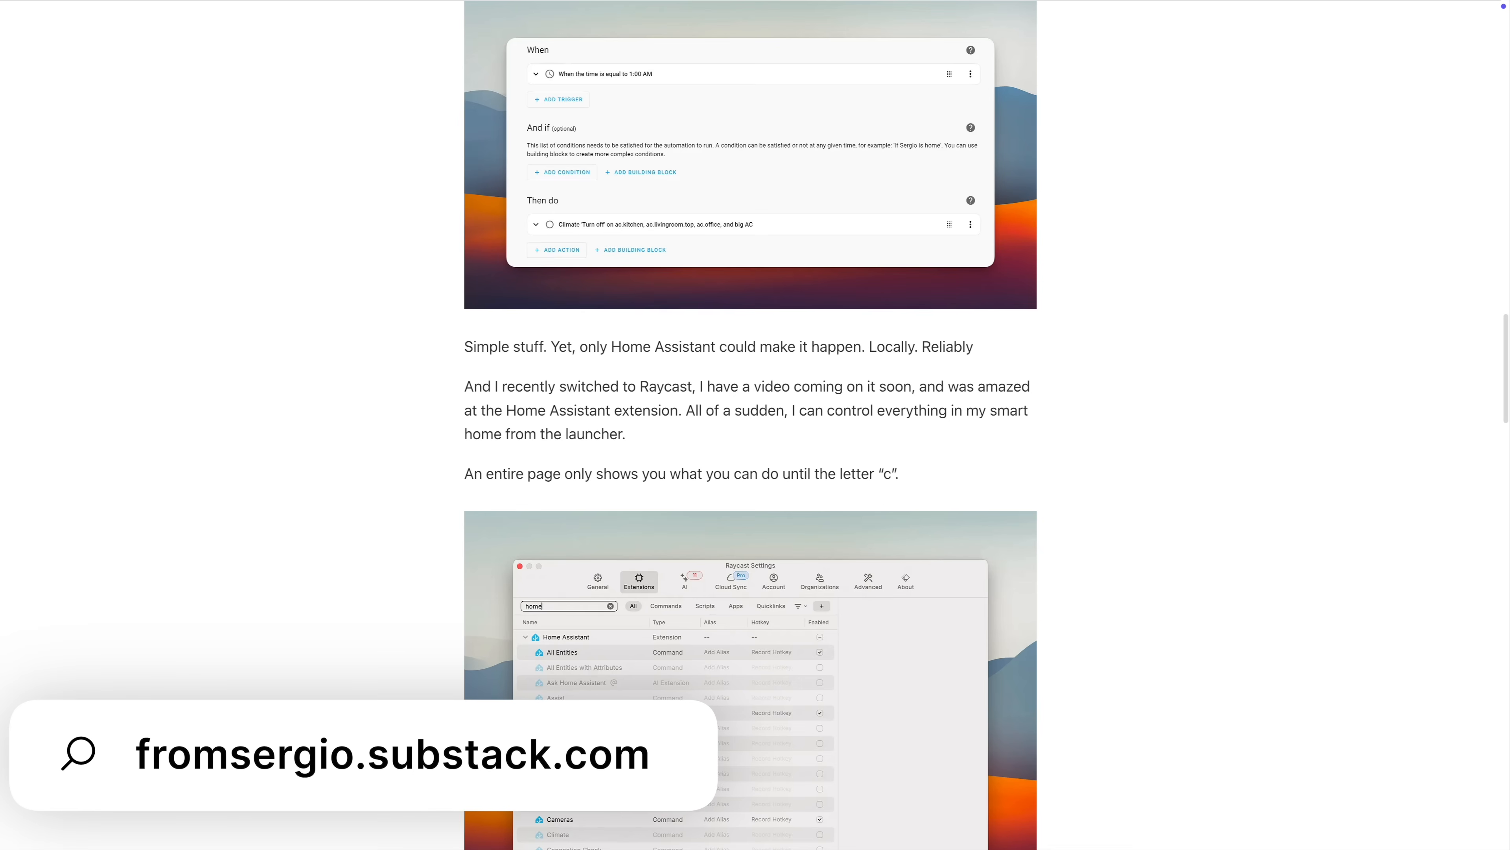
scroll("down", 3)
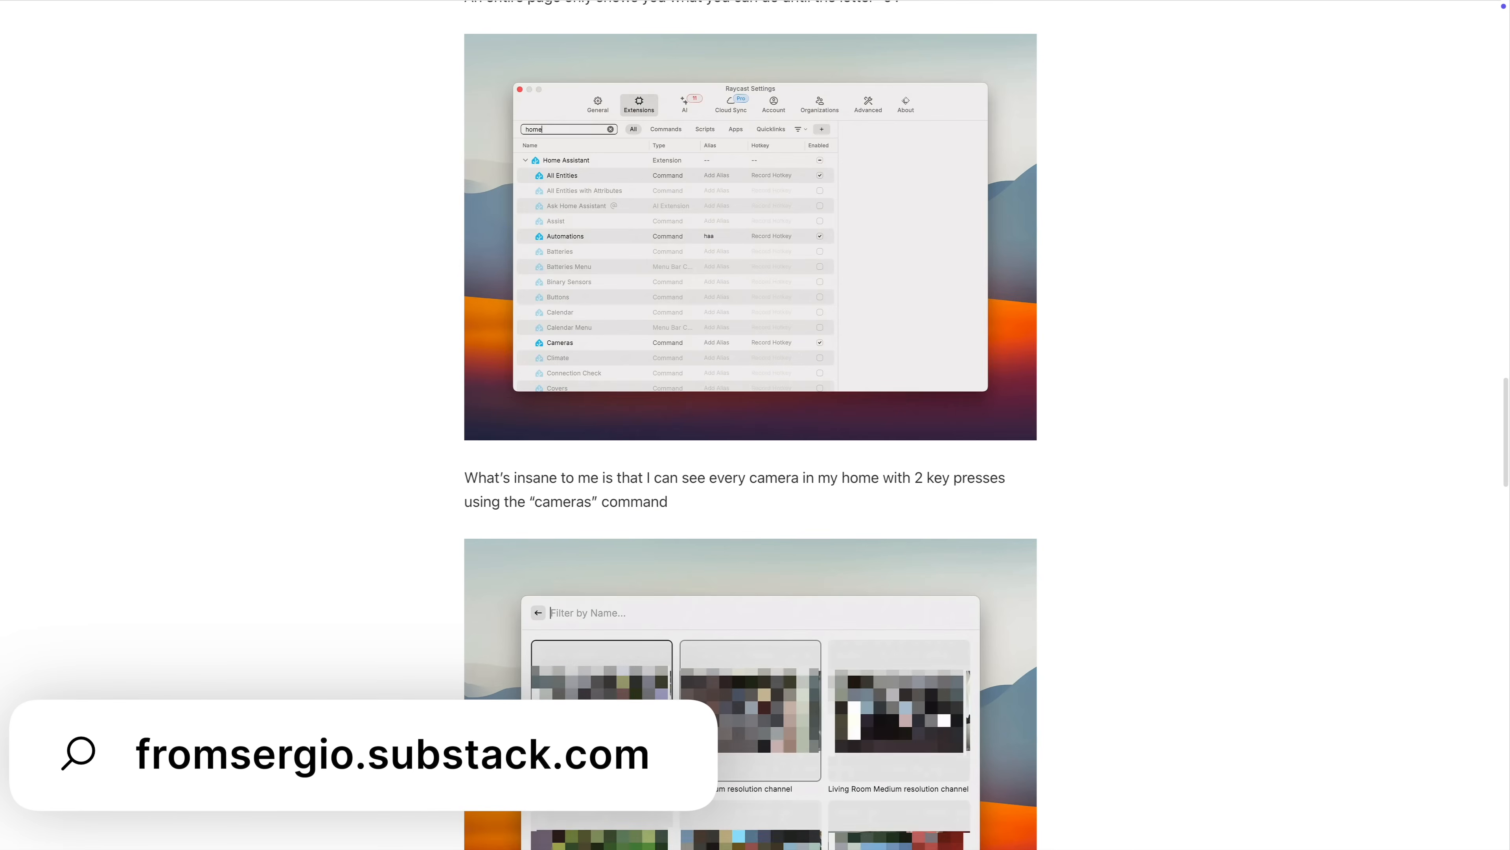
scroll("down", 3)
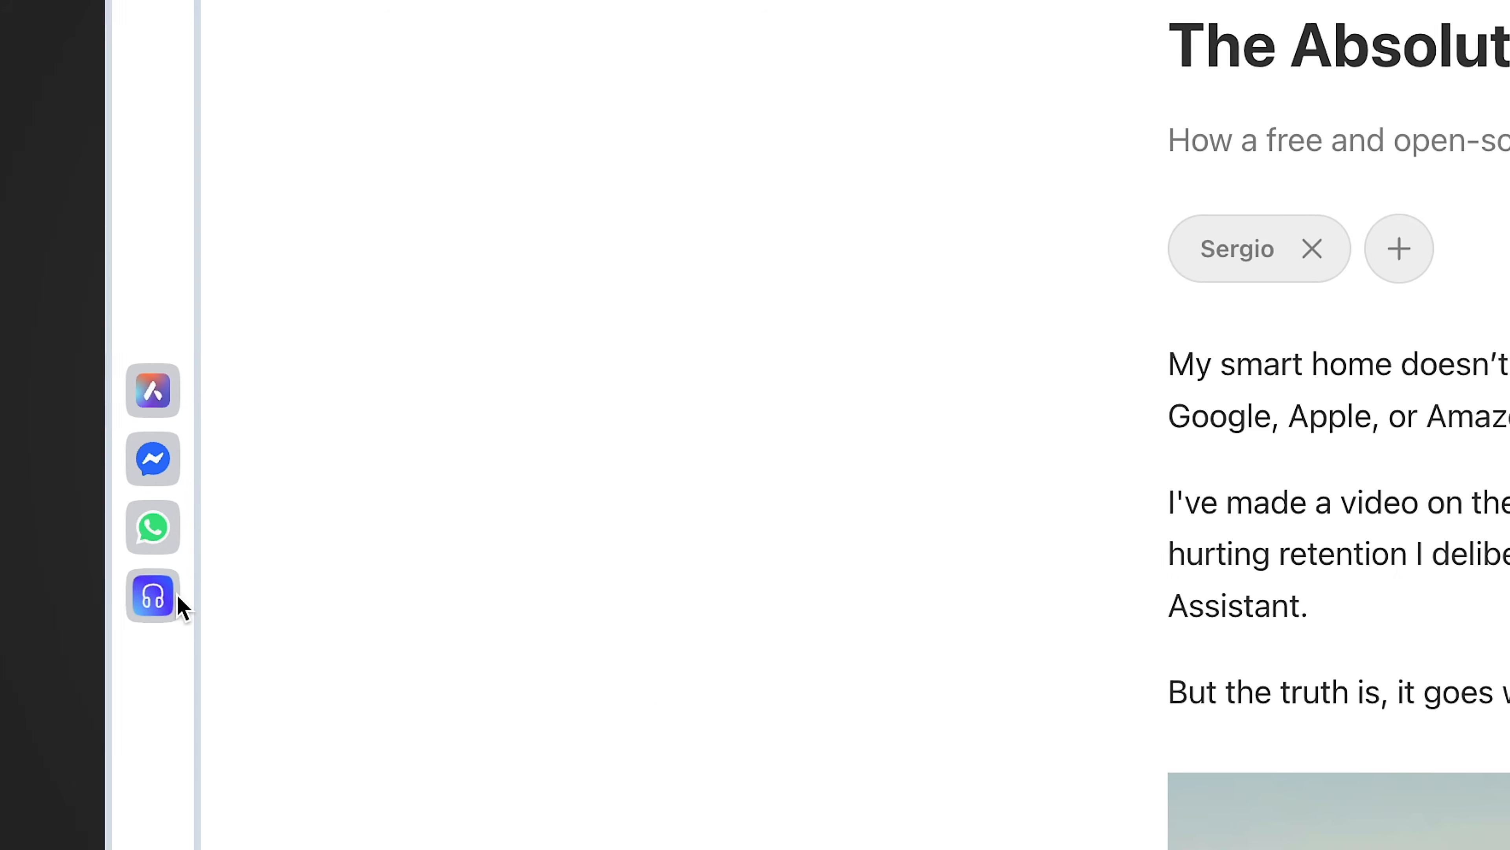
Play a song in Opera's music player and shift the Aurora mood toward pink active.
left_click(153, 596)
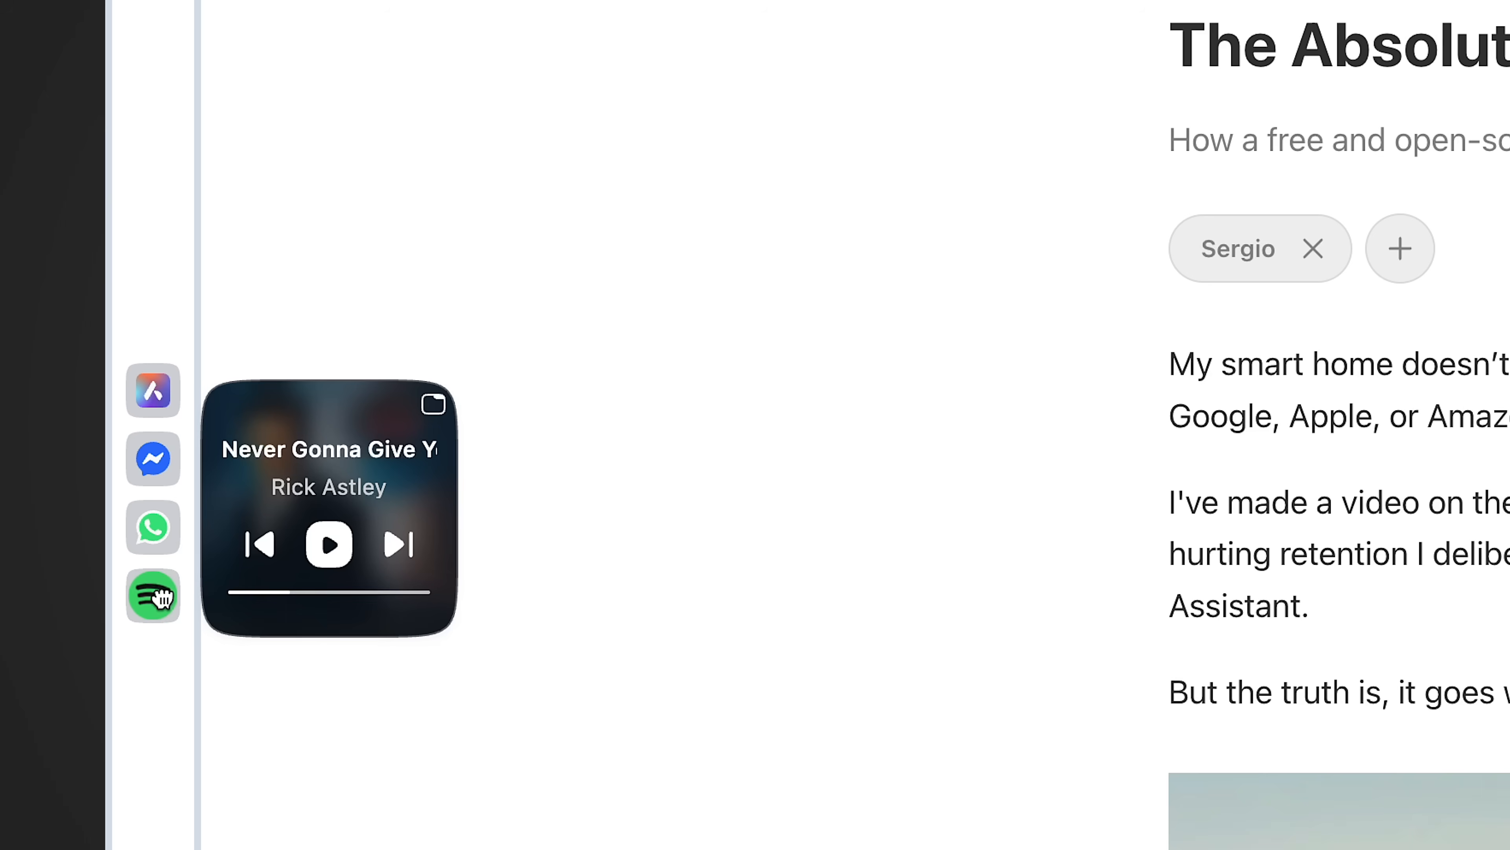
left_click(328, 547)
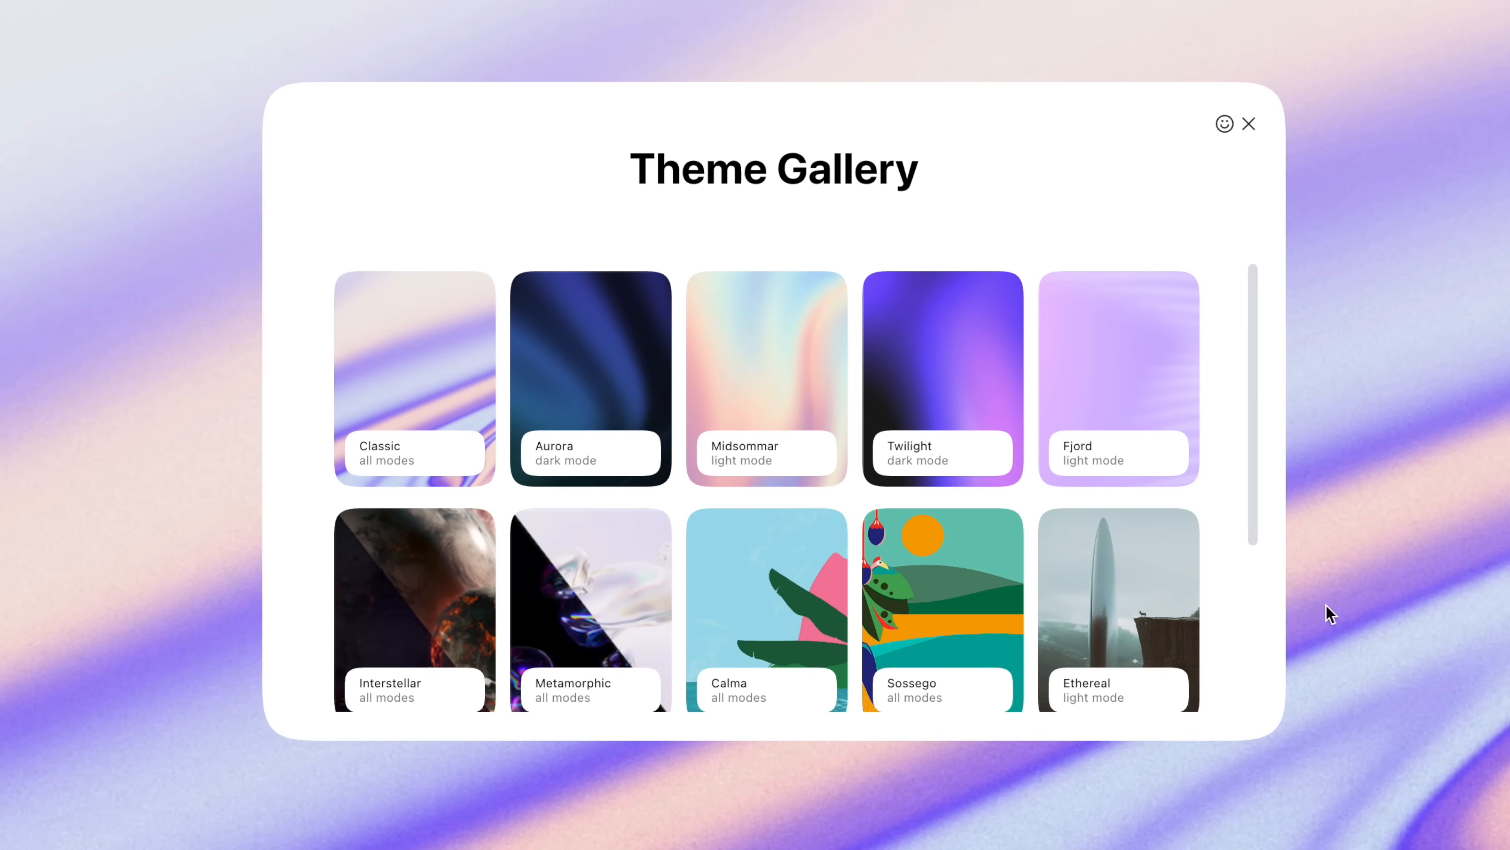
left_click(589, 374)
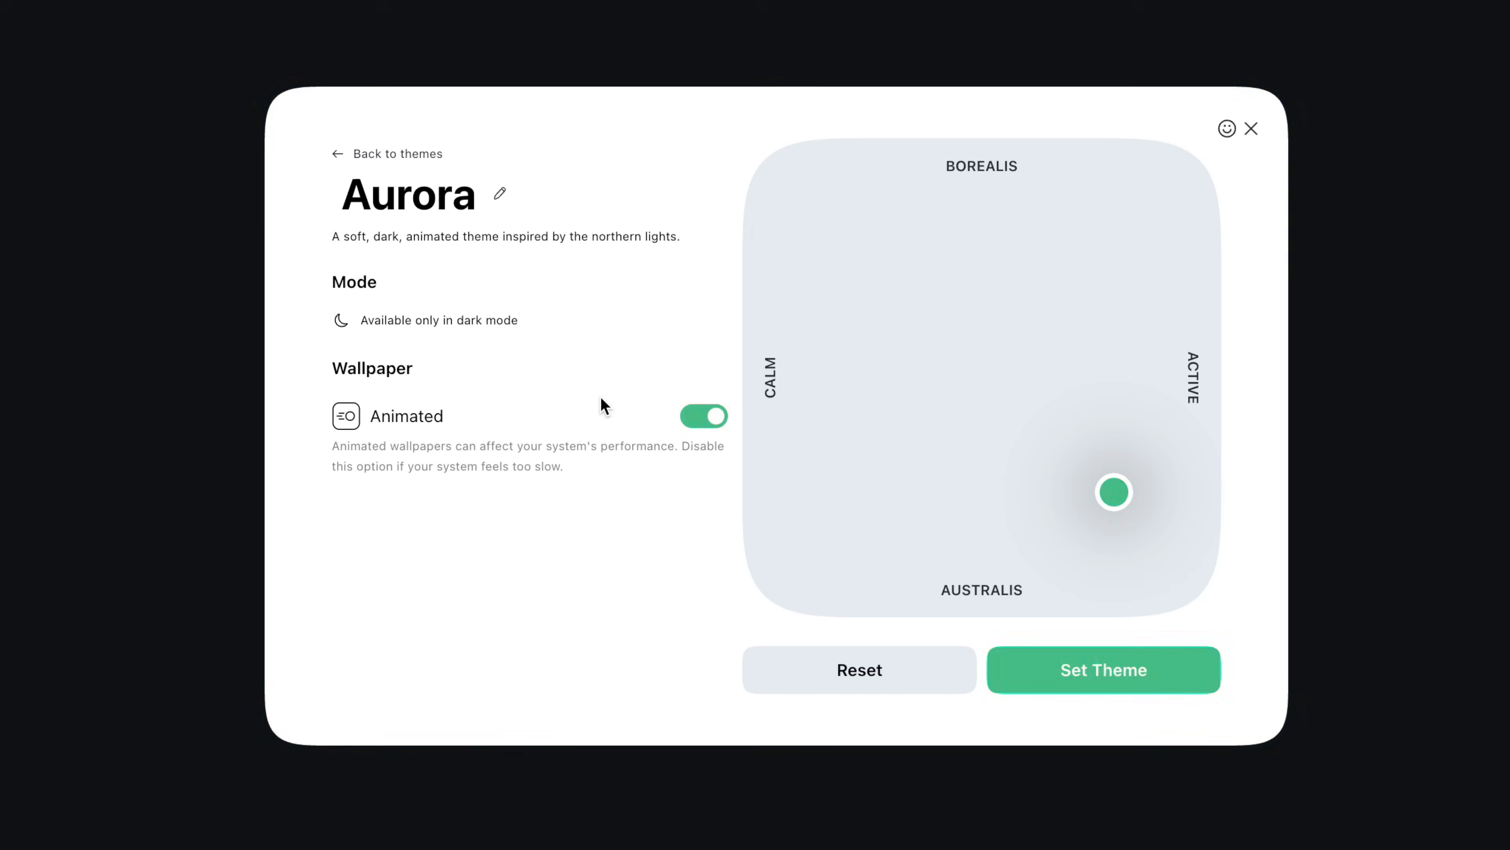
left_click_drag(1113, 490, 1116, 370)
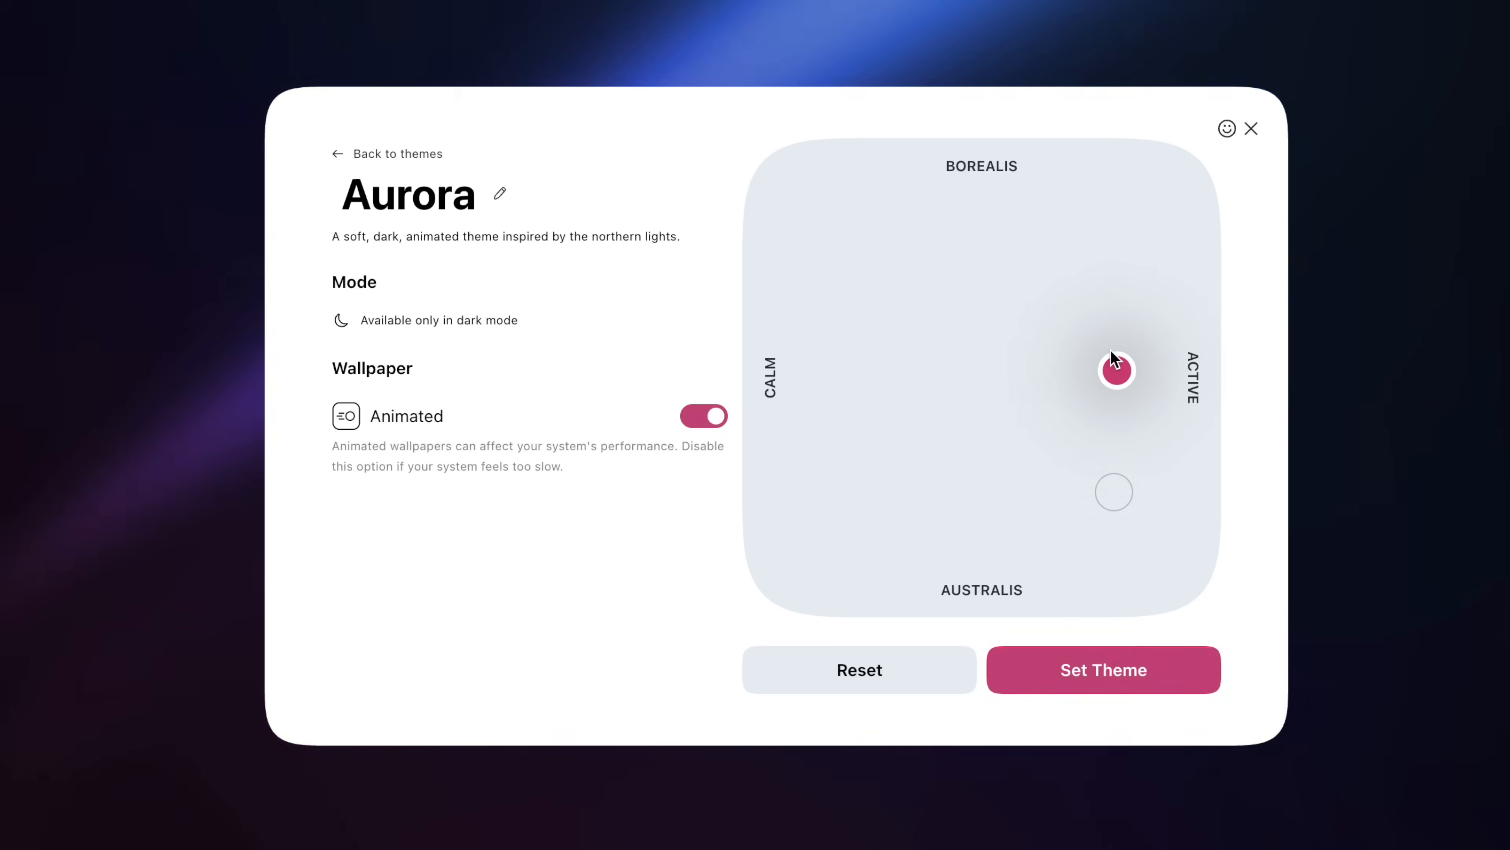
Ask Aria 'What is cheaper in the US than in Portugal'.
left_click(339, 154)
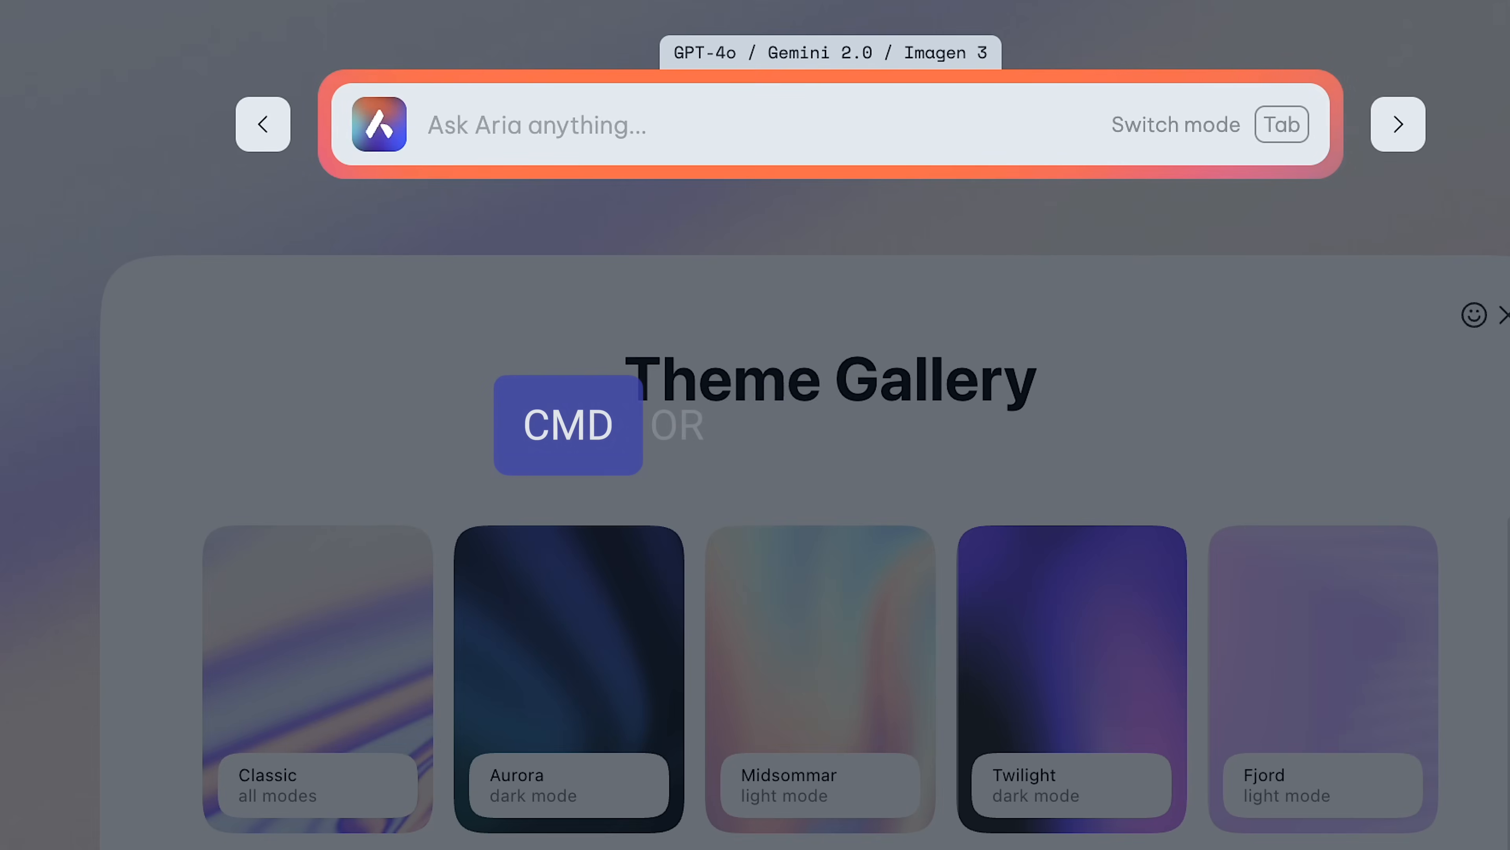
type("What is cheaper in the US than in Portugal")
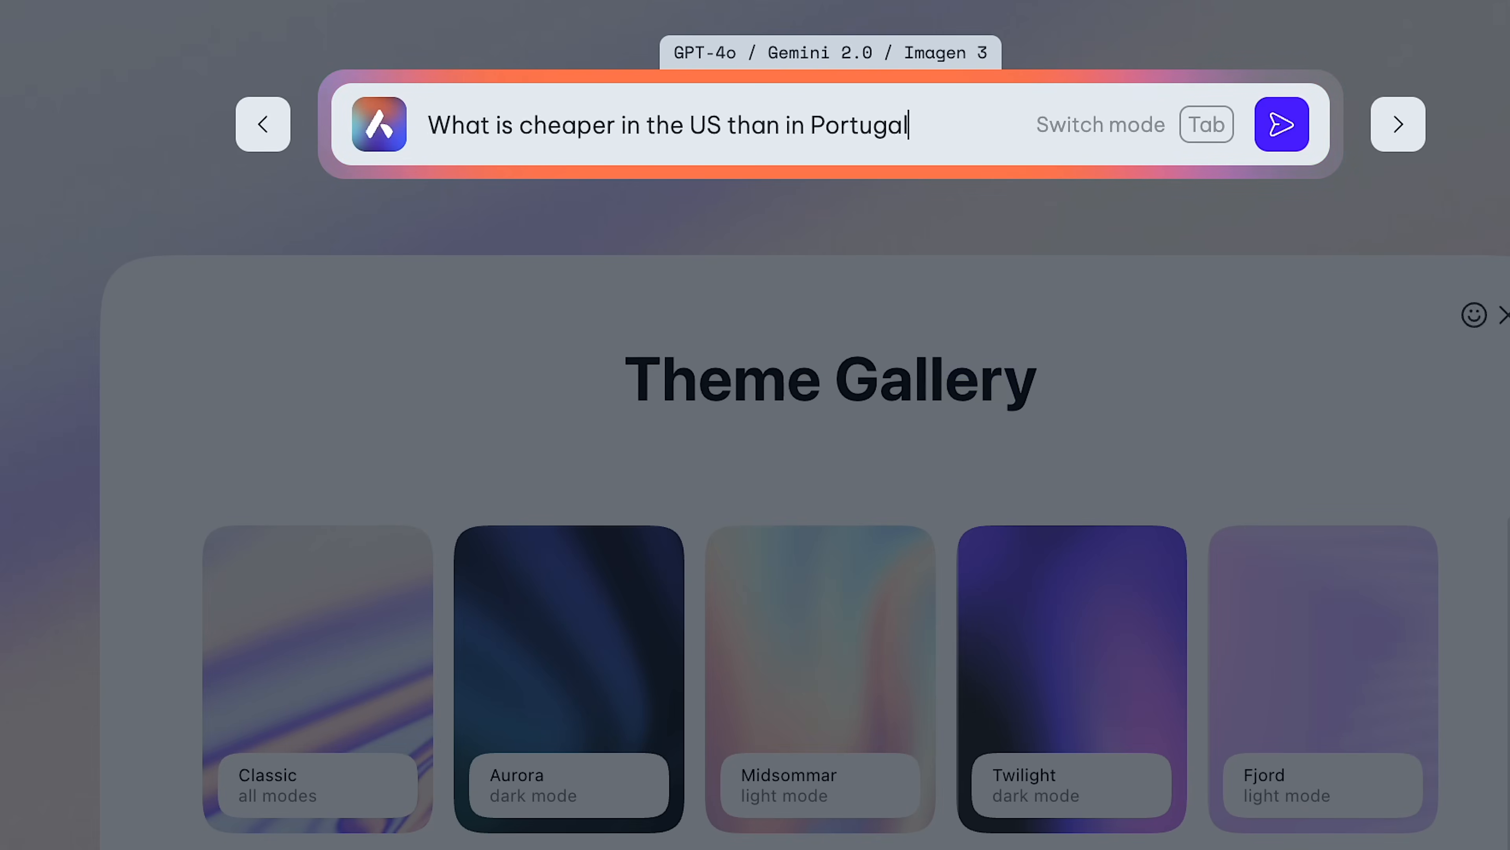
left_click(1281, 125)
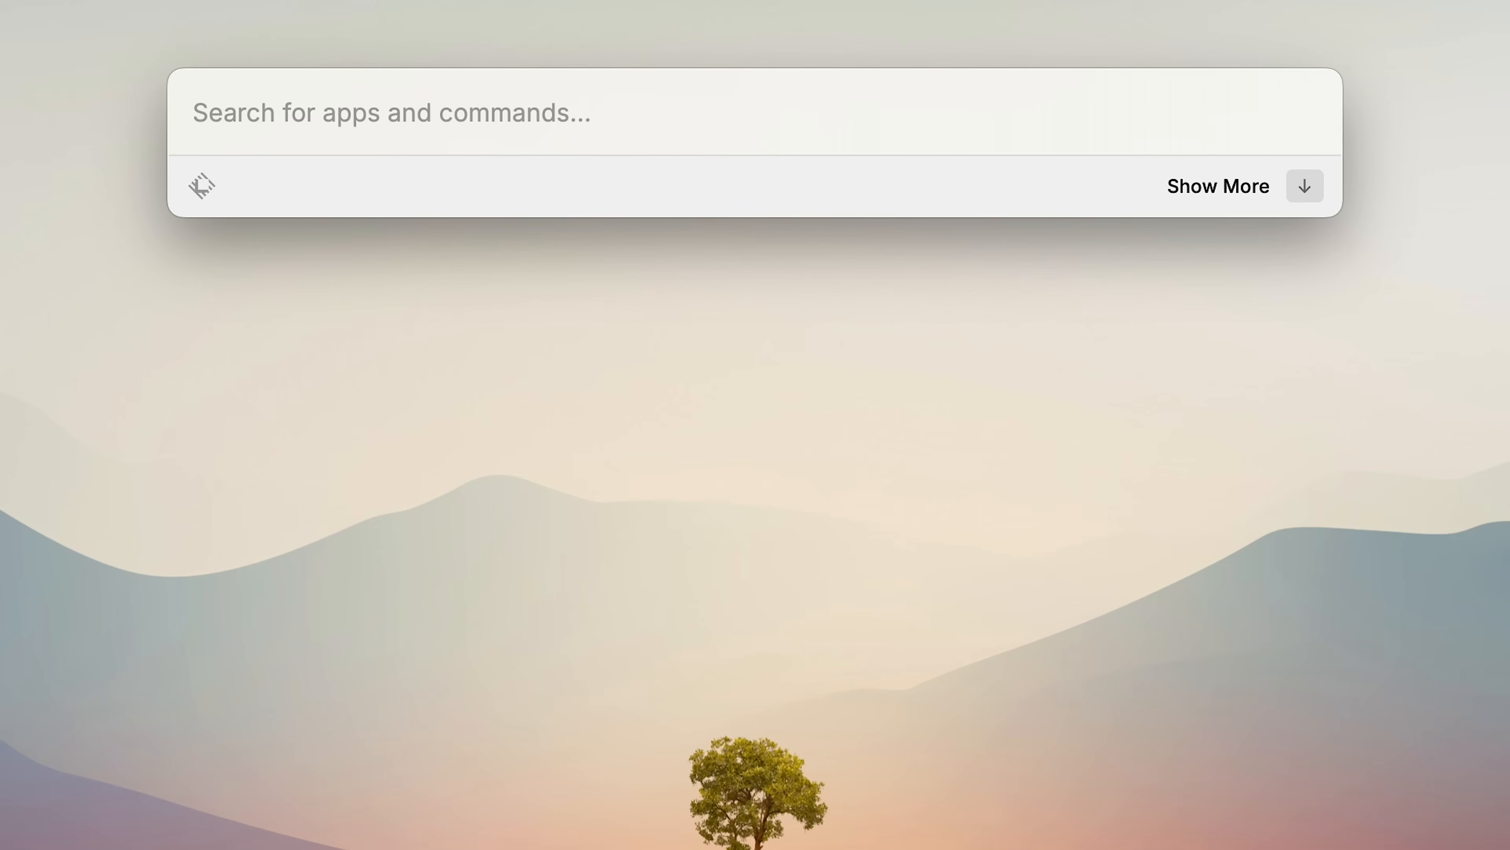
Search export/import settings commands and browse Window Management extension options.
type("expo")
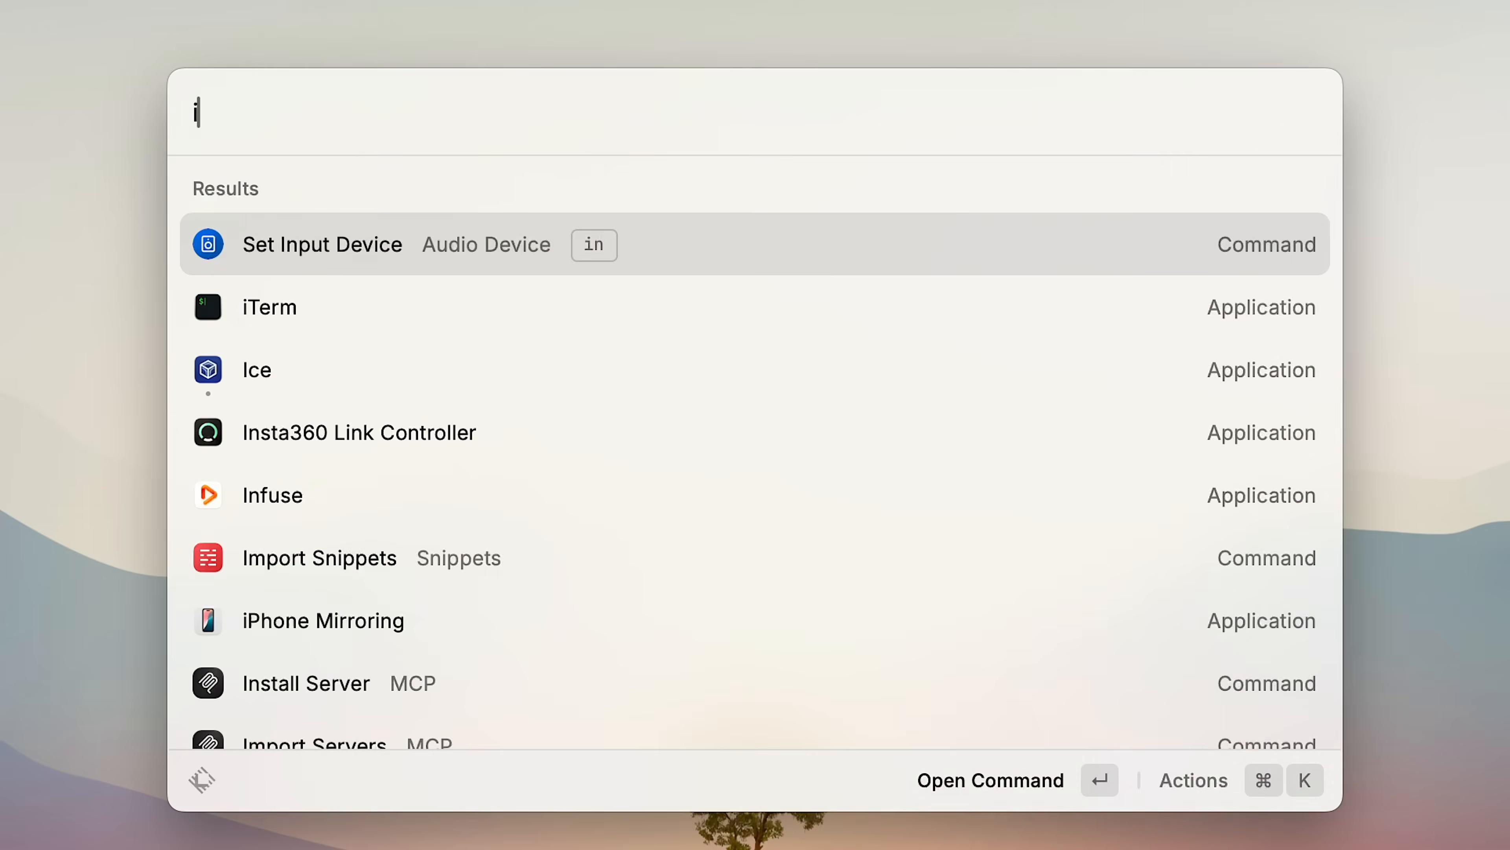
type("mport sett")
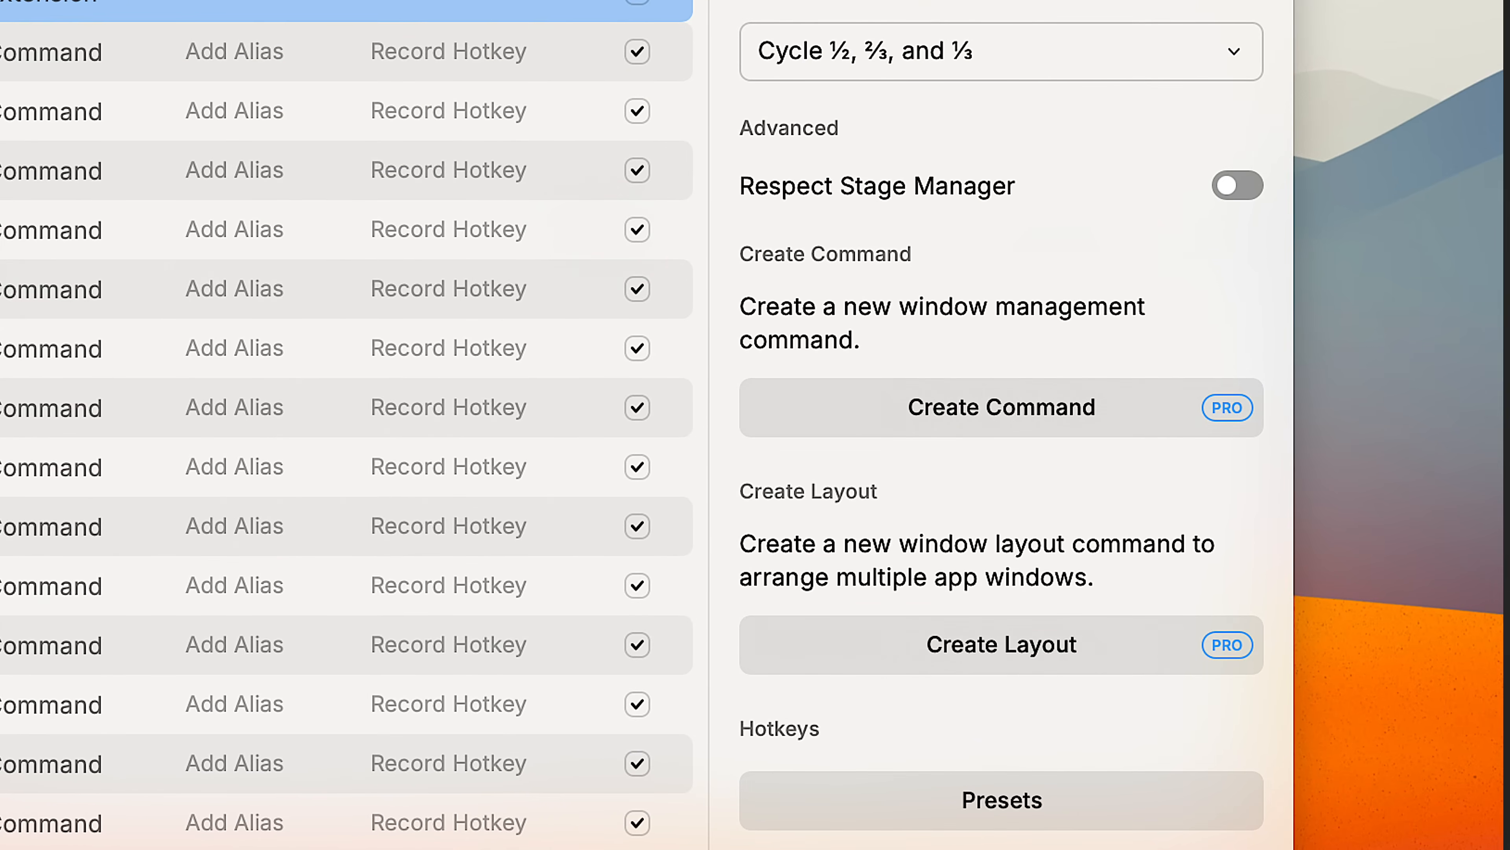
type("sho")
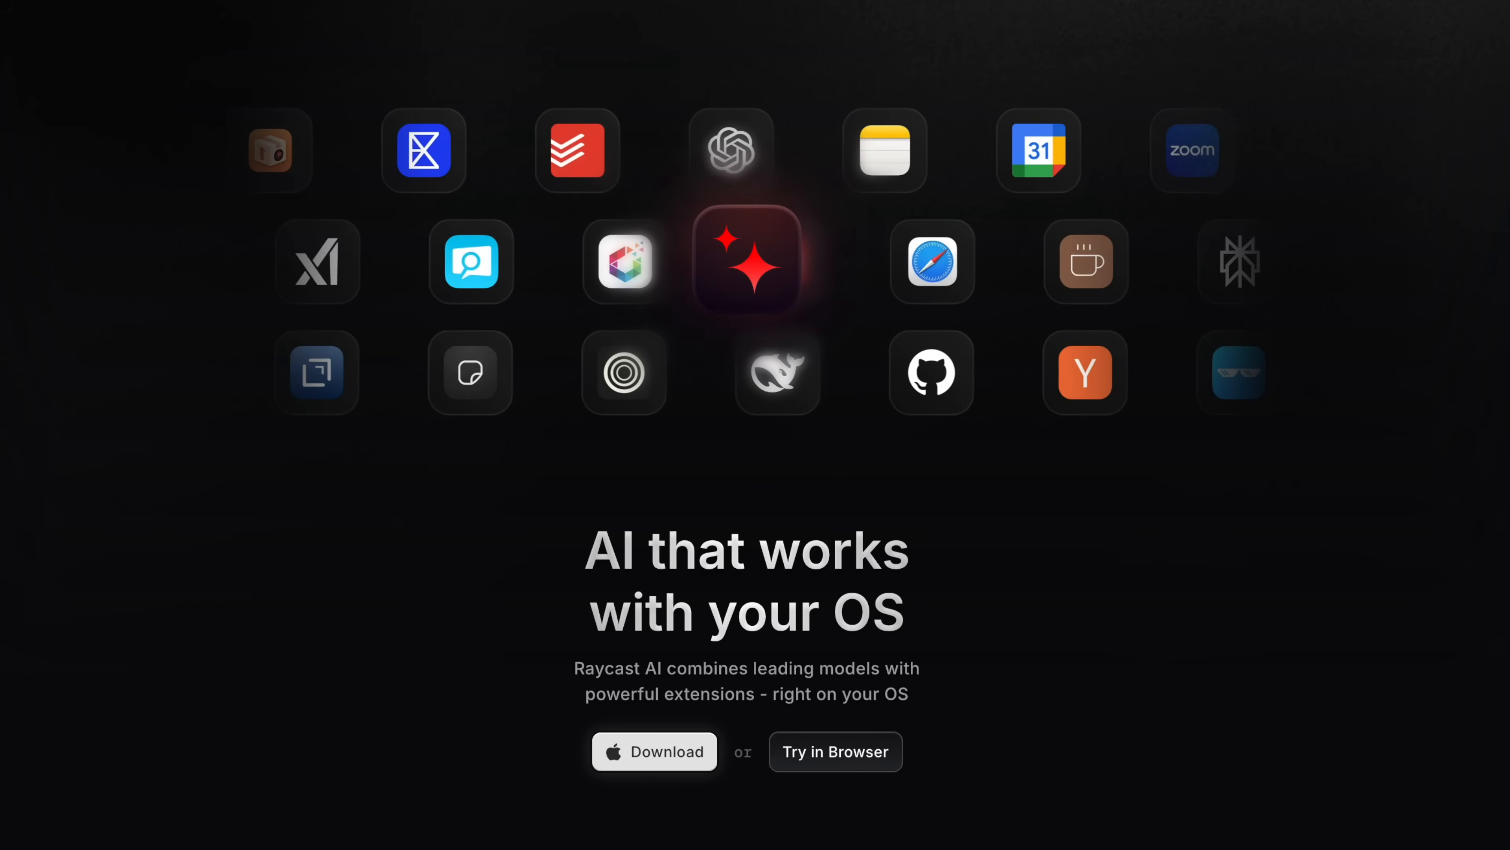
Search 'ask', review upgrade-gated Quick AI models and open the Pro plan page.
type("ask")
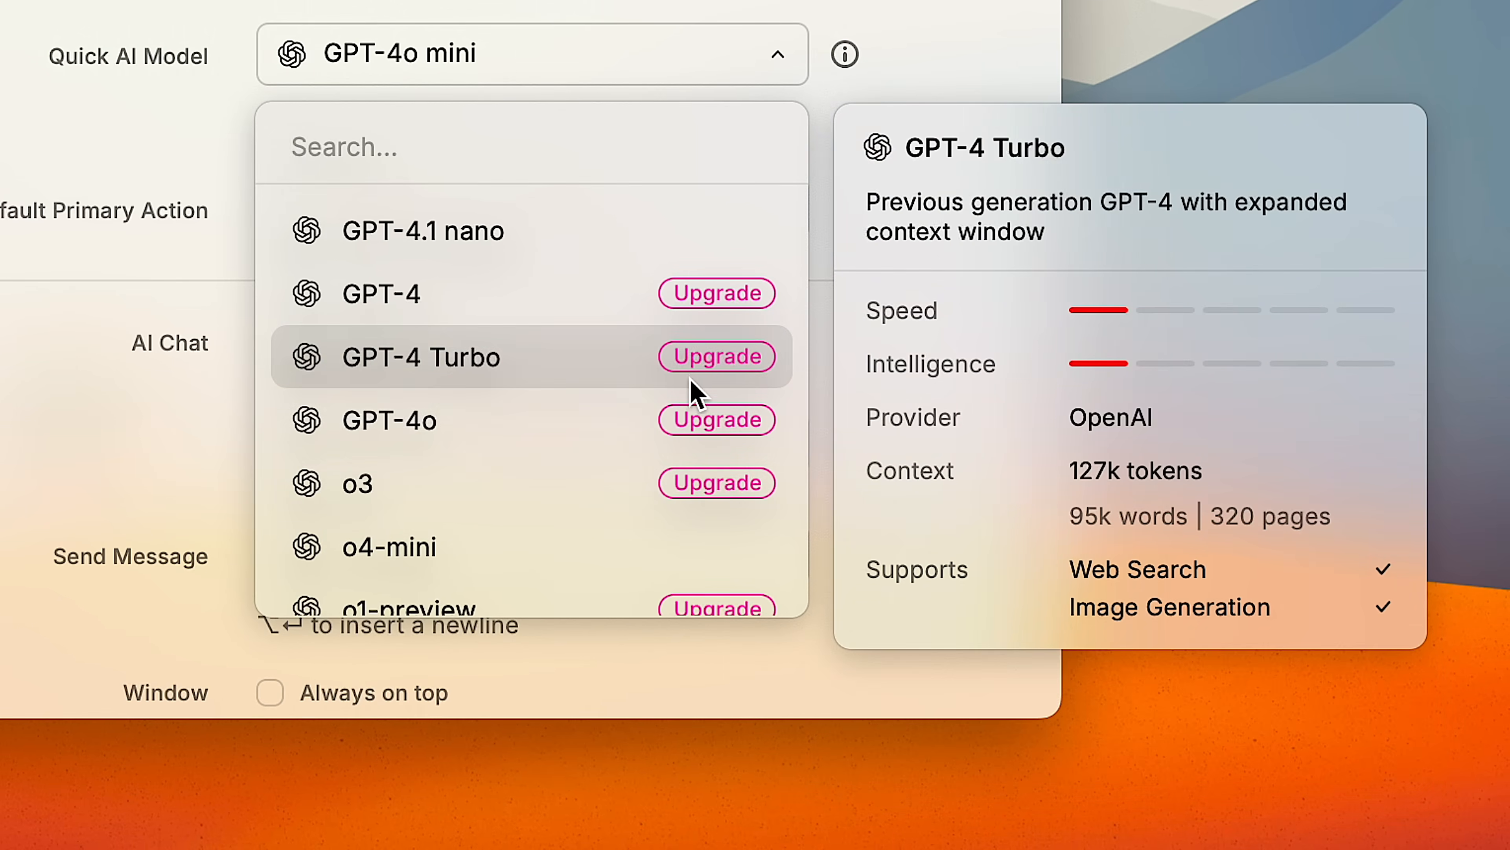
left_click(717, 357)
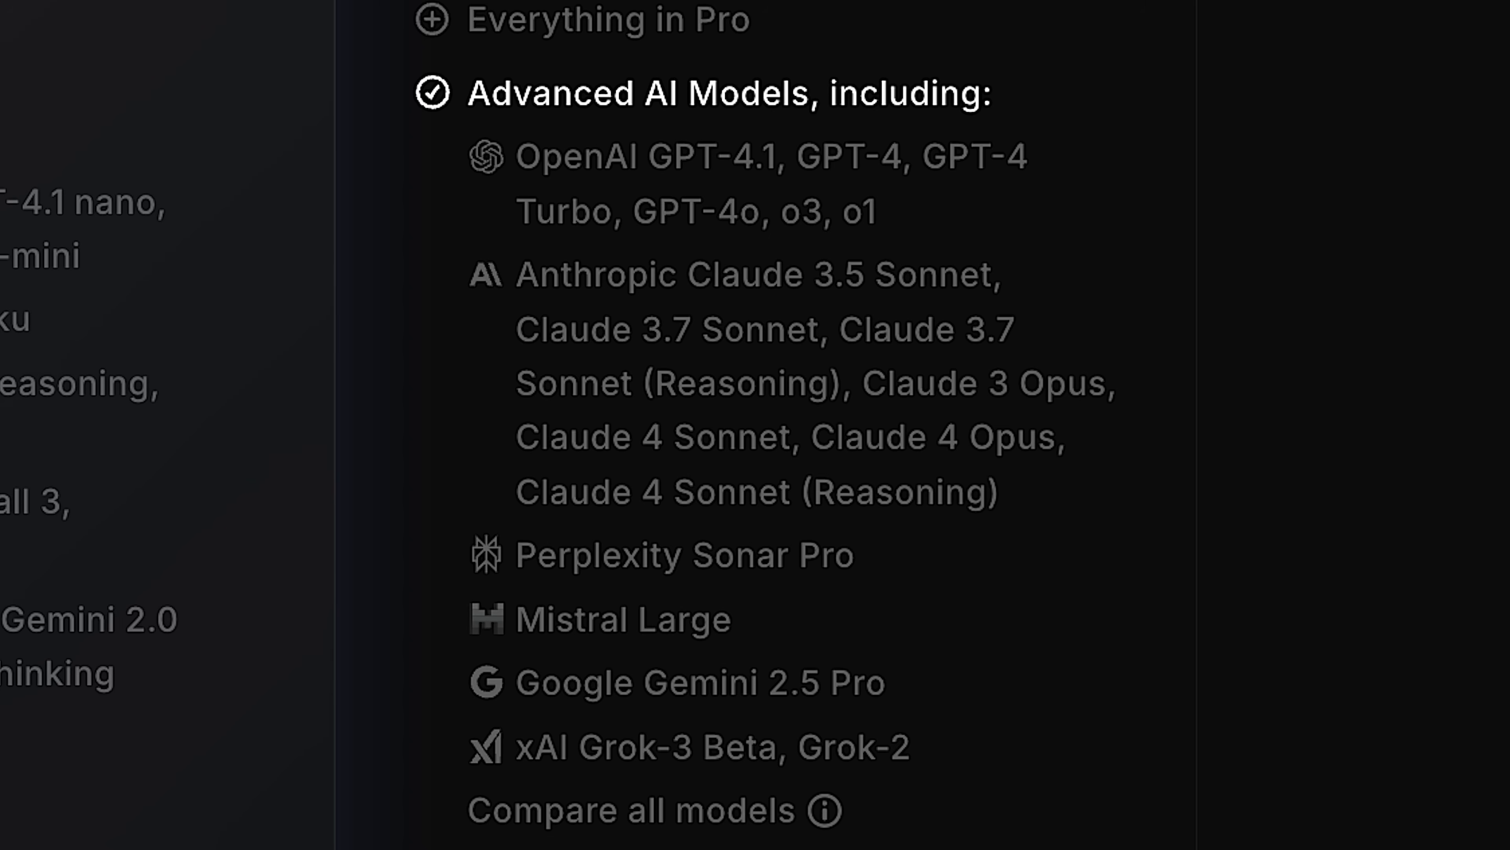
Ask Raycast AI Chat 'Can you remember our past conversations' in a new chat.
left_click(610, 811)
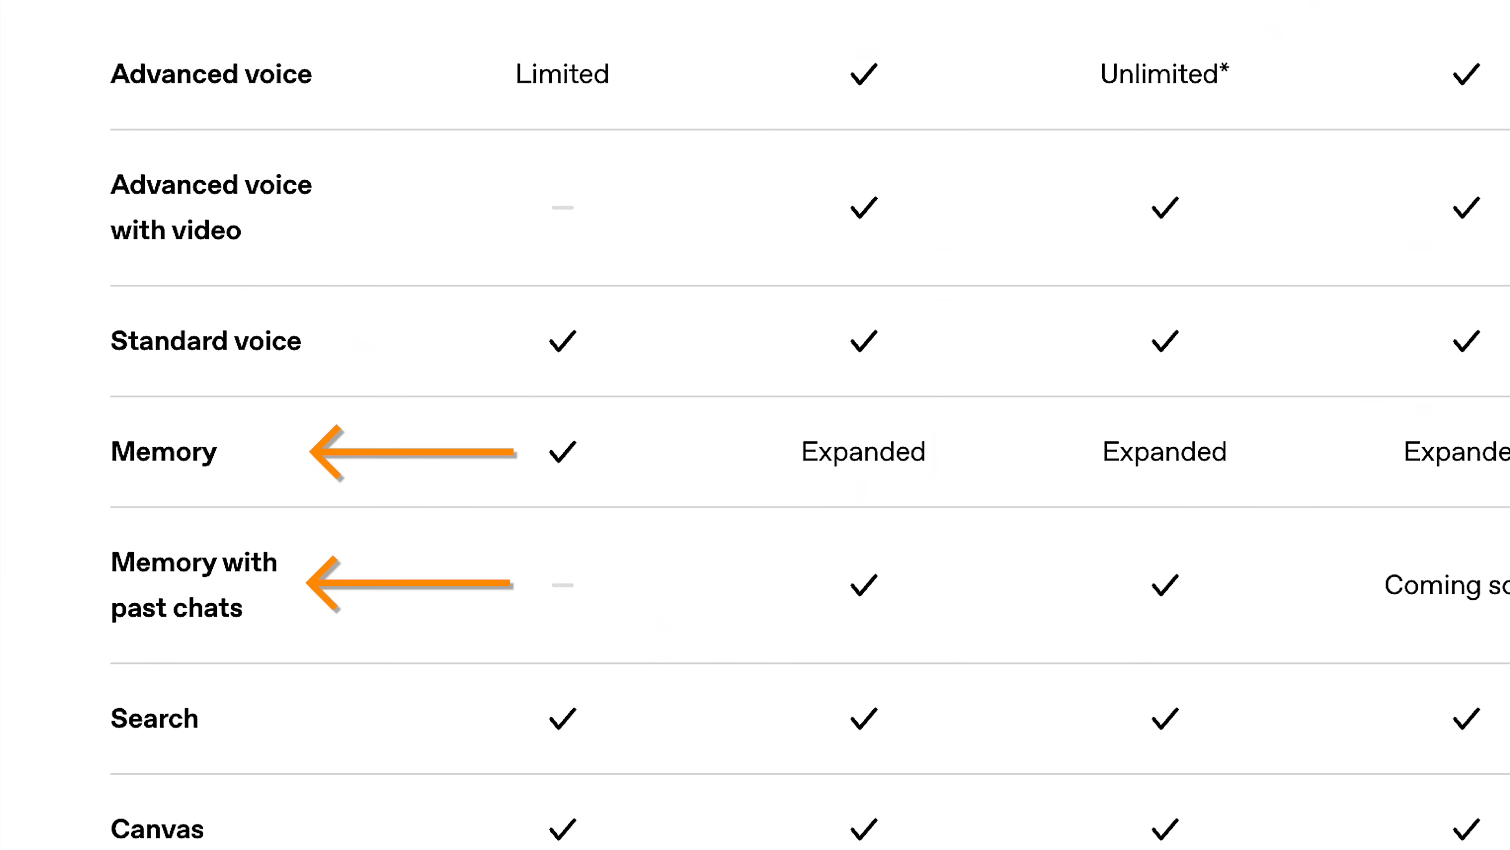
type("Can you remember")
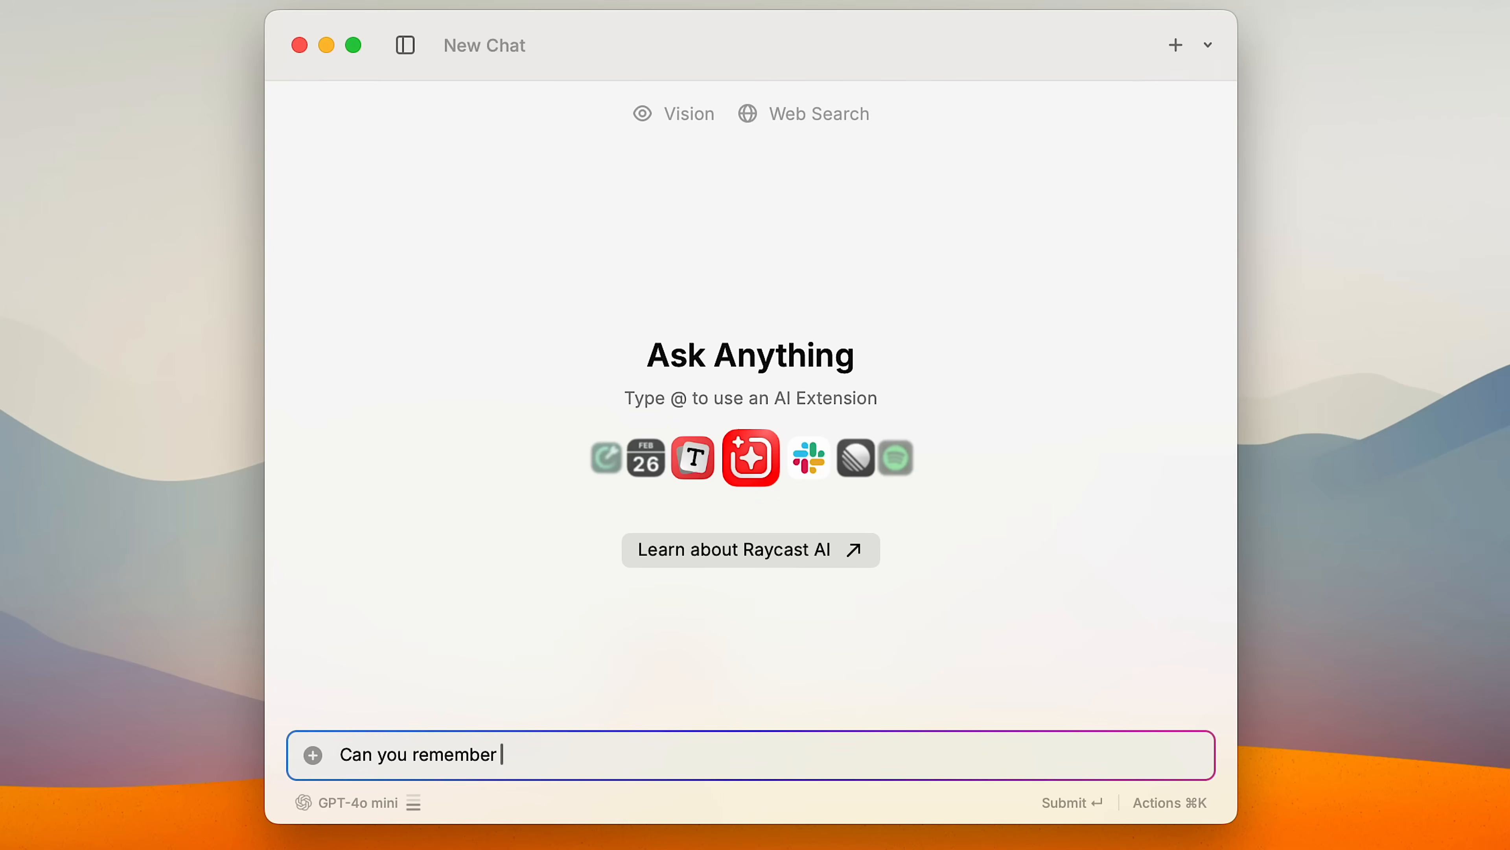
type("our past conversati")
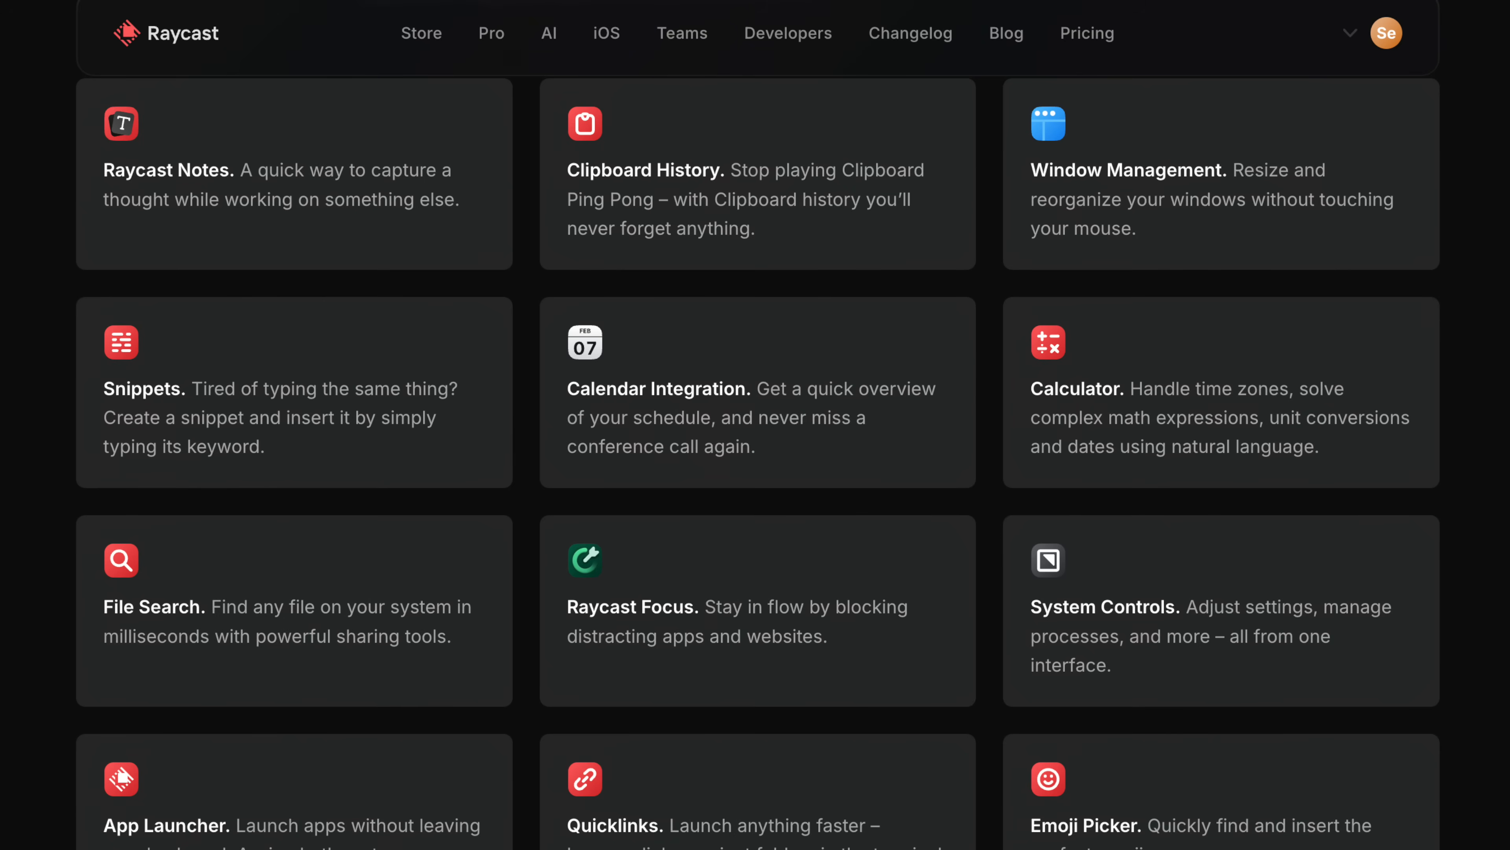
Browse the website's extension showcase under the Engineering and then Design categories.
scroll("down", 3)
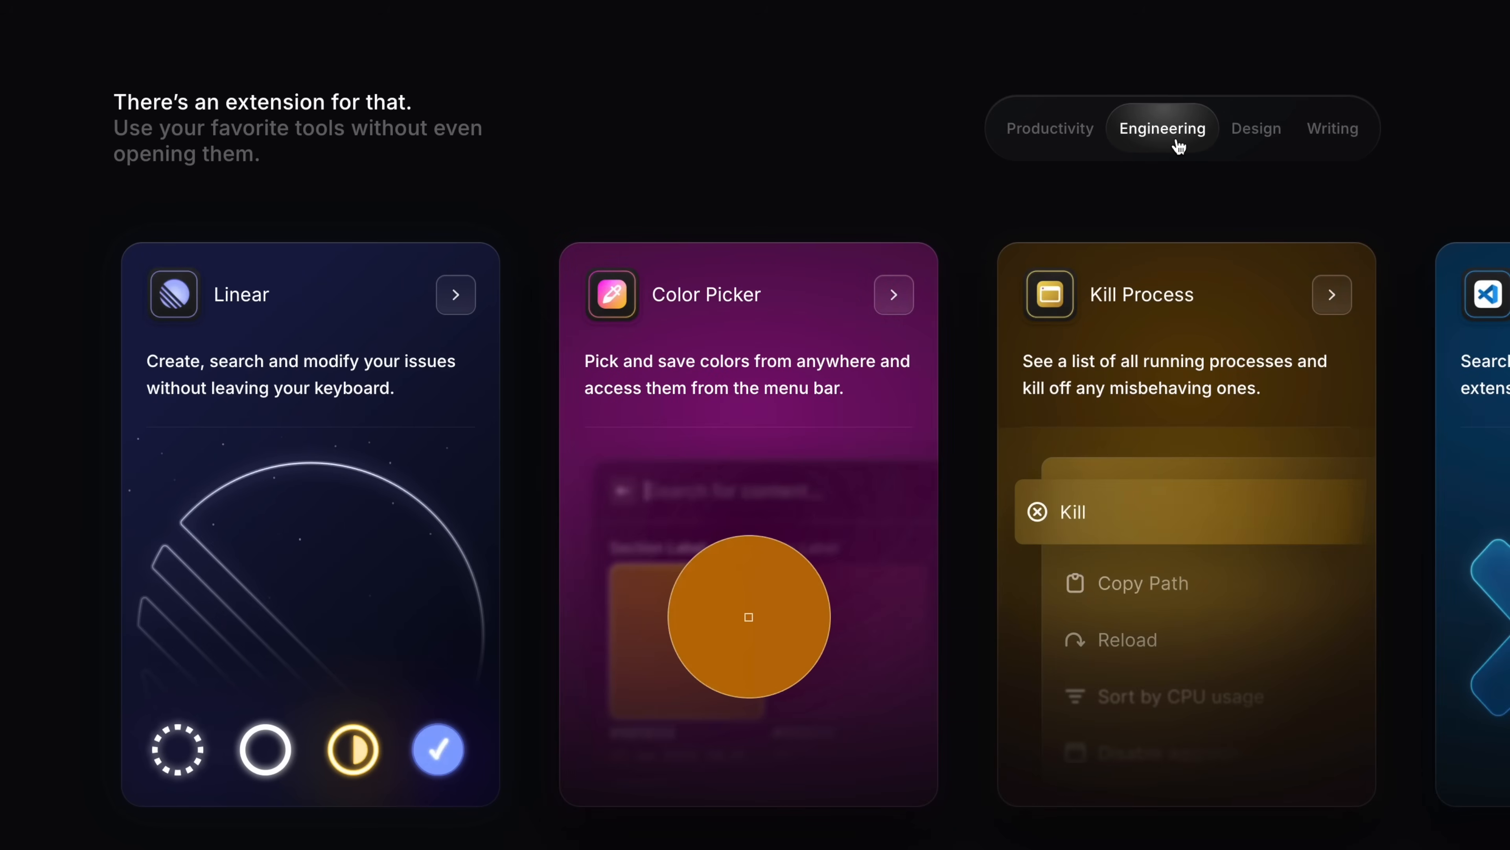
left_click(1256, 129)
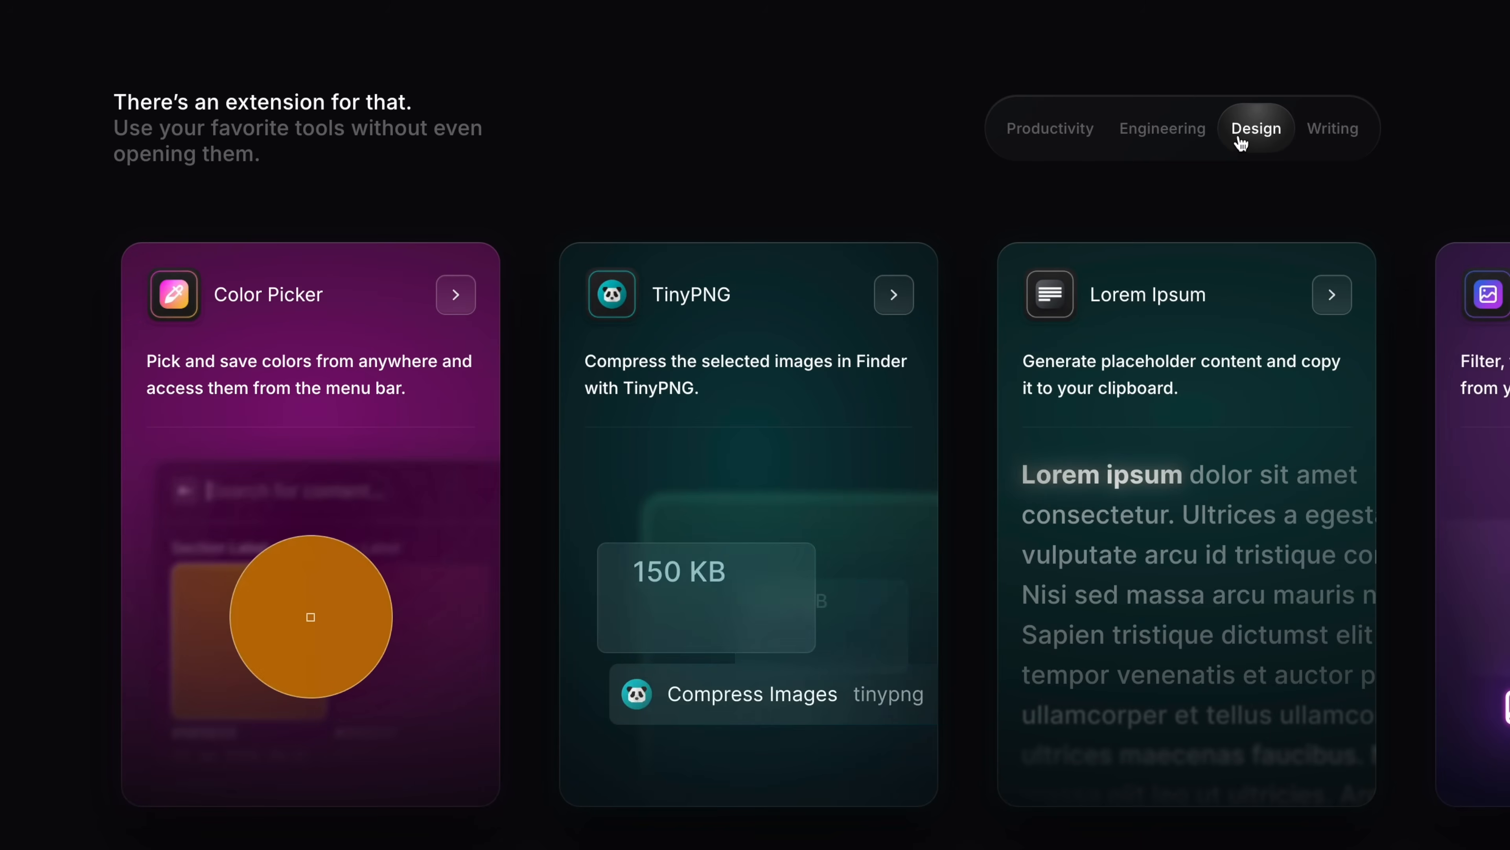
left_click(1332, 128)
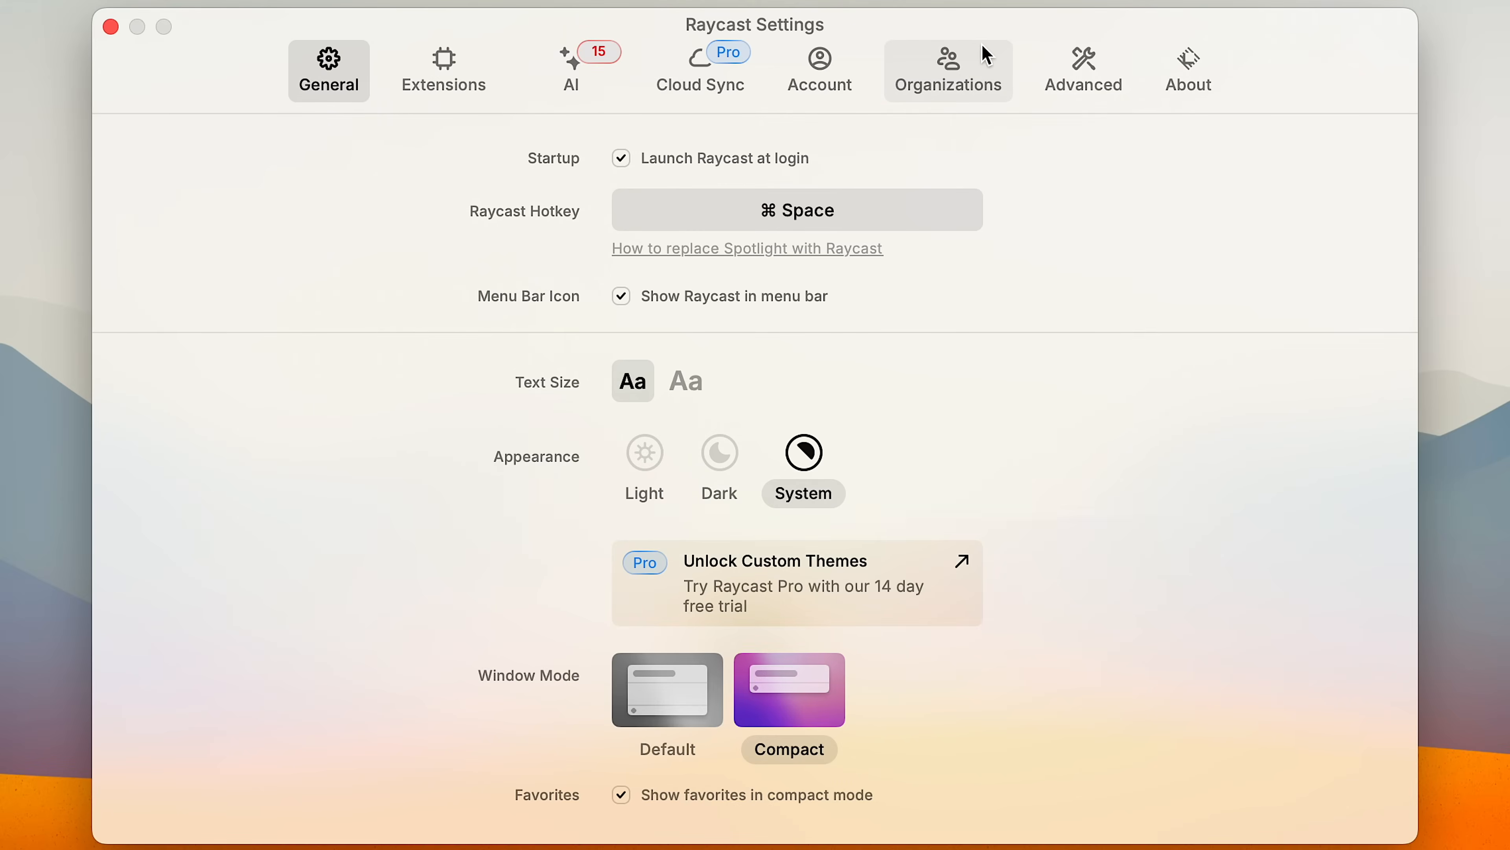
Review the Advanced settings page with Pop to Root Search, navigation bindings and Hyper Key options.
left_click(1084, 71)
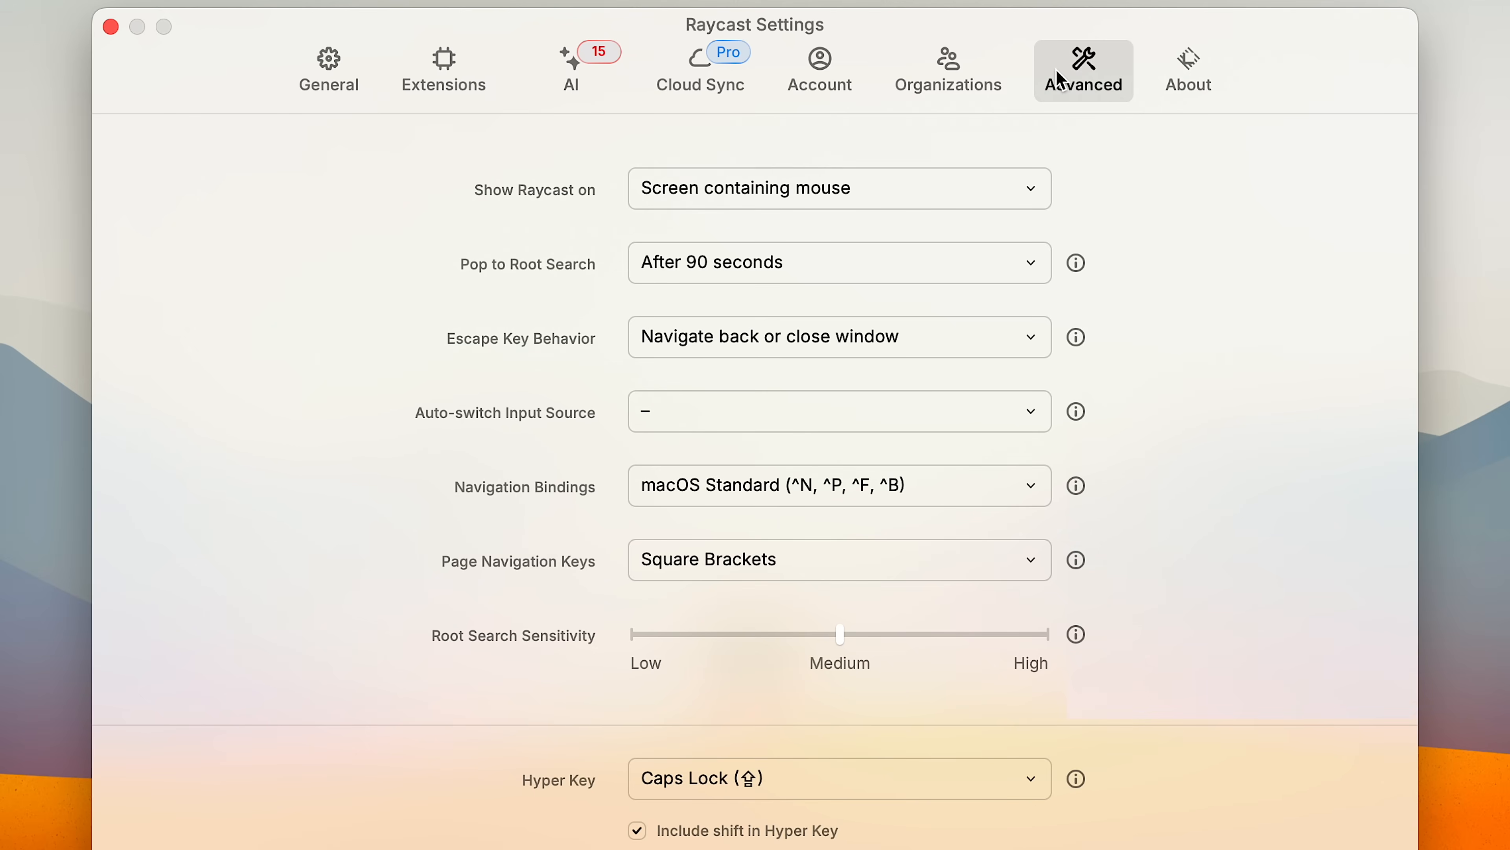
left_click(443, 59)
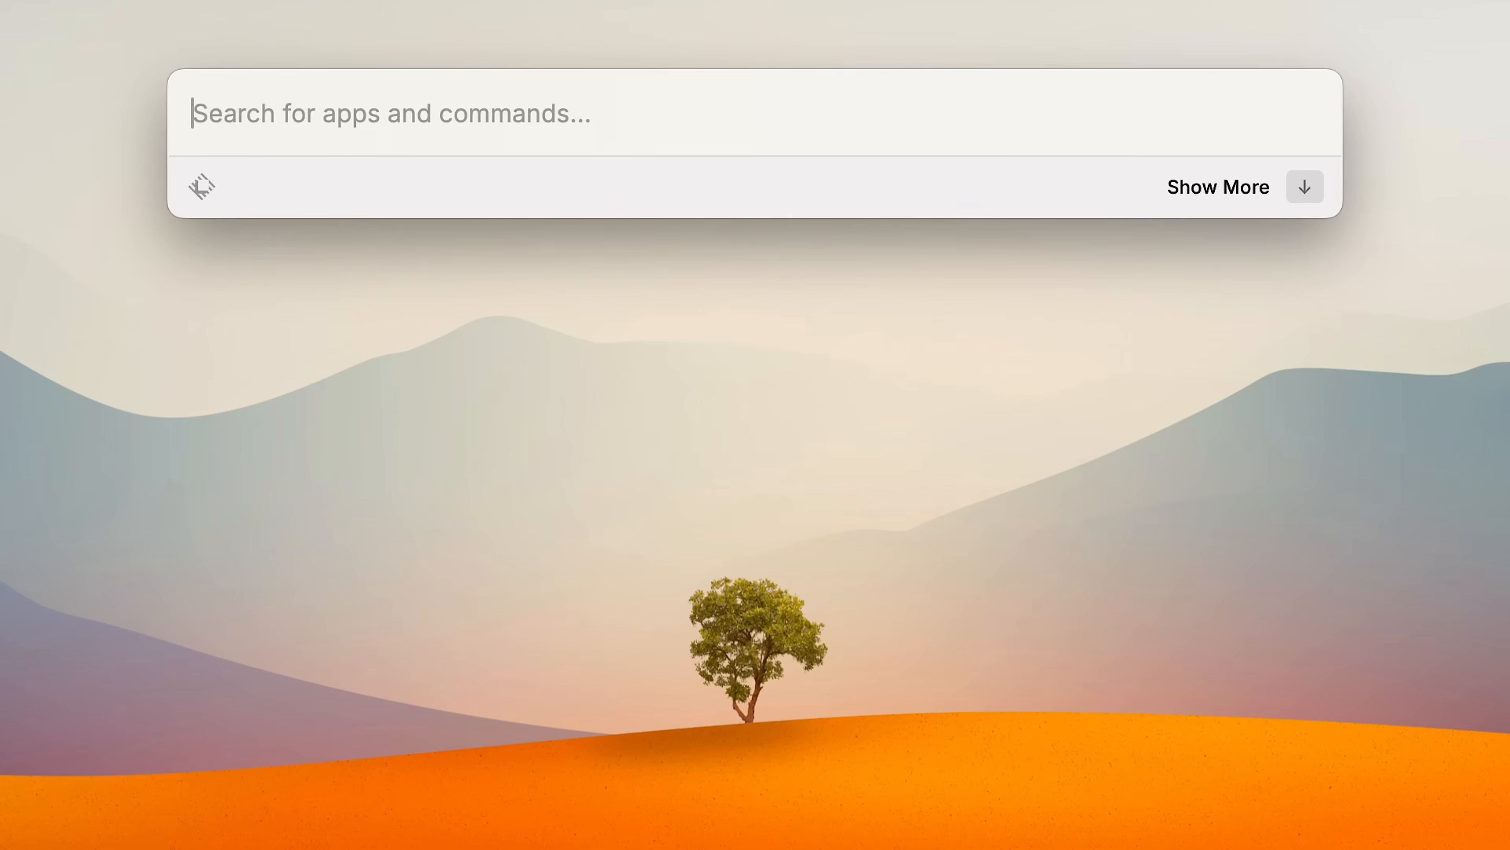
Search 'se' in Raycast, then search '2fa' in Alfred to compare its generic Open File suggestion.
type("se")
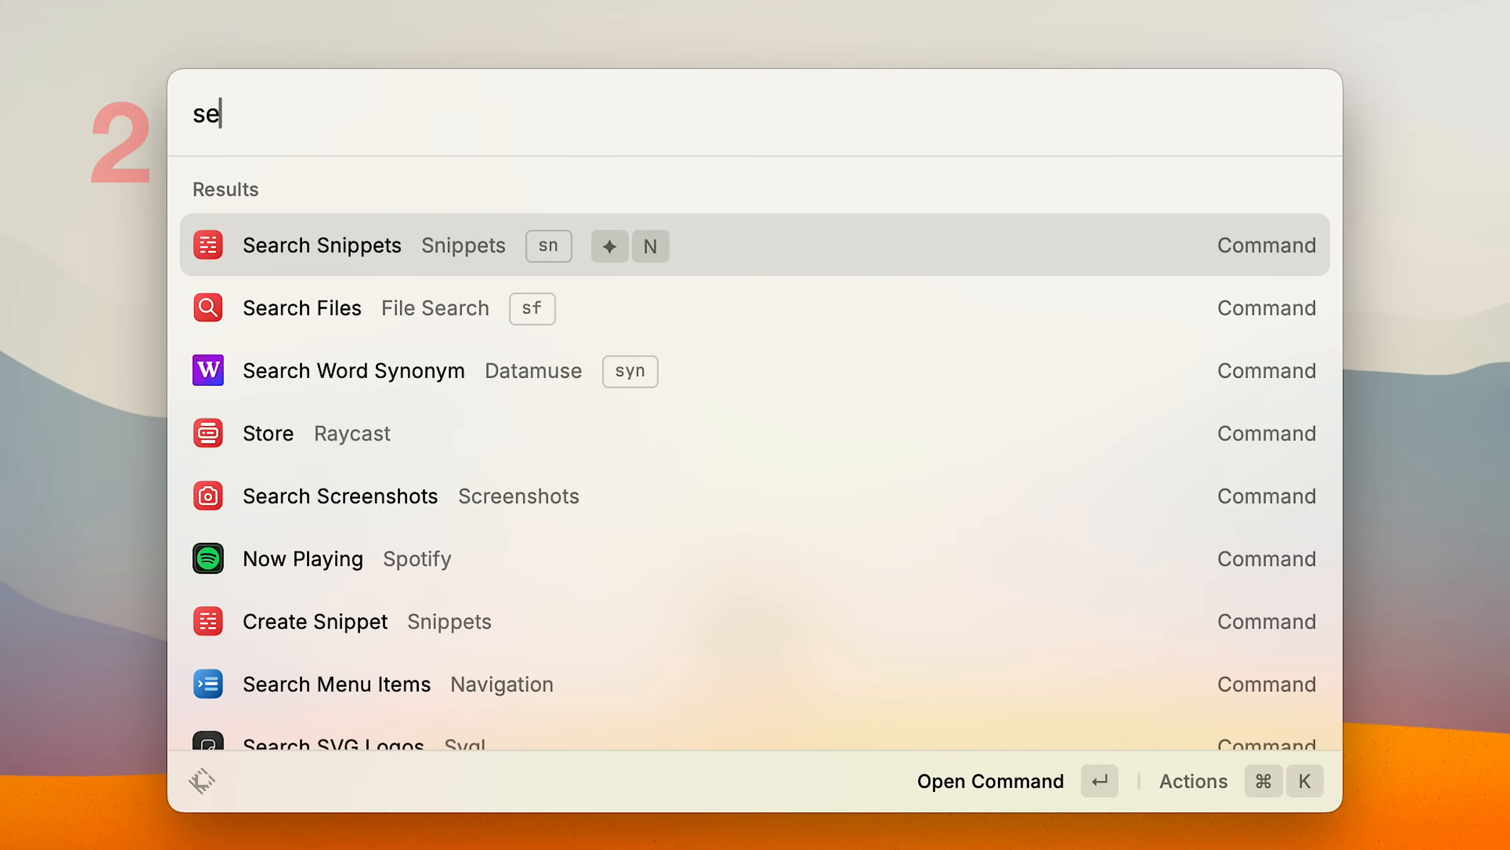
left_click(301, 306)
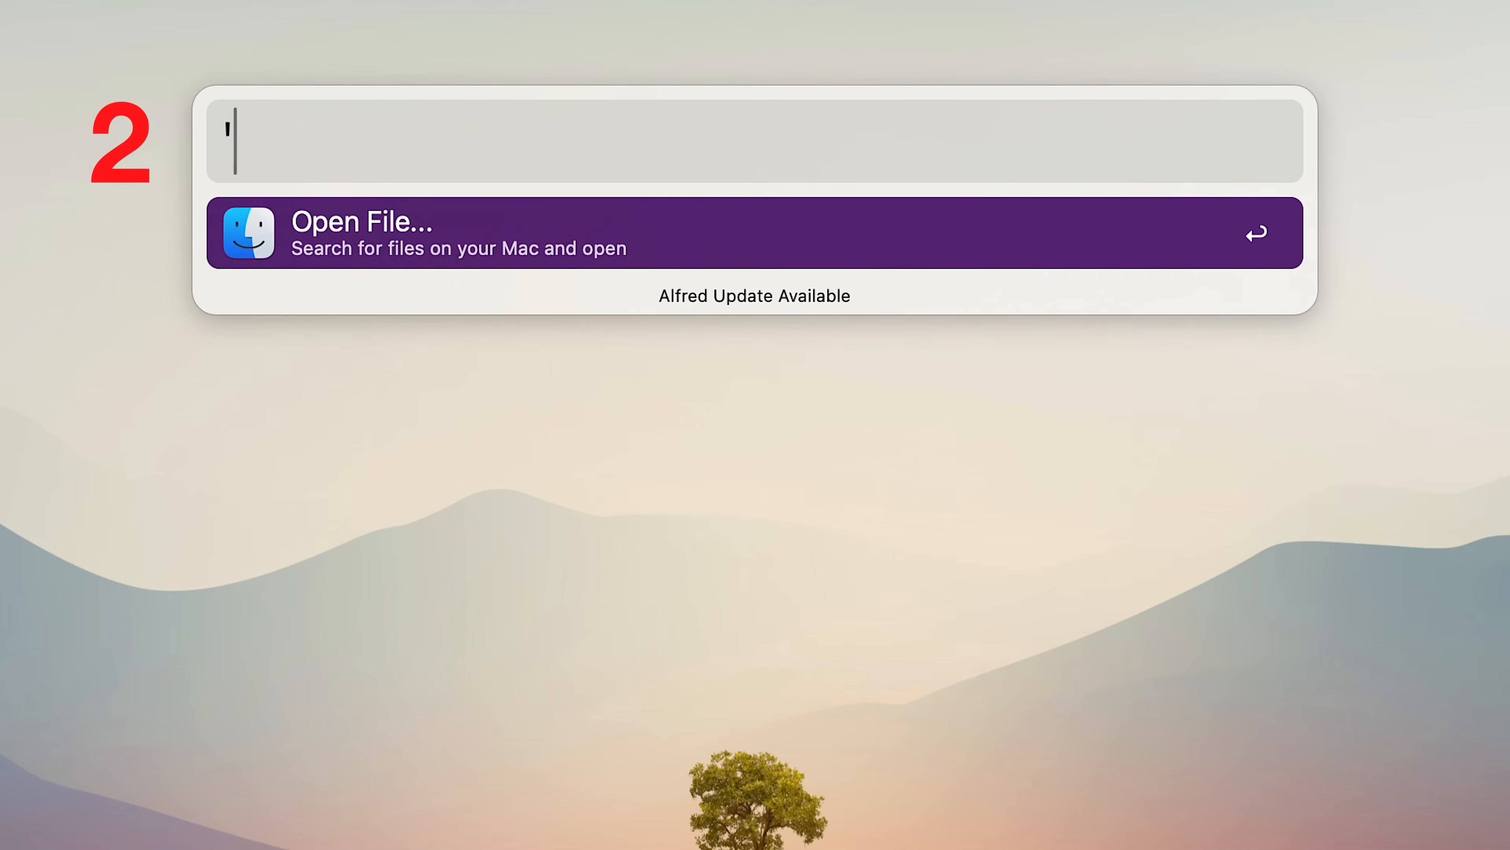
type("2fa")
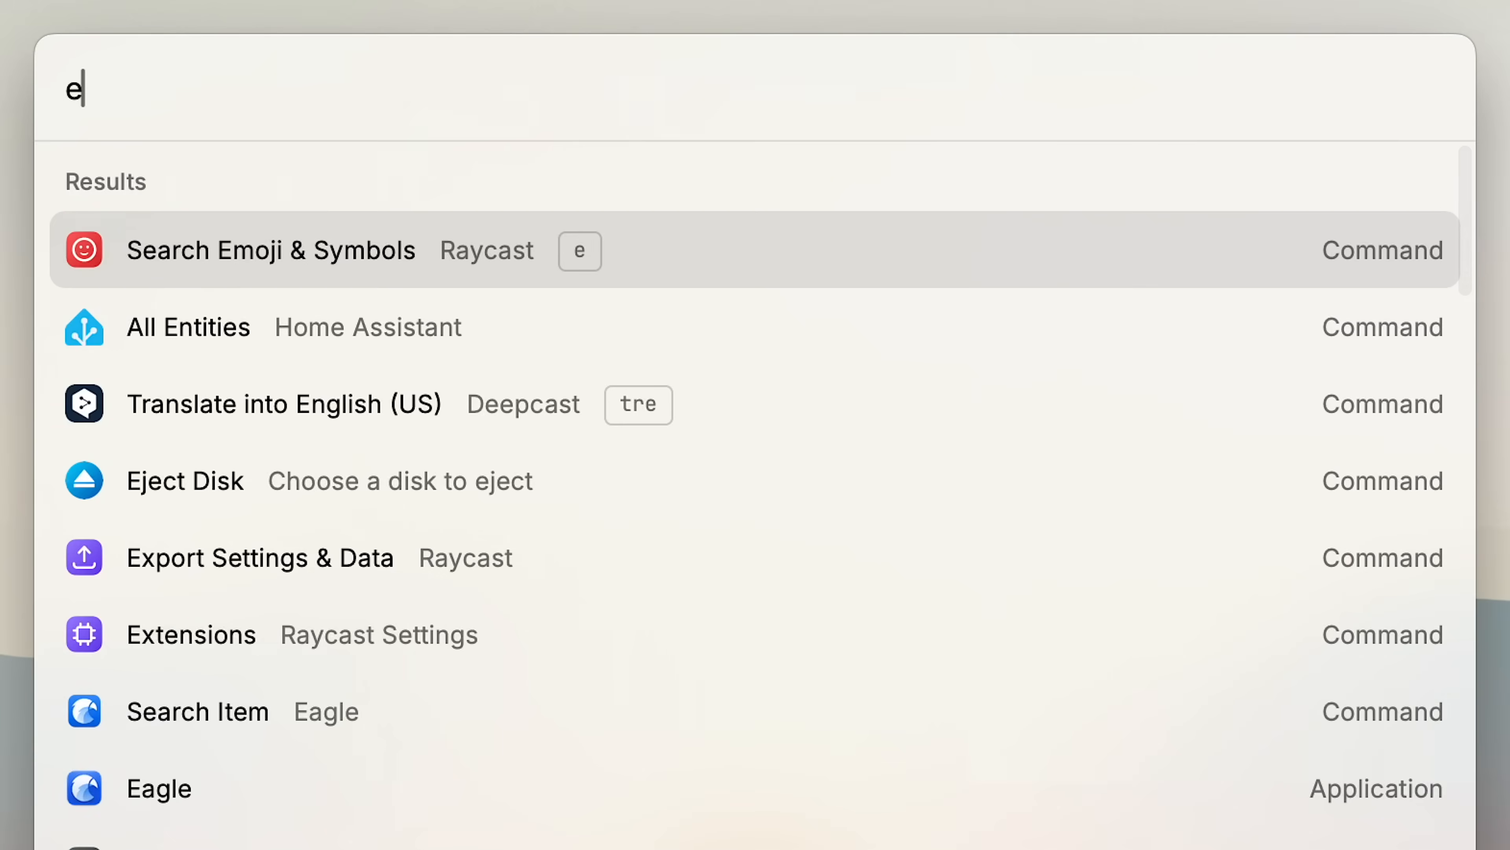
Find and run Raycast's Import Settings & Data command via an 'import sett' search.
type("xpo")
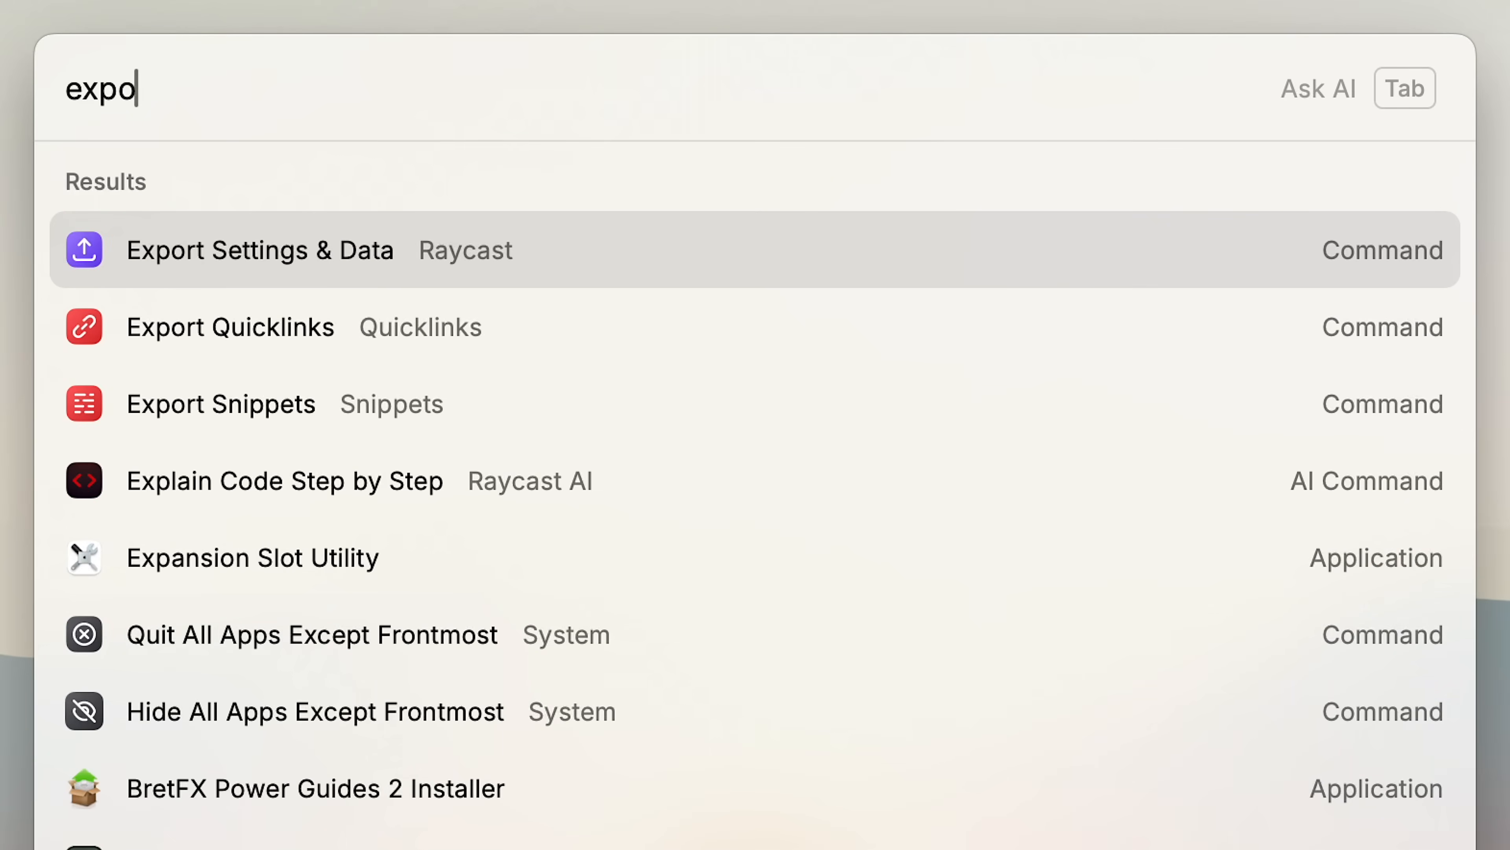
type("import se")
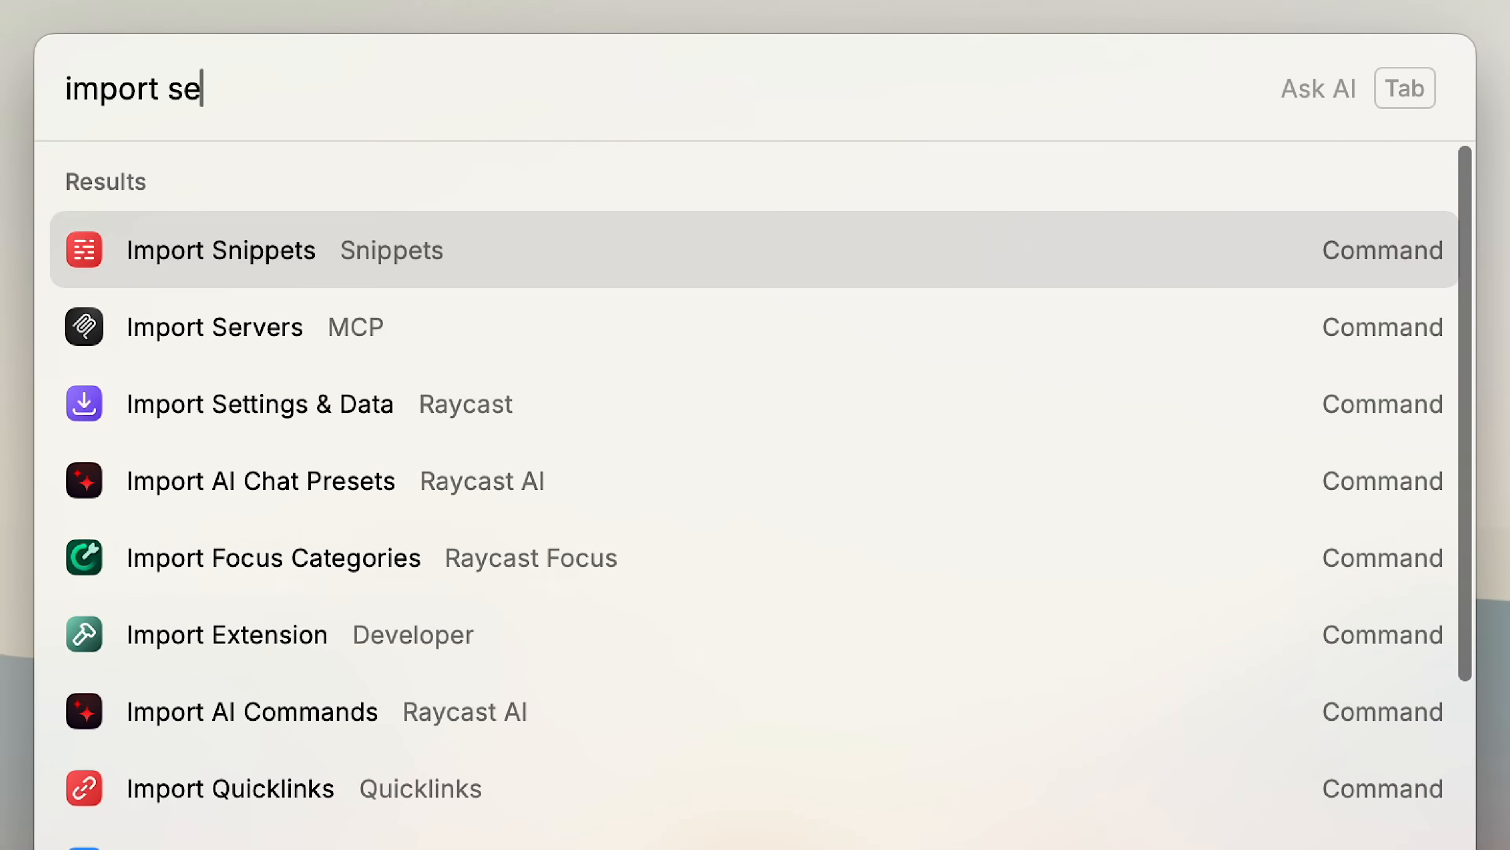
type("tt")
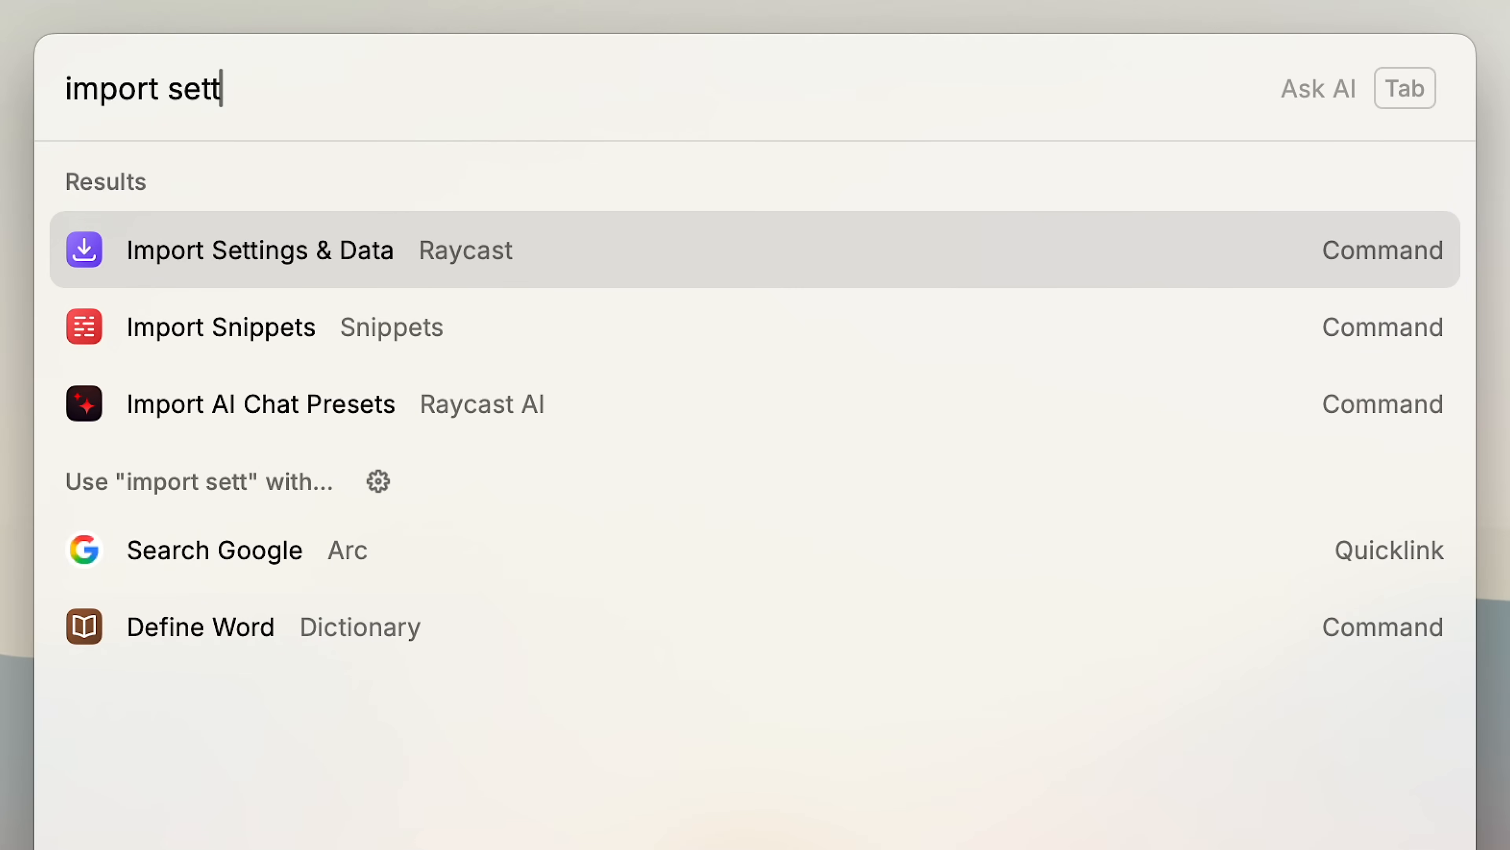
left_click(258, 250)
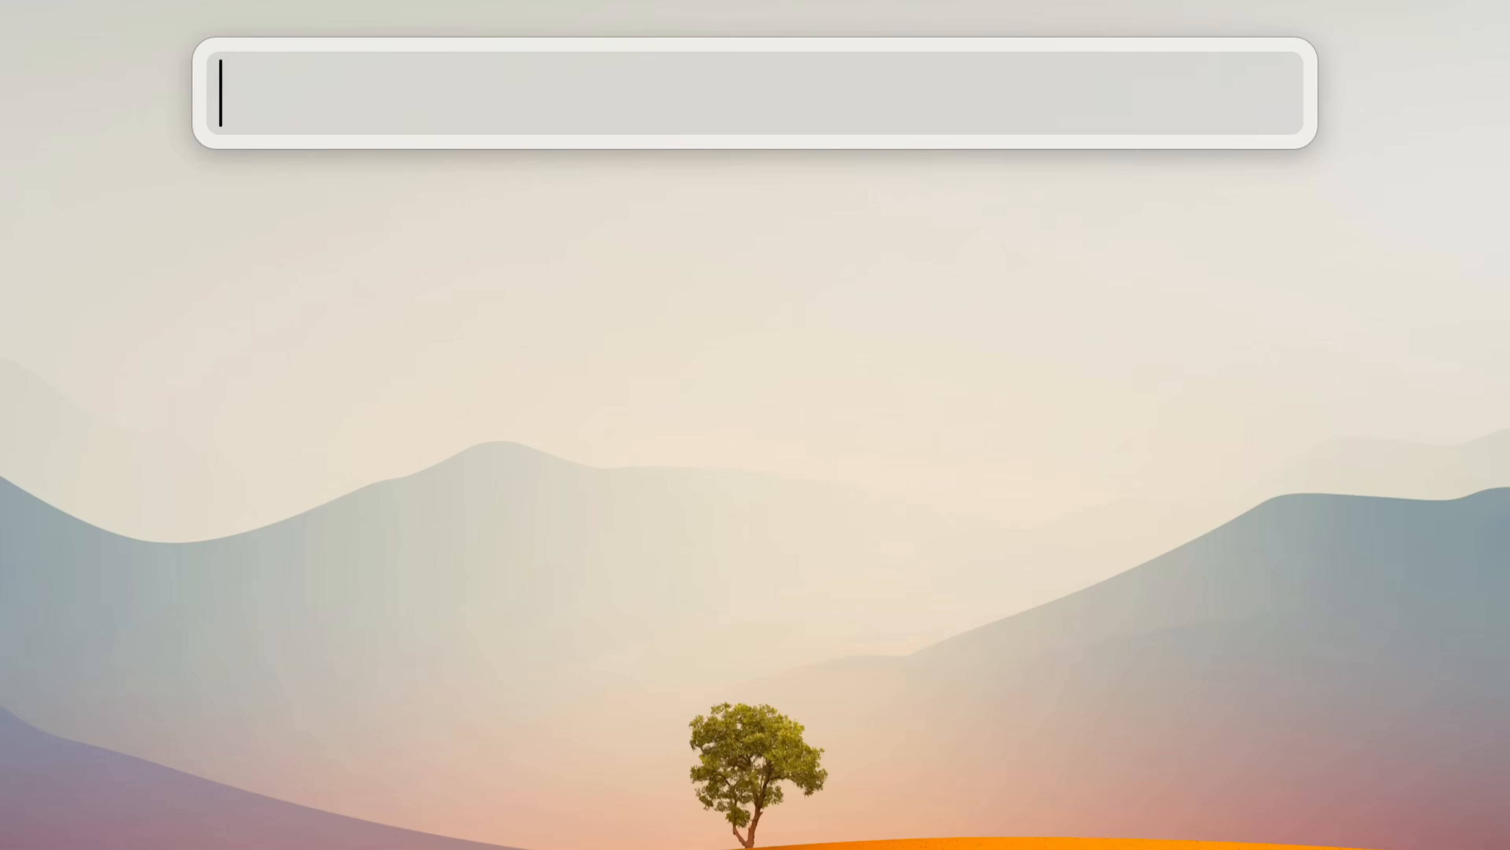
List synonyms for 'good' in Alfred with the 'syn good' workflow keyword.
type("syn good")
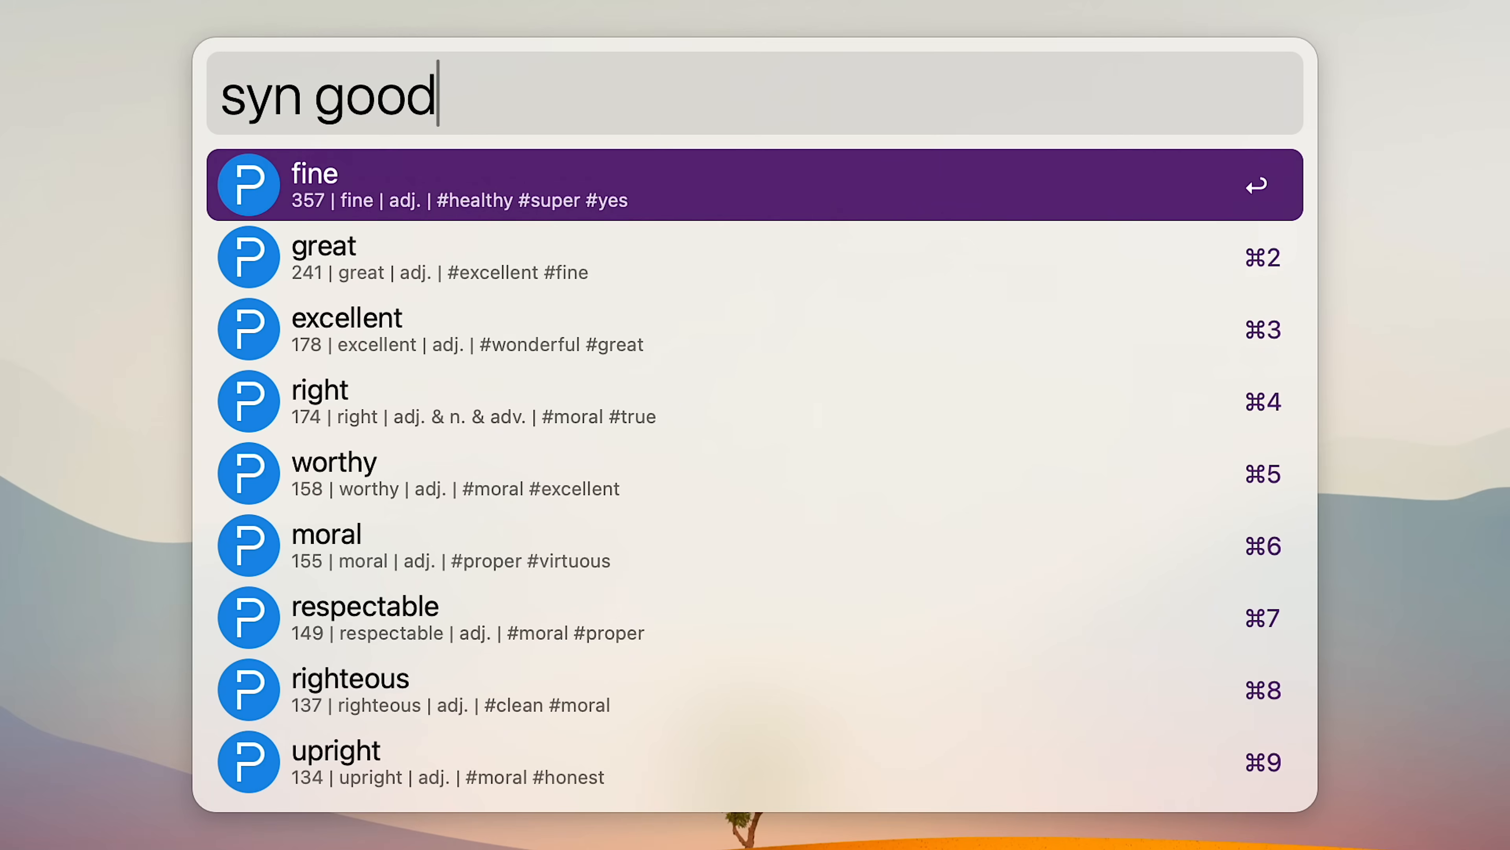